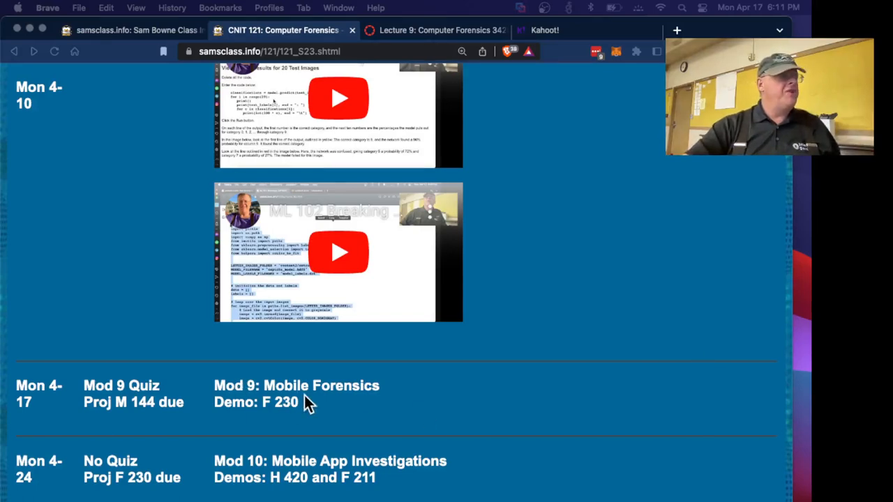
# - Switch to the 'Lecture 9: Computer Forensics' Canvas tab and scroll to the cellular network diagram
pyautogui.scroll(-3)
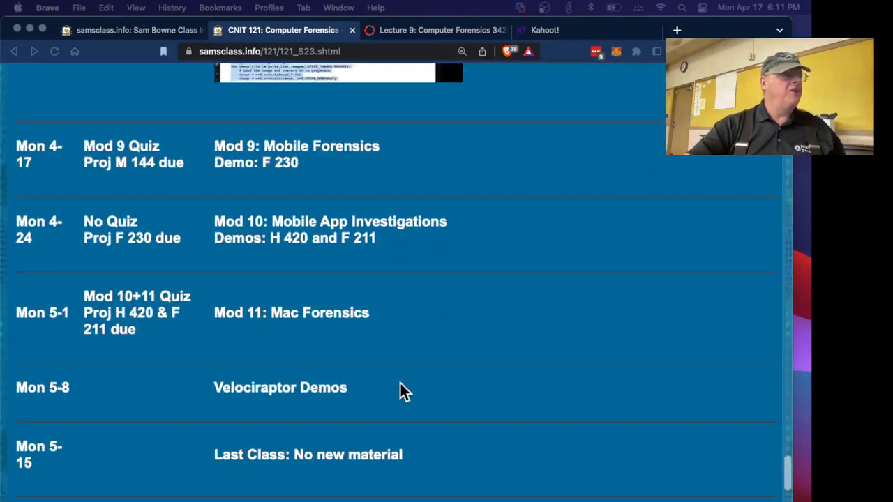
pyautogui.moveTo(286, 468)
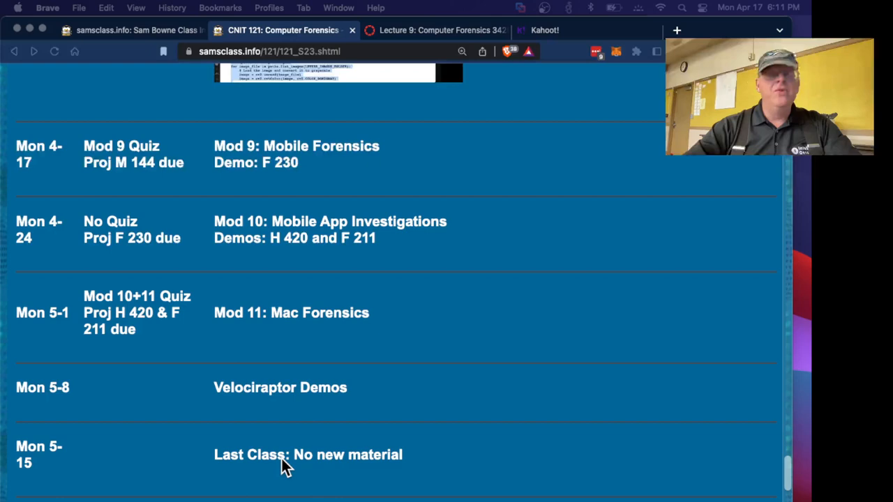
pyautogui.moveTo(253, 169)
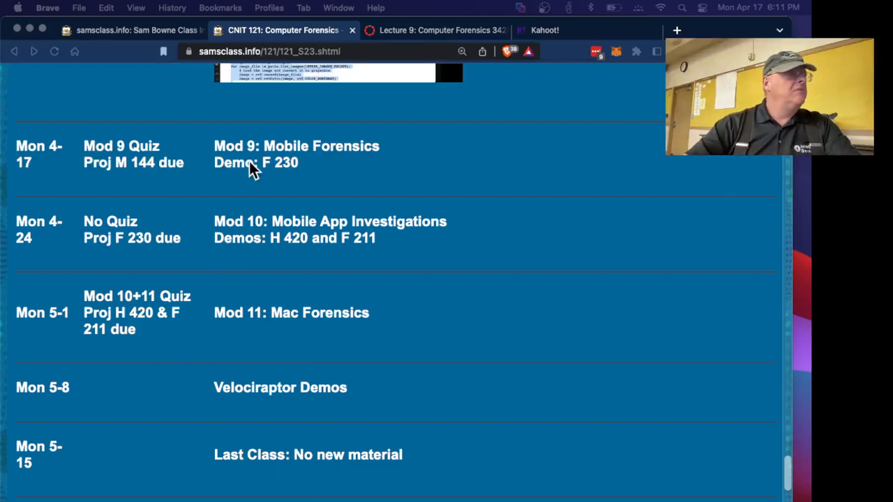
pyautogui.click(435, 30)
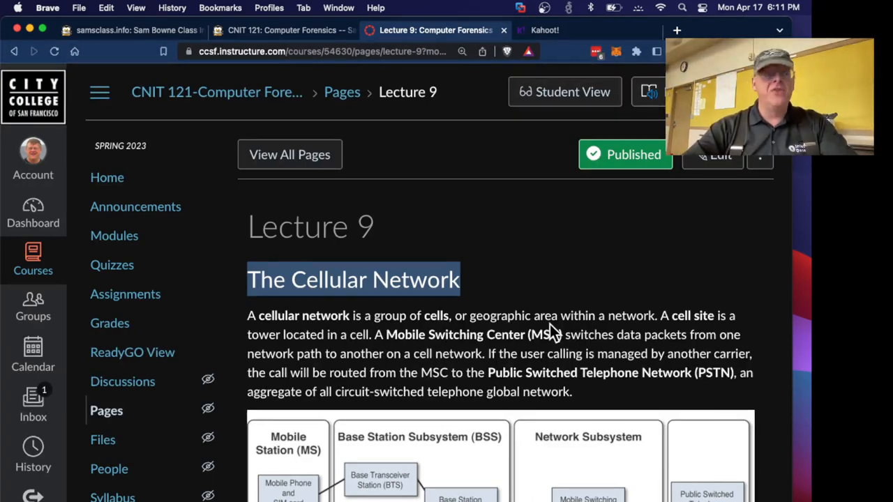
pyautogui.moveTo(554, 334)
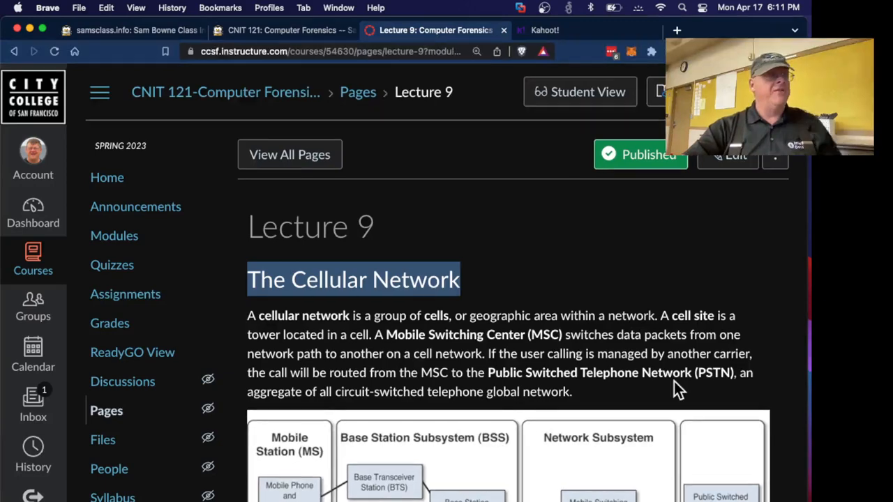
pyautogui.scroll(-3)
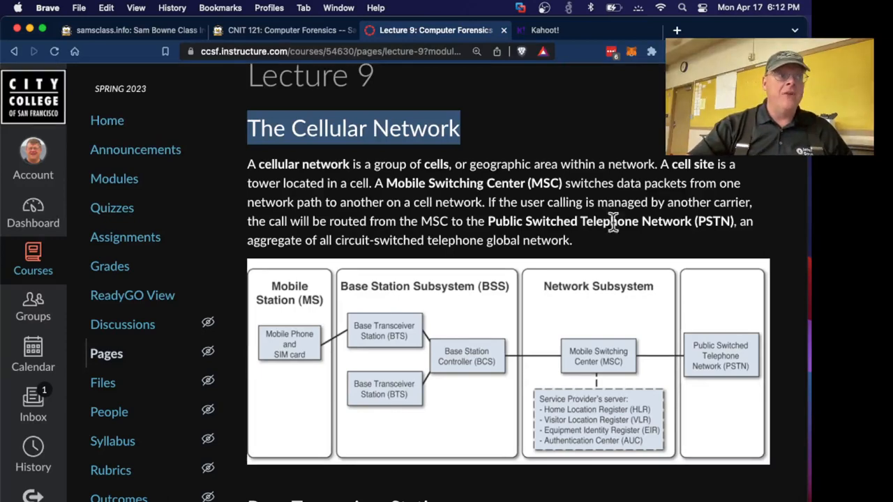
pyautogui.moveTo(577, 164)
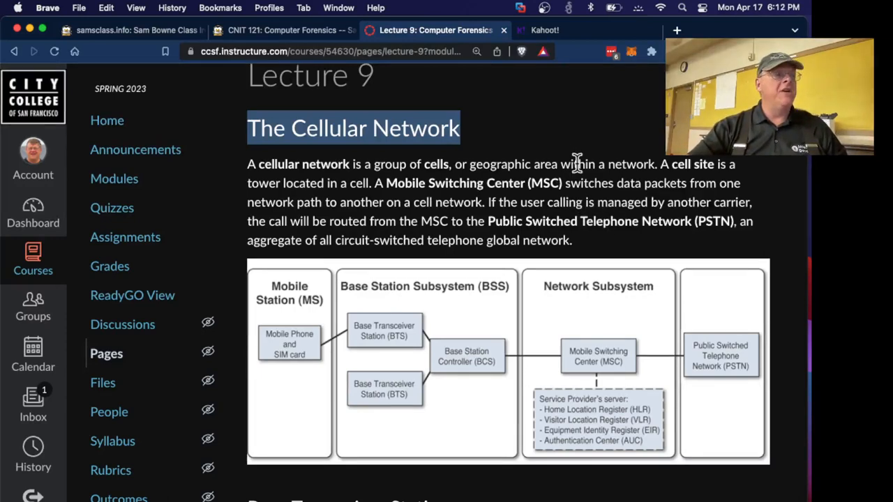
pyautogui.moveTo(560, 184)
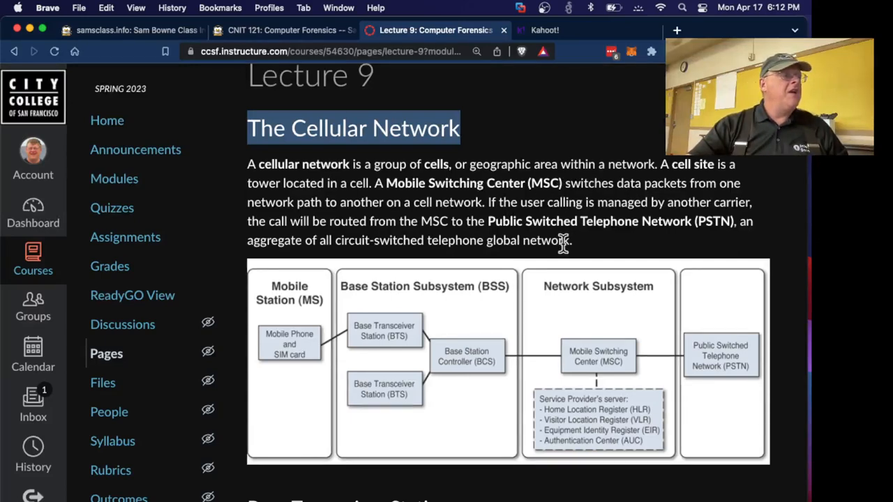
pyautogui.moveTo(682, 215)
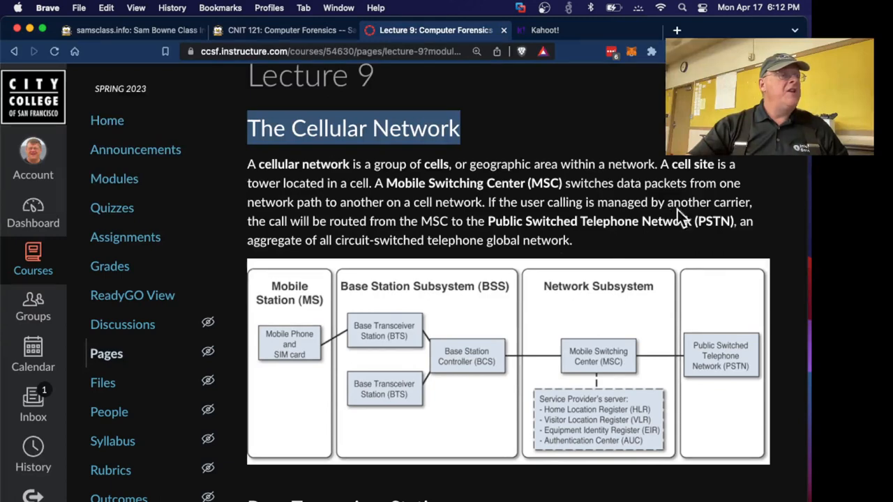
pyautogui.moveTo(640, 239)
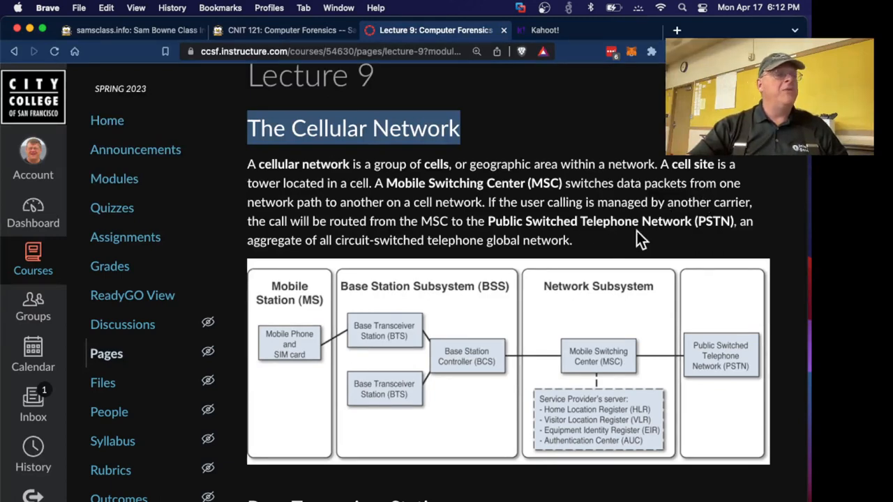
pyautogui.moveTo(743, 228)
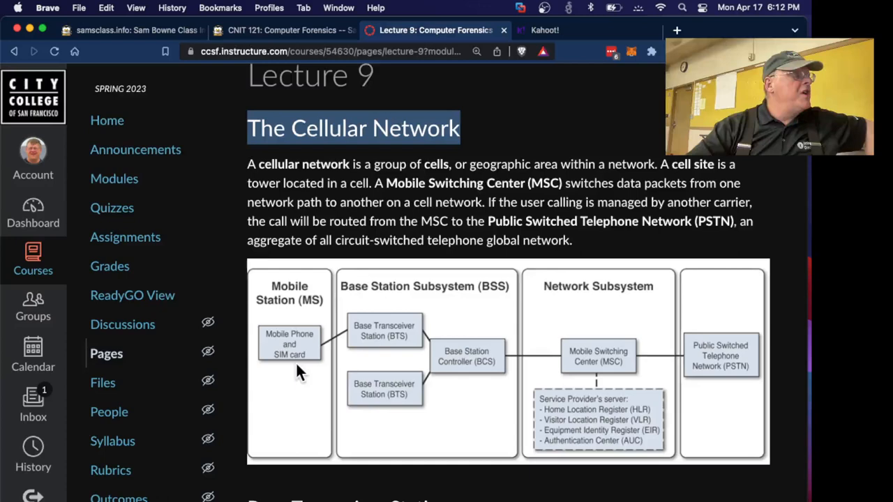
pyautogui.moveTo(495, 329)
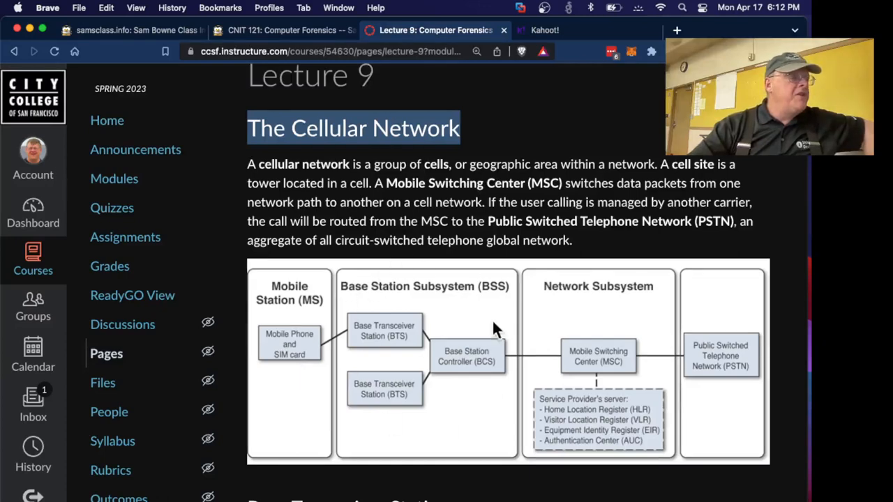
pyautogui.moveTo(628, 319)
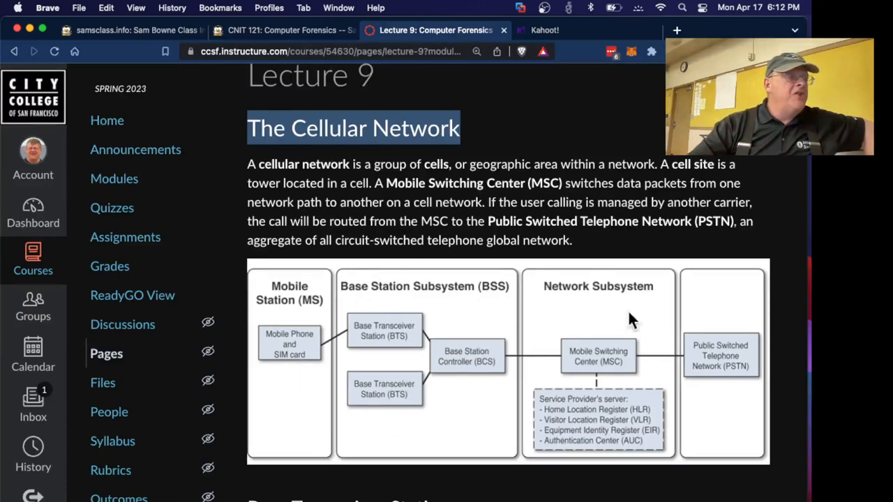
pyautogui.moveTo(742, 401)
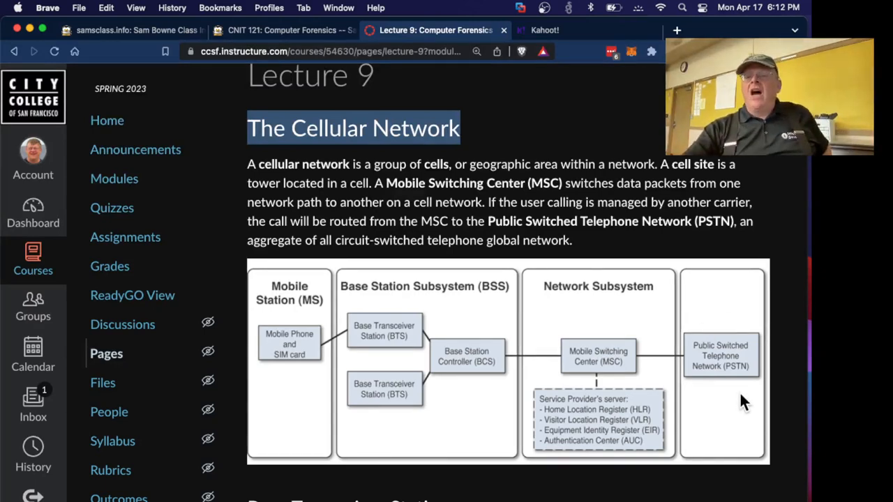
pyautogui.scroll(-3)
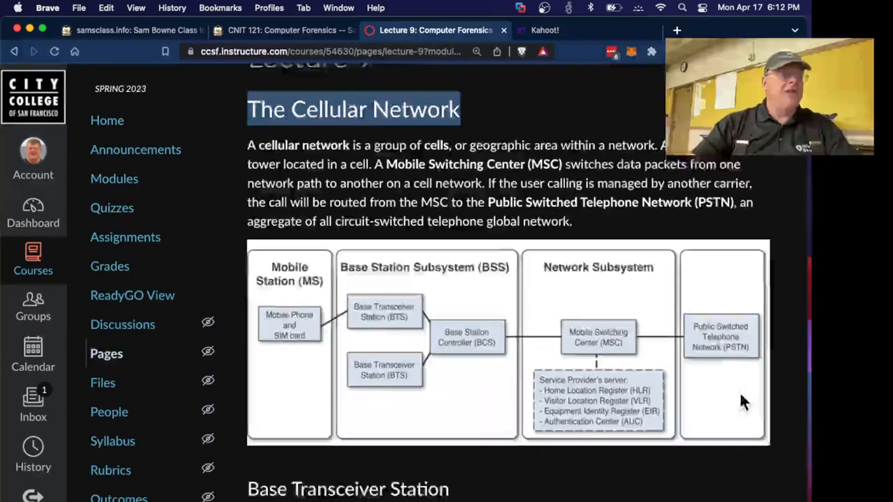
pyautogui.scroll(-3)
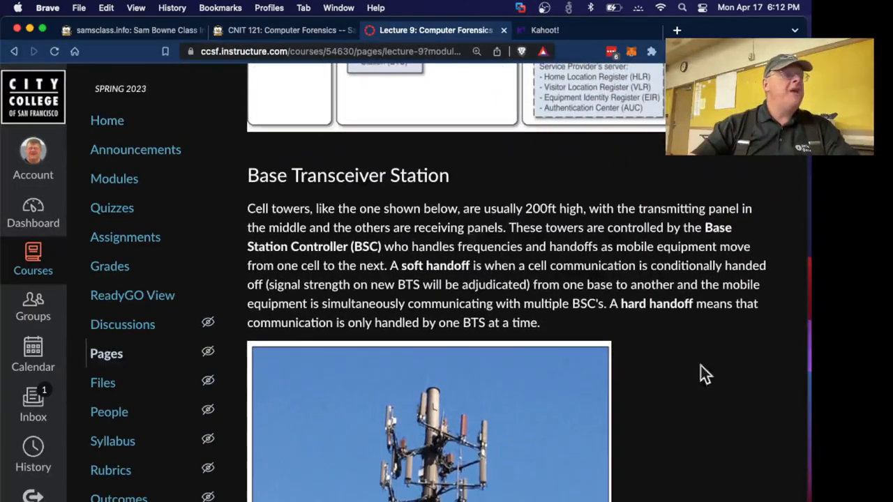
pyautogui.scroll(-3)
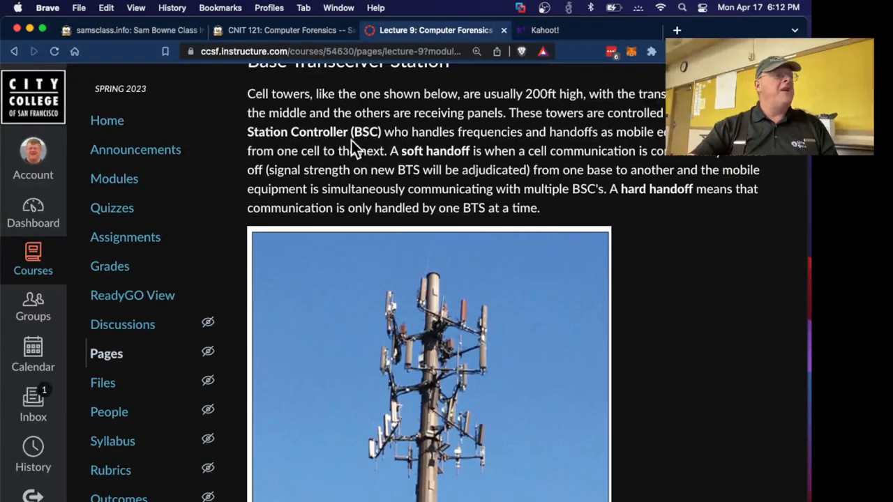
pyautogui.moveTo(586, 143)
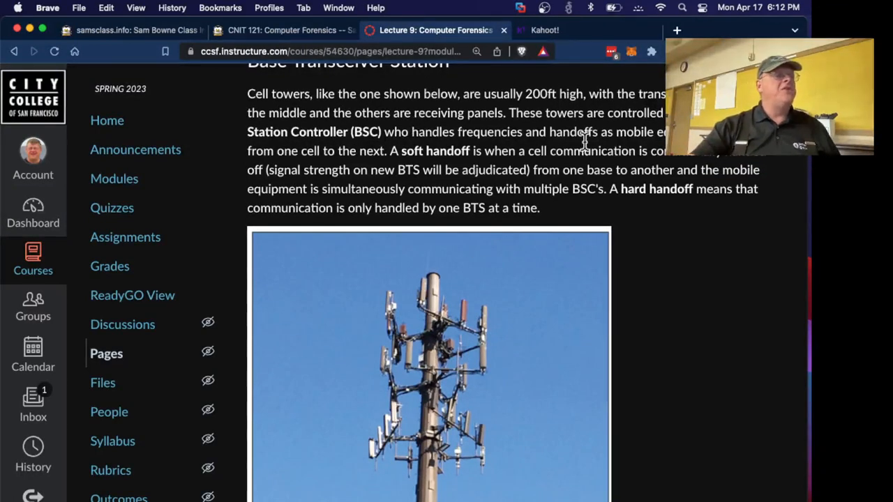
pyautogui.moveTo(429, 457)
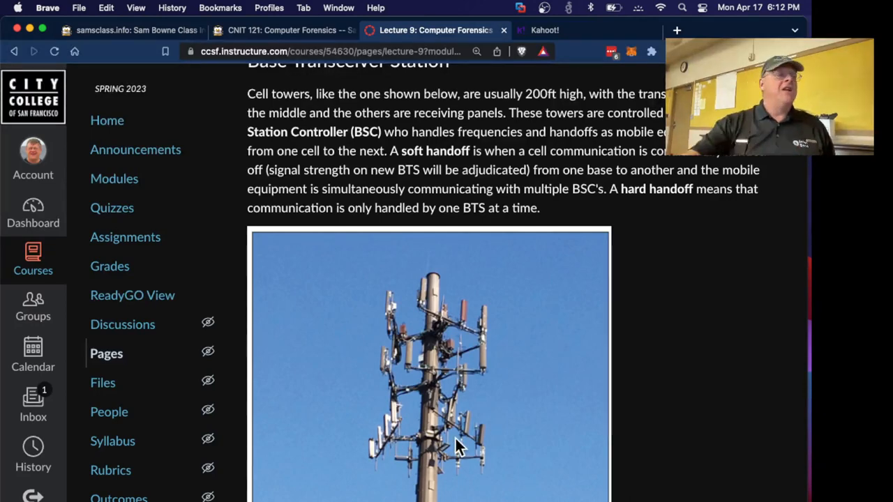
pyautogui.moveTo(533, 447)
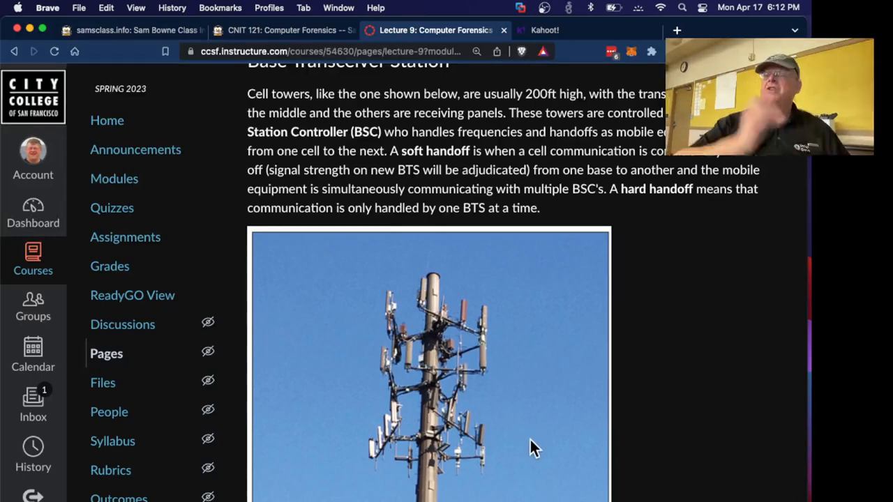
pyautogui.moveTo(478, 447)
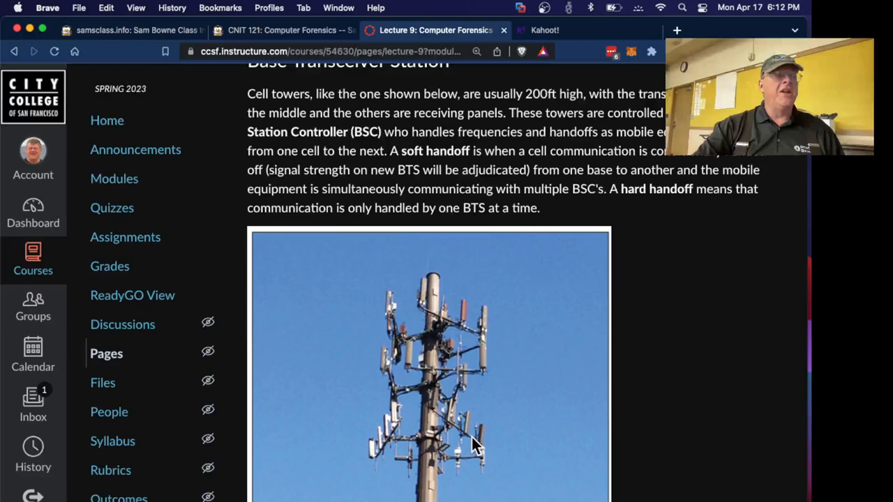
pyautogui.moveTo(441, 209)
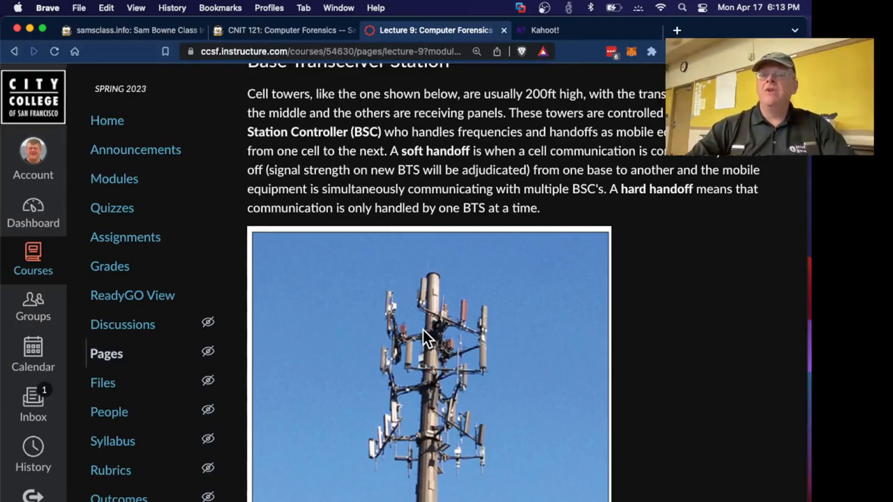
pyautogui.moveTo(625, 219)
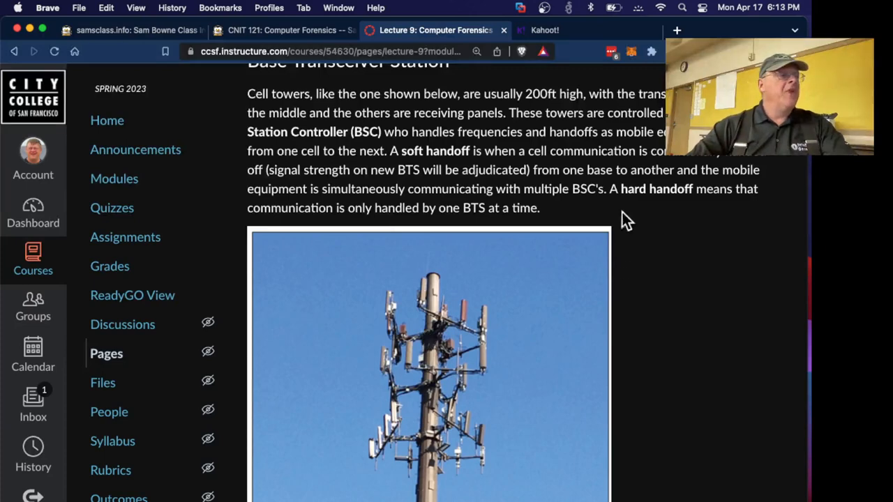
pyautogui.moveTo(648, 205)
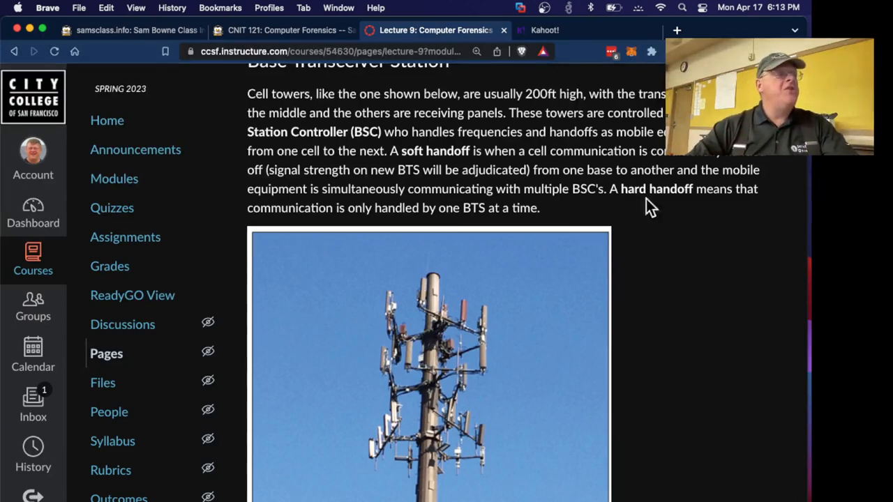
pyautogui.moveTo(447, 223)
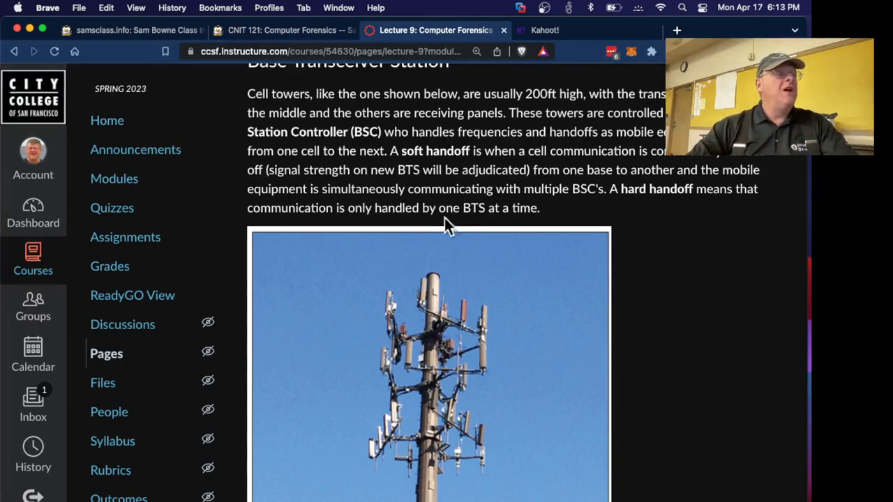
pyautogui.moveTo(590, 243)
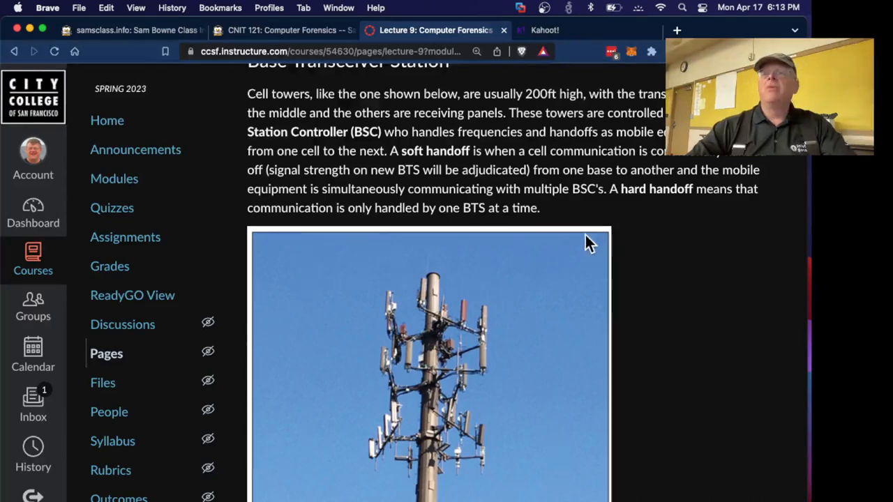
# - Scroll the Lecture 9 page past the BTS Evidence call-record table to the Mobile Station heading
pyautogui.scroll(-3)
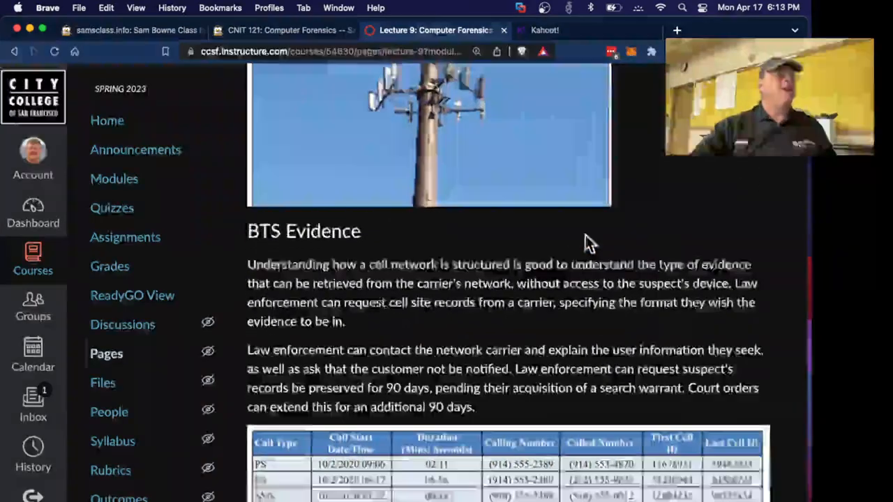
pyautogui.scroll(-3)
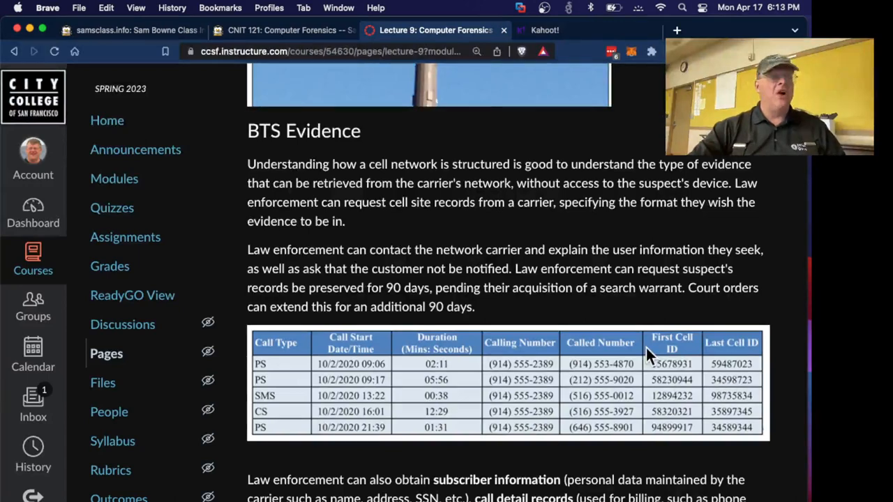
pyautogui.moveTo(447, 401)
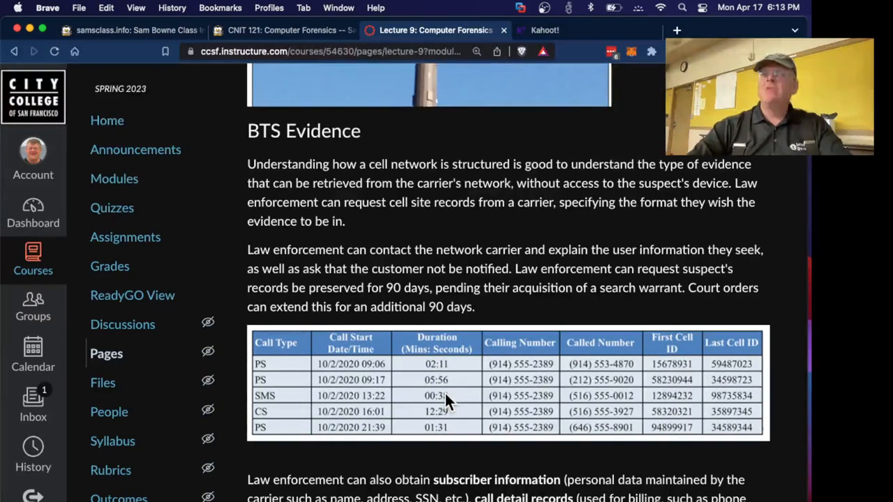
pyautogui.moveTo(419, 368)
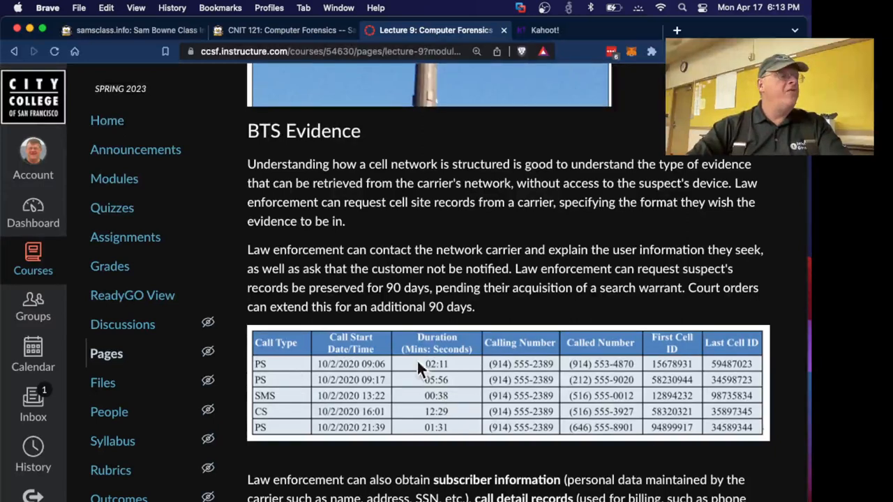
pyautogui.moveTo(419, 366)
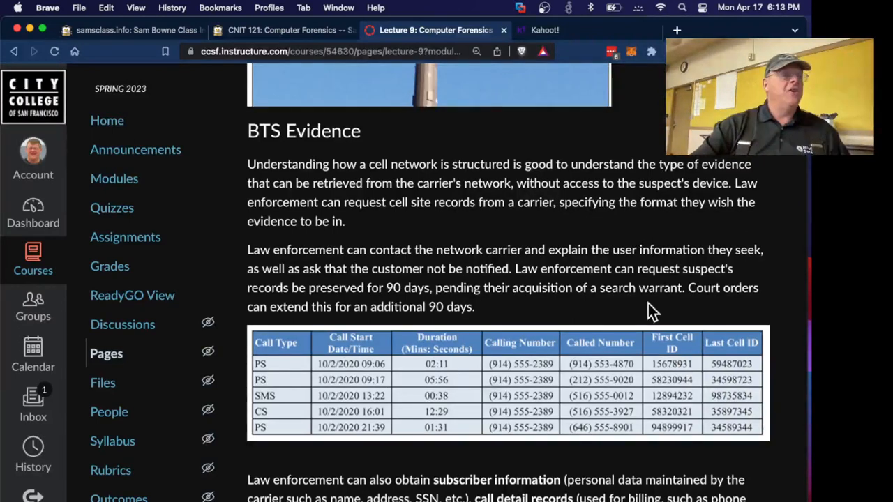
pyautogui.scroll(-3)
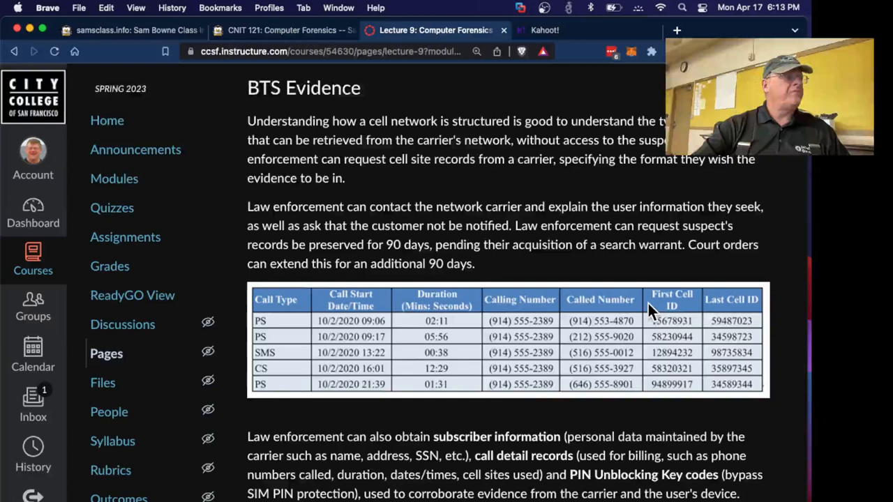
pyautogui.scroll(-3)
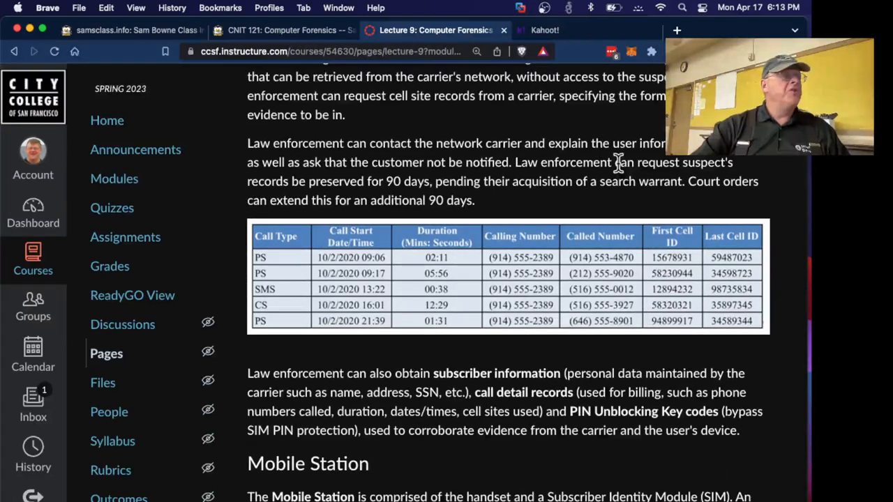
pyautogui.moveTo(418, 181)
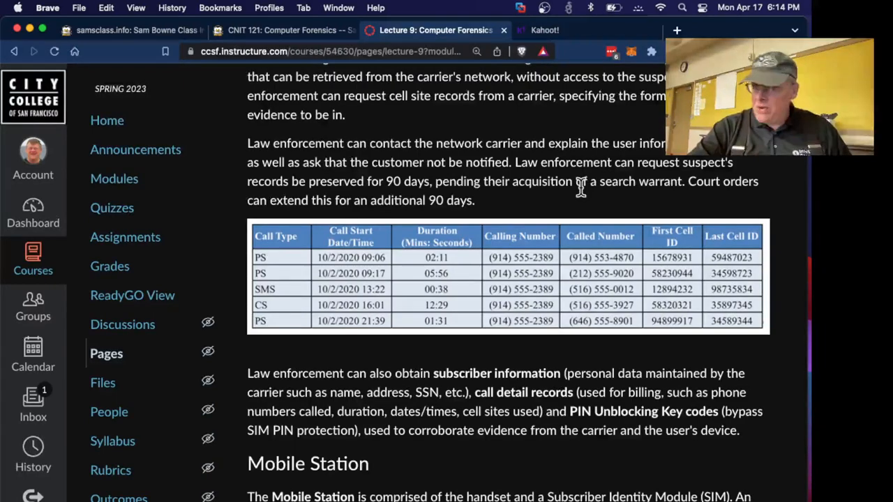
pyautogui.scroll(3)
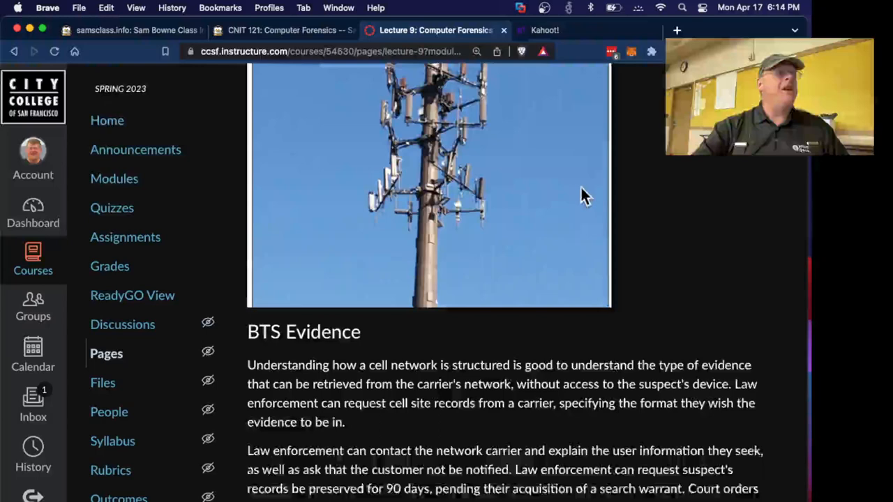
pyautogui.scroll(3)
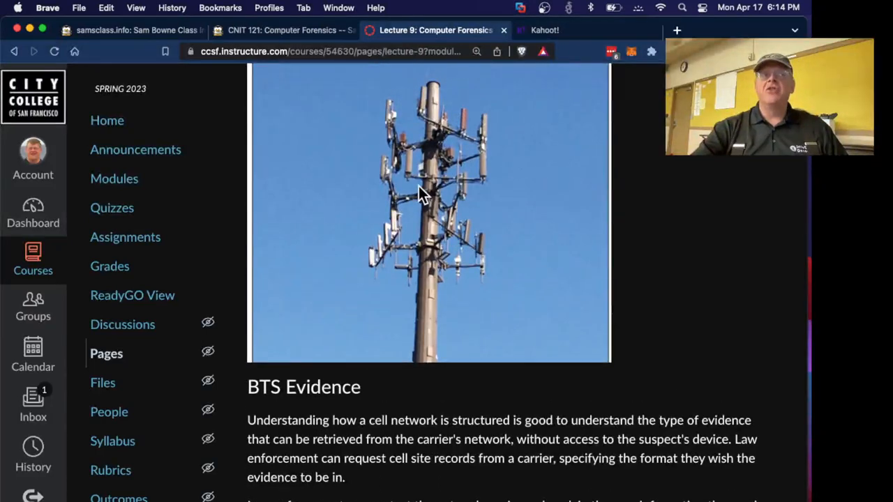
pyautogui.moveTo(405, 139)
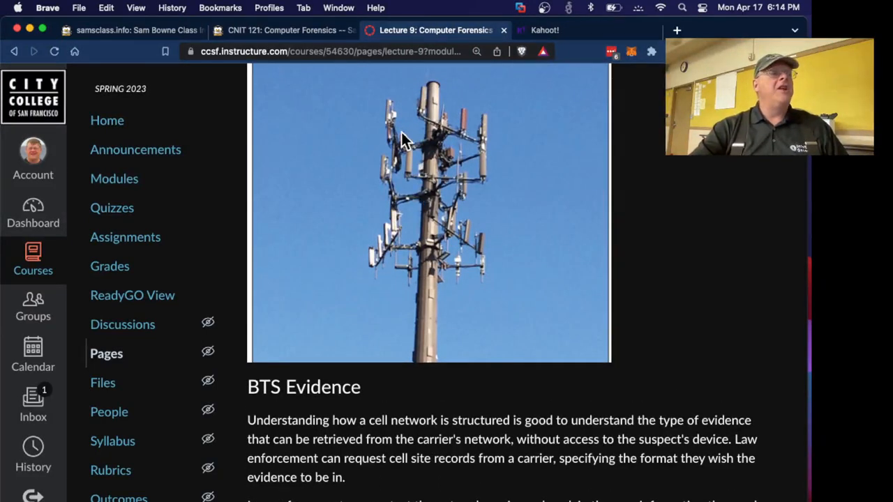
pyautogui.moveTo(450, 195)
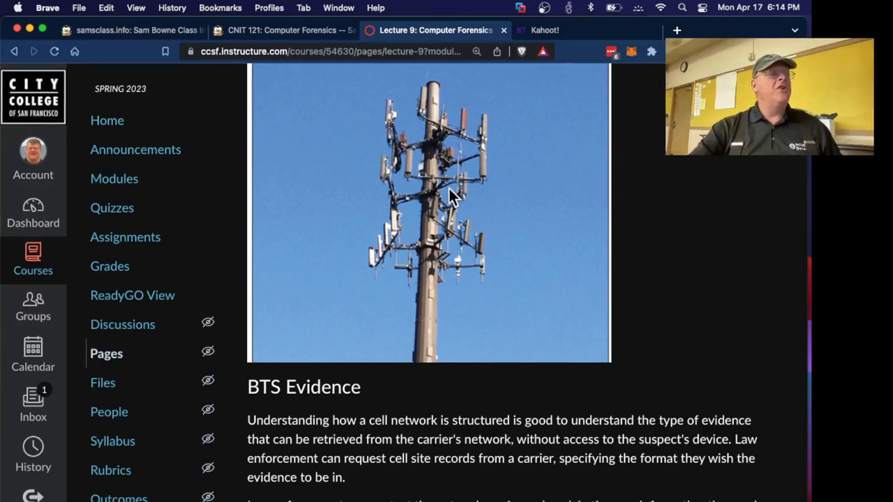
pyautogui.moveTo(411, 240)
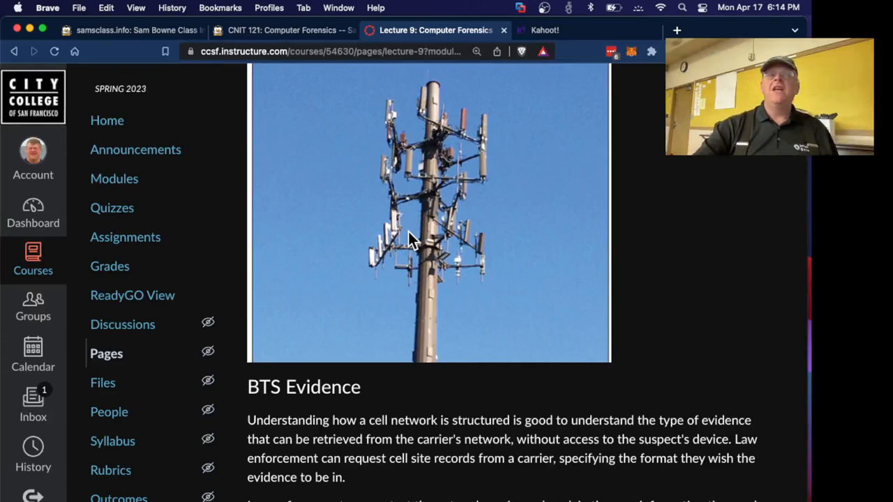
pyautogui.moveTo(408, 227)
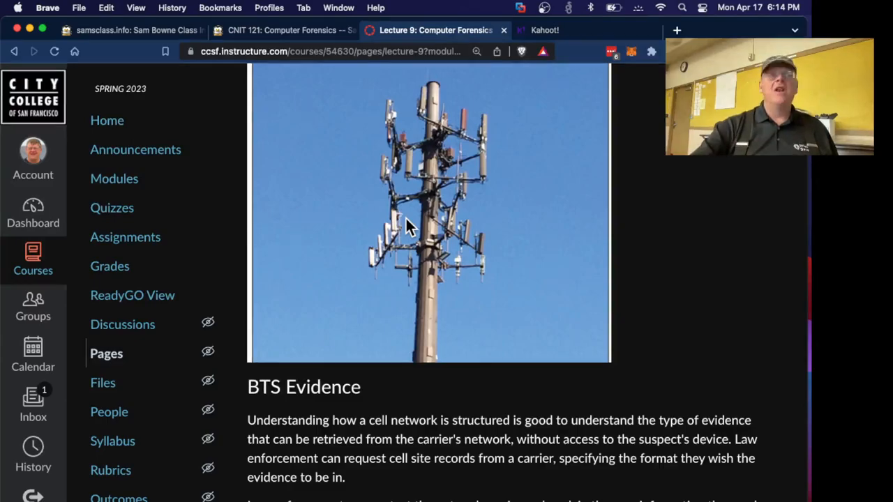
pyautogui.scroll(-3)
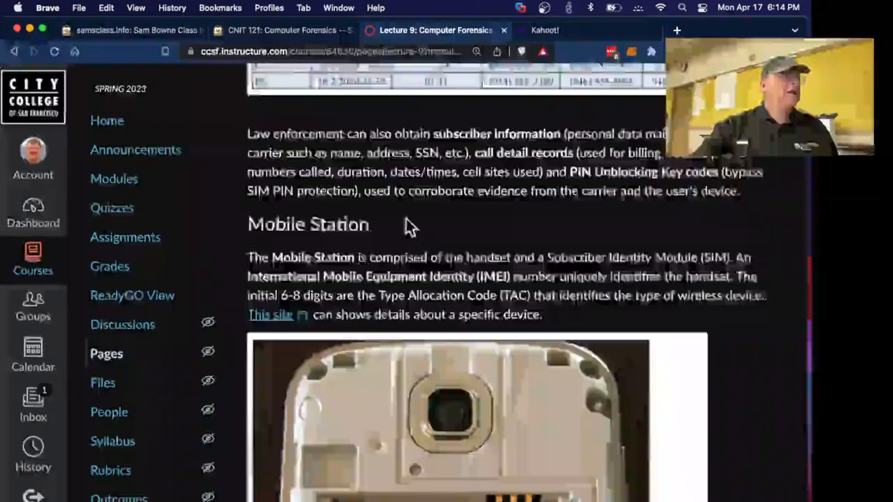
# - Scroll past the phone photos and the UICC, MEID, subsidy-lock and FCC-ID notes to SIM Card
pyautogui.scroll(-3)
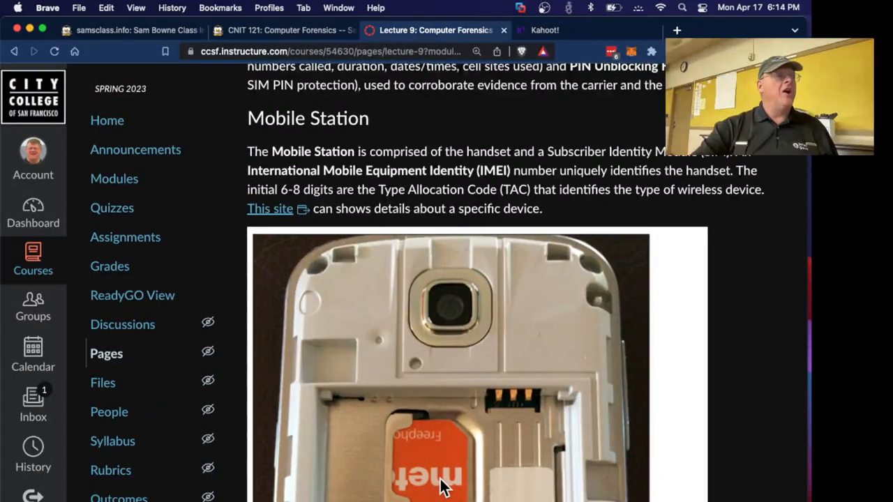
pyautogui.scroll(-3)
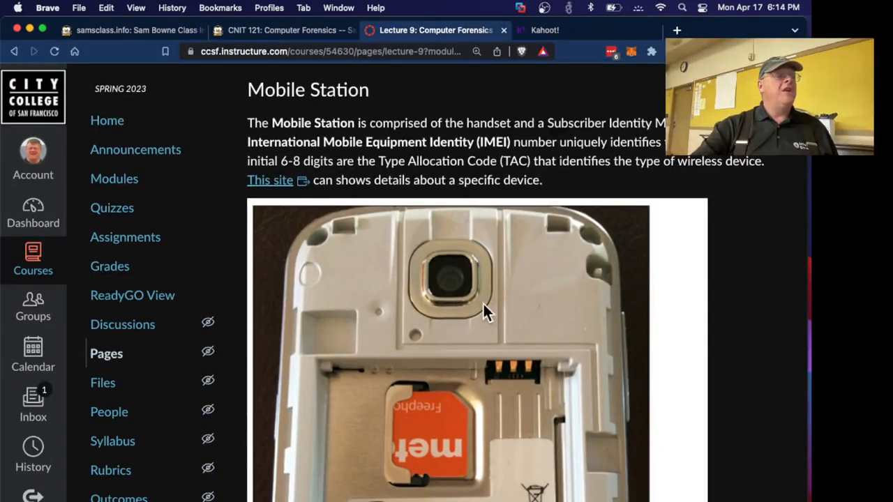
pyautogui.moveTo(581, 358)
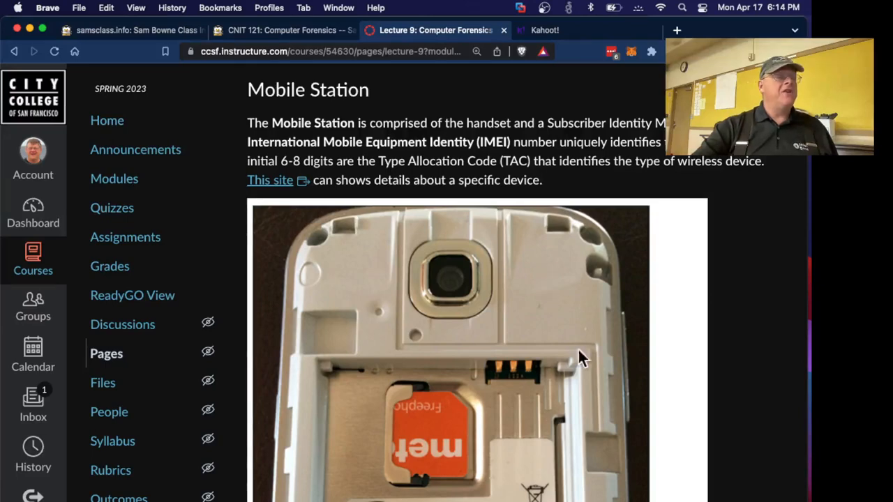
pyautogui.moveTo(460, 456)
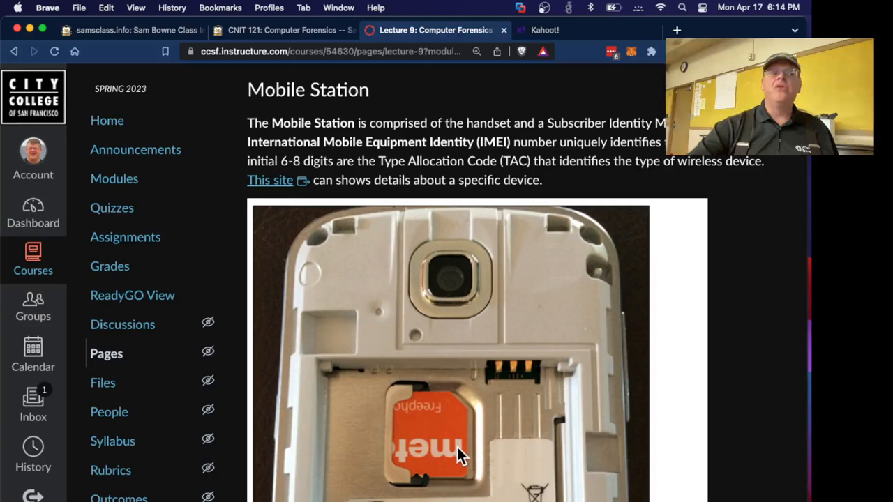
pyautogui.moveTo(515, 151)
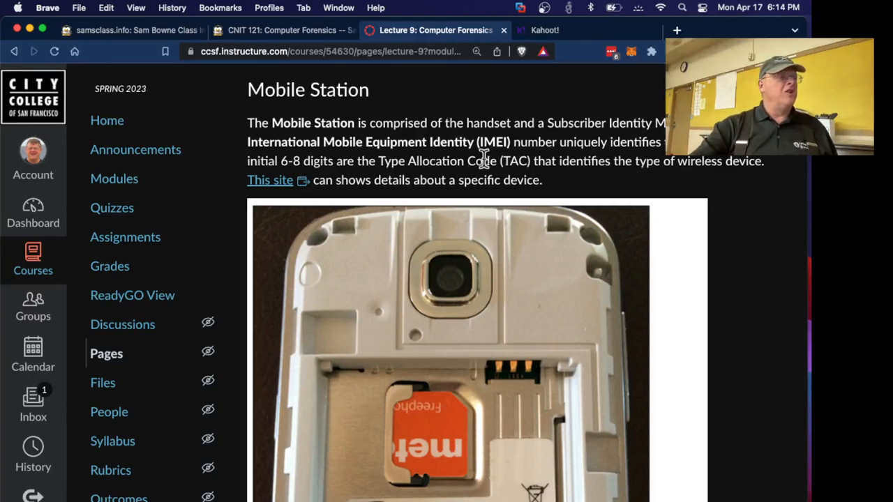
pyautogui.moveTo(537, 141)
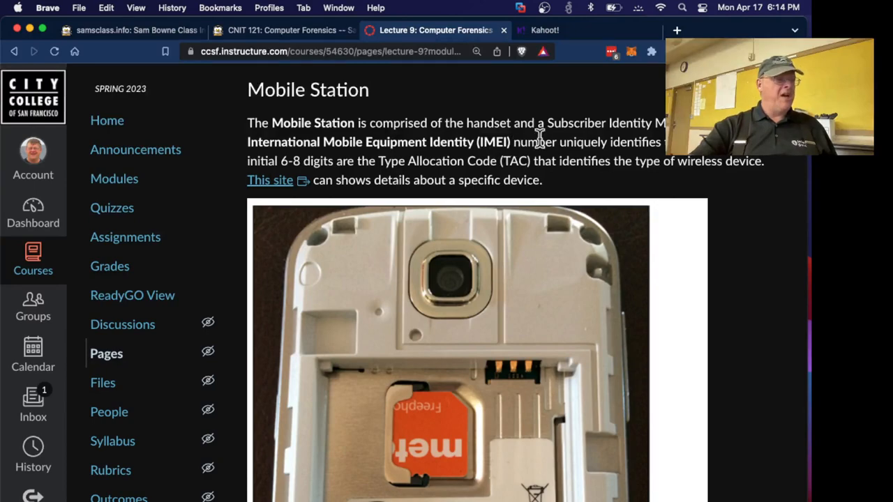
pyautogui.scroll(-3)
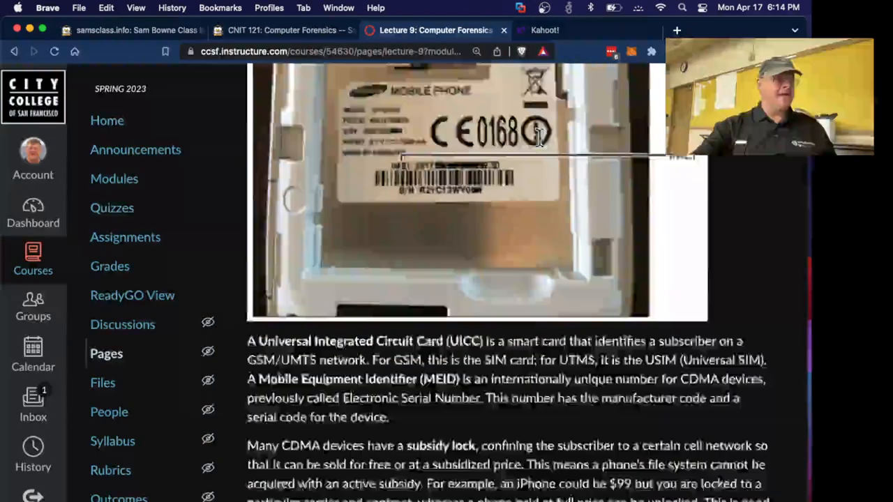
pyautogui.scroll(-3)
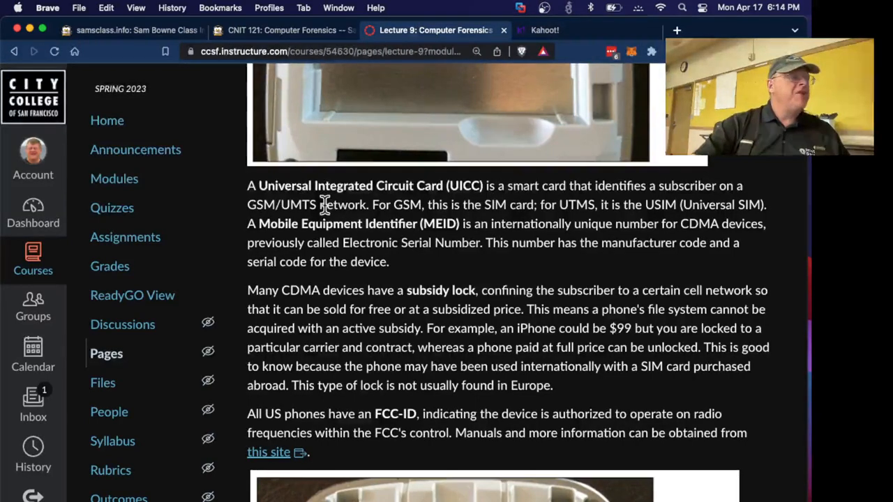
pyautogui.moveTo(543, 207)
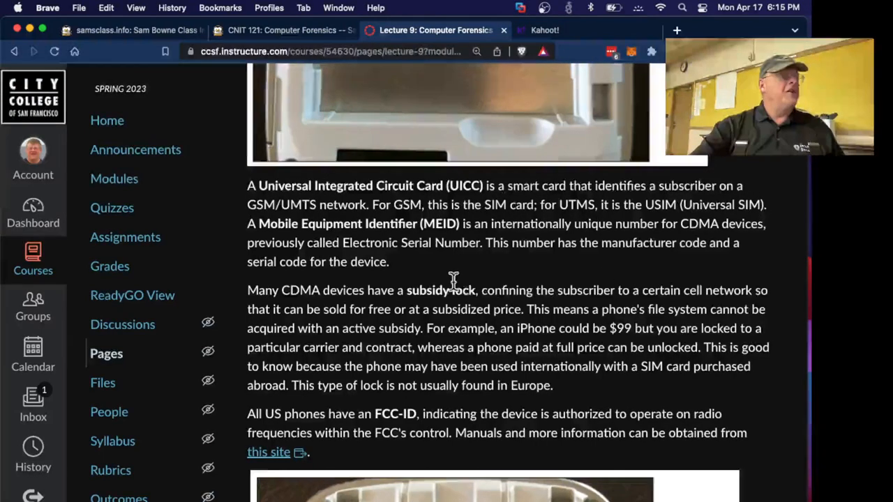
pyautogui.scroll(-3)
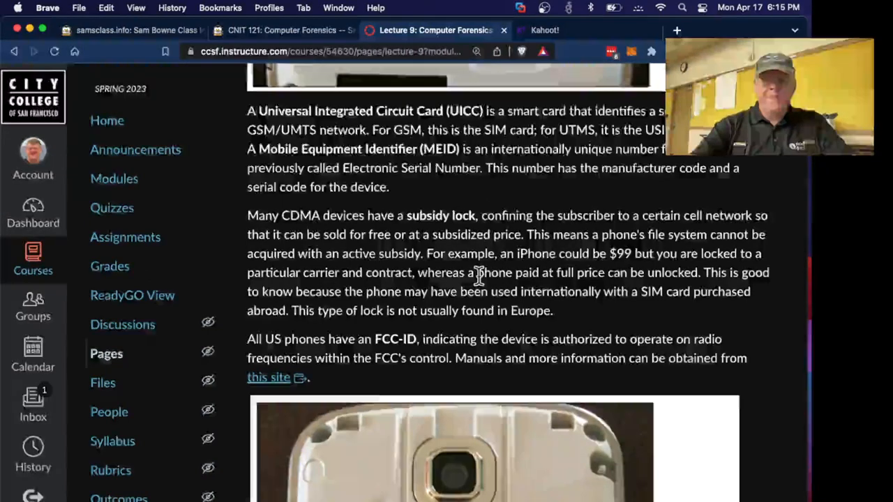
pyautogui.scroll(-3)
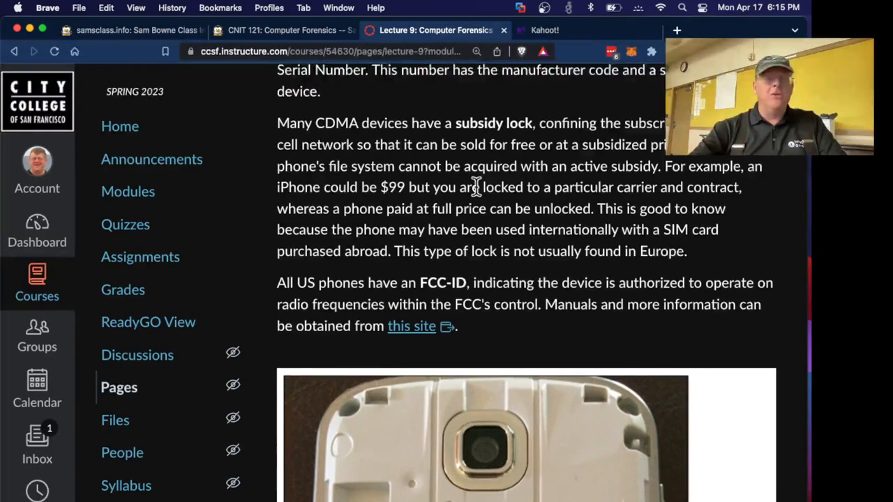
pyautogui.scroll(-3)
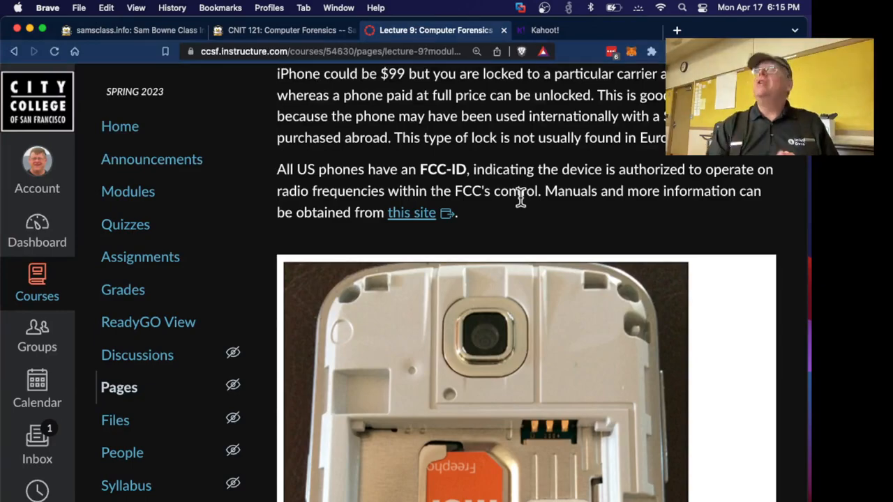
pyautogui.scroll(-3)
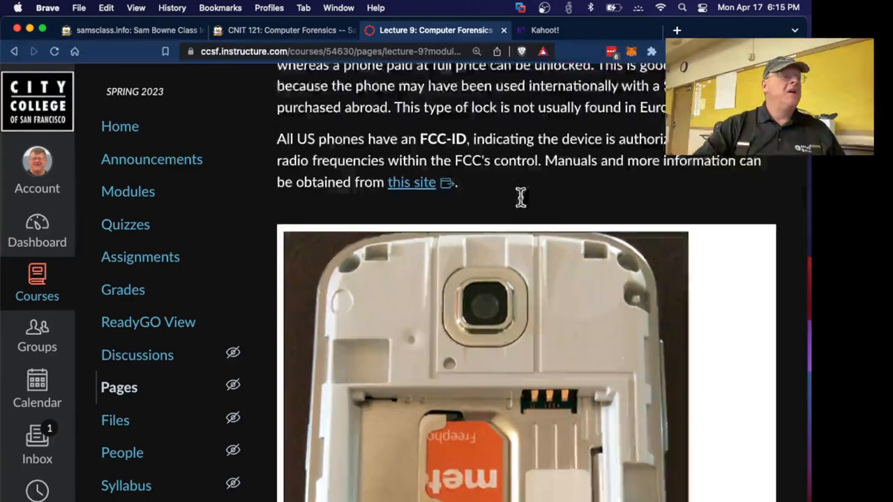
pyautogui.scroll(-3)
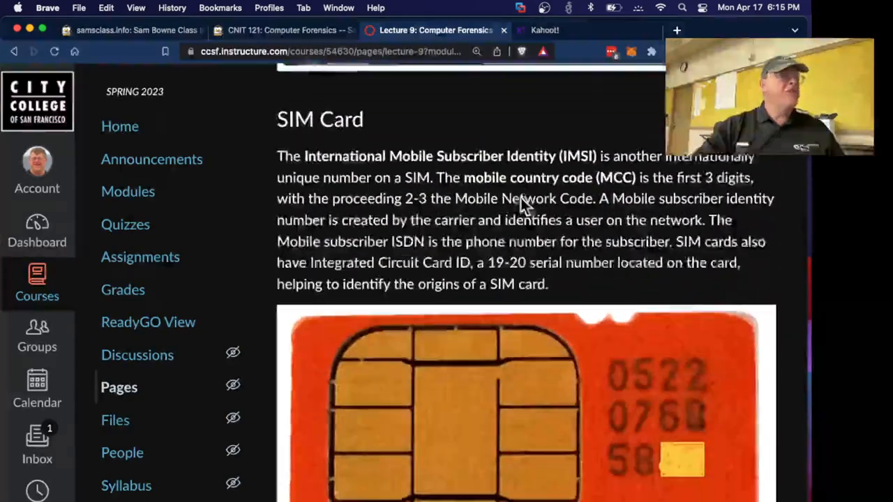
# - Scroll past the SIM card image to the 'Authenticating a Subscriber on a Network' heading
pyautogui.scroll(3)
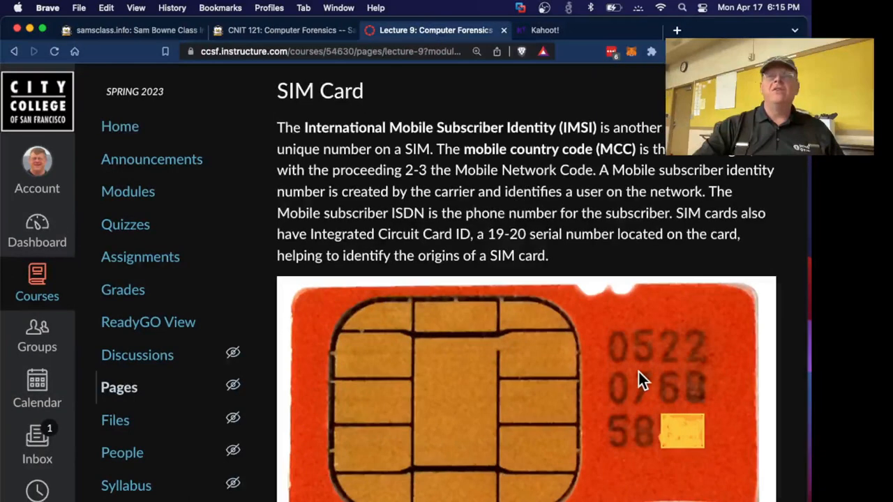
pyautogui.moveTo(565, 169)
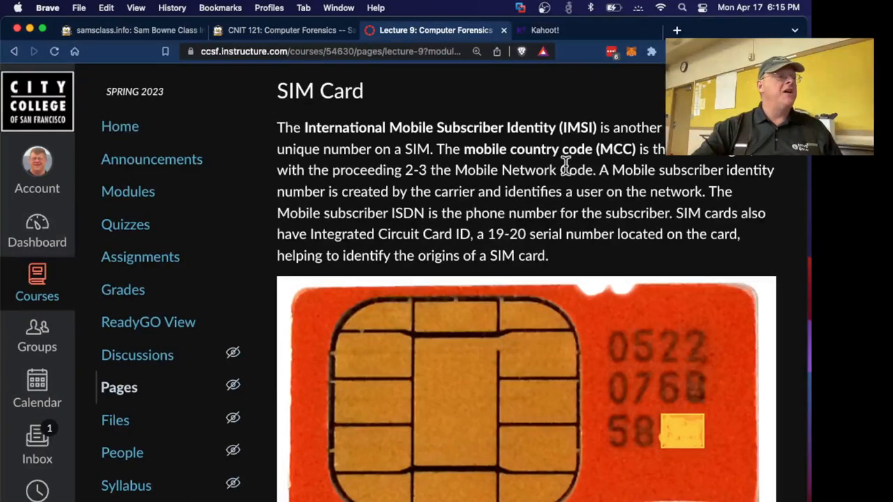
pyautogui.moveTo(575, 143)
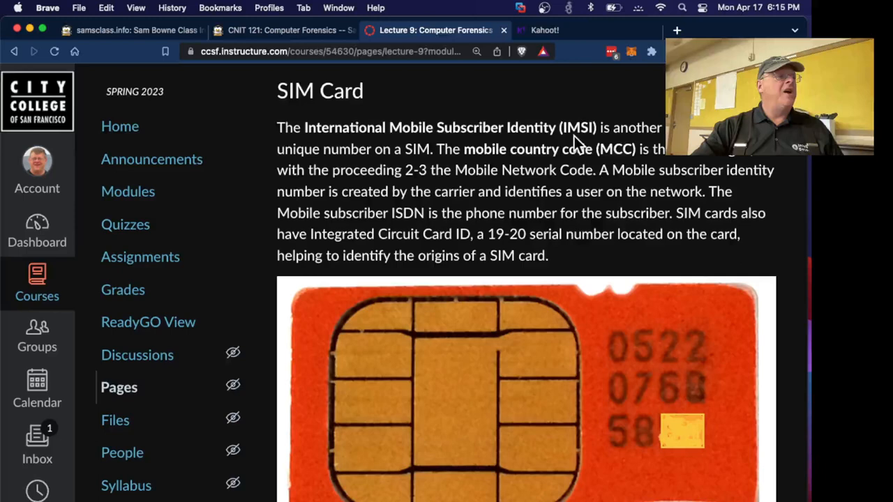
pyautogui.moveTo(448, 161)
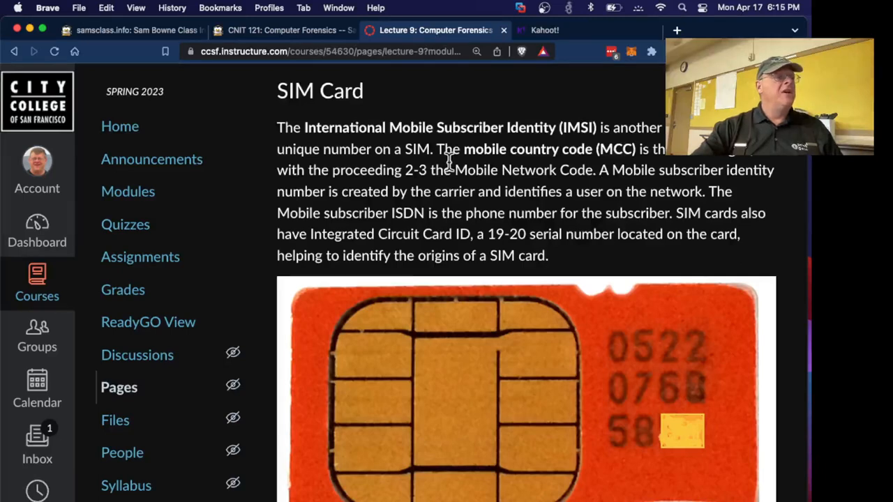
pyautogui.moveTo(554, 251)
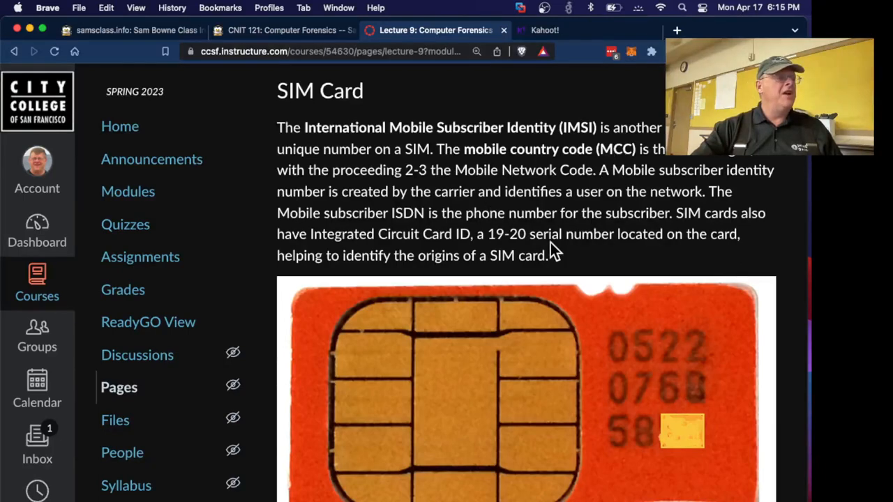
pyautogui.moveTo(568, 239)
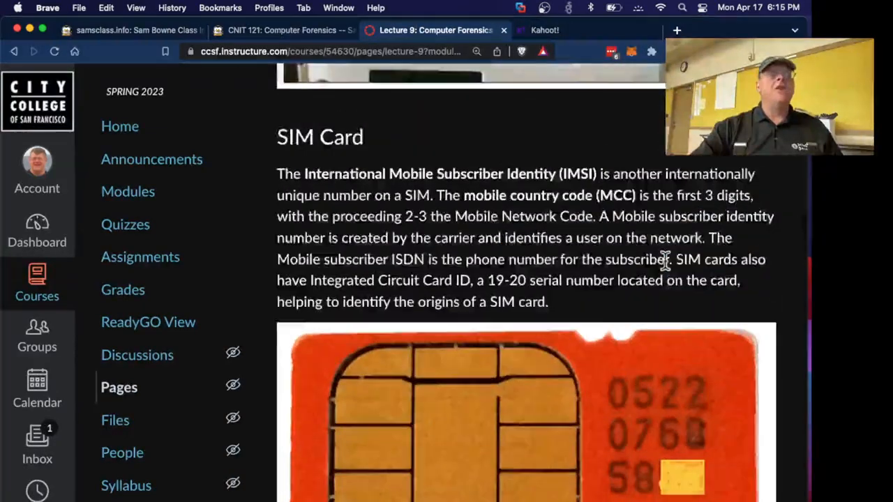
pyautogui.scroll(-3)
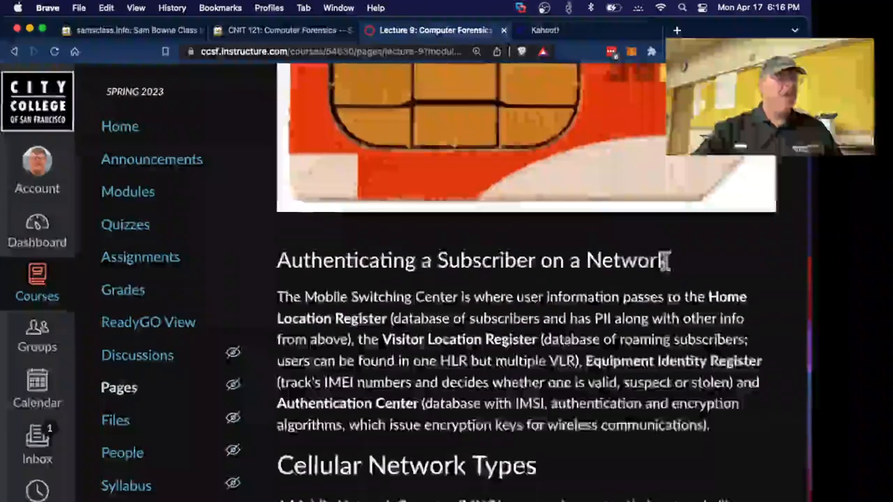
pyautogui.scroll(-3)
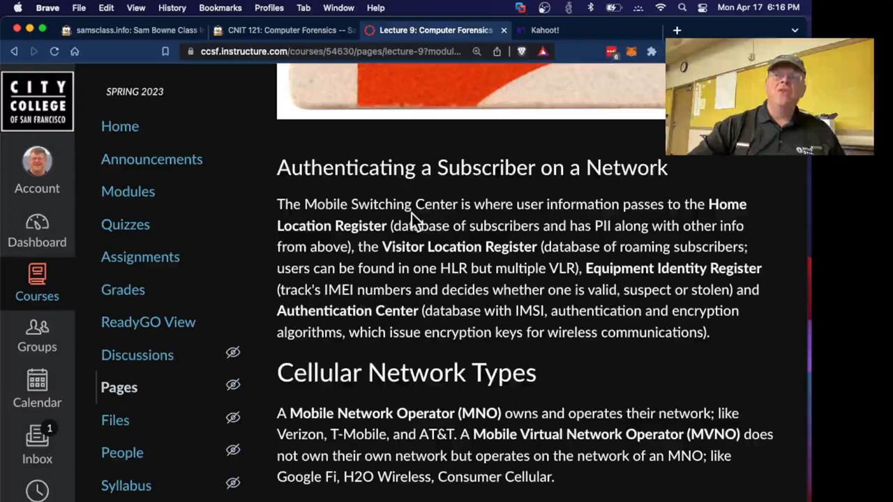
pyautogui.moveTo(680, 194)
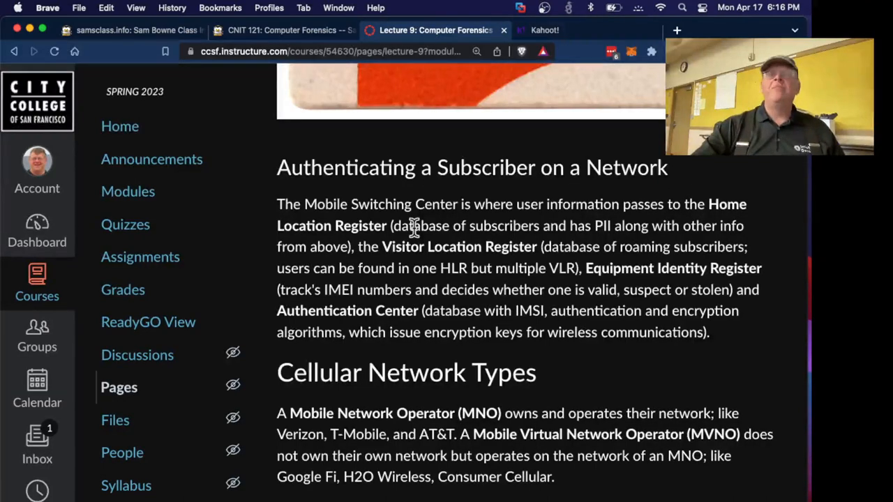
pyautogui.moveTo(520, 261)
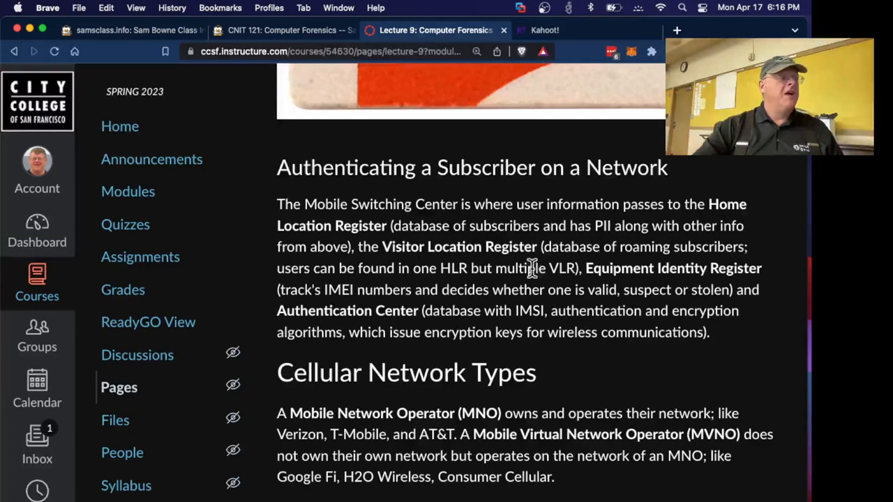
pyautogui.moveTo(576, 251)
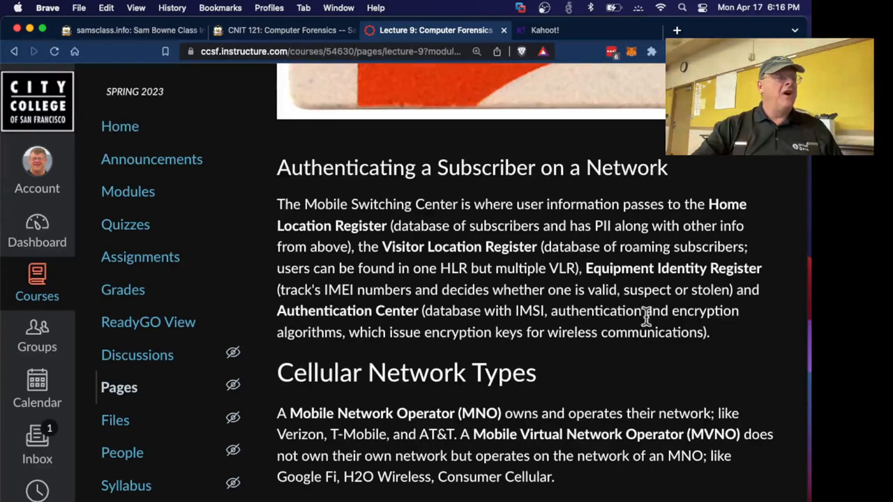
pyautogui.scroll(-3)
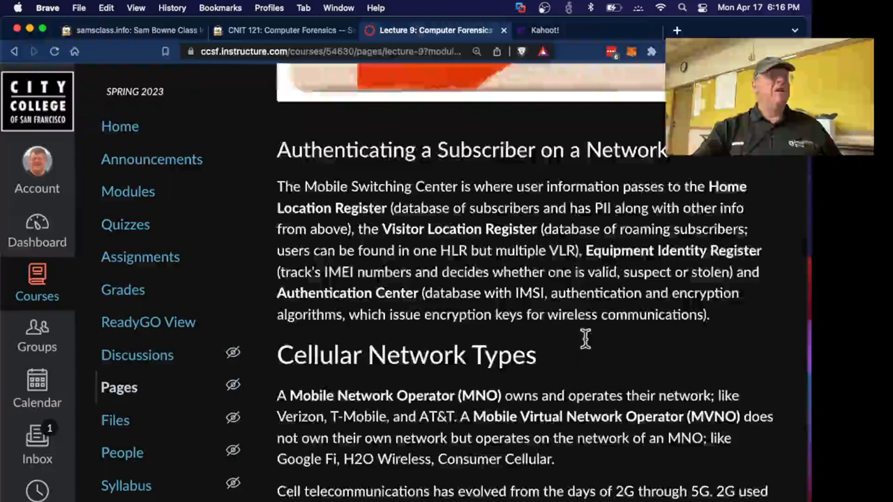
# - Scroll past the GSM and CDMA notes to SIM Card Forensics and its serial interface diagram
pyautogui.scroll(-3)
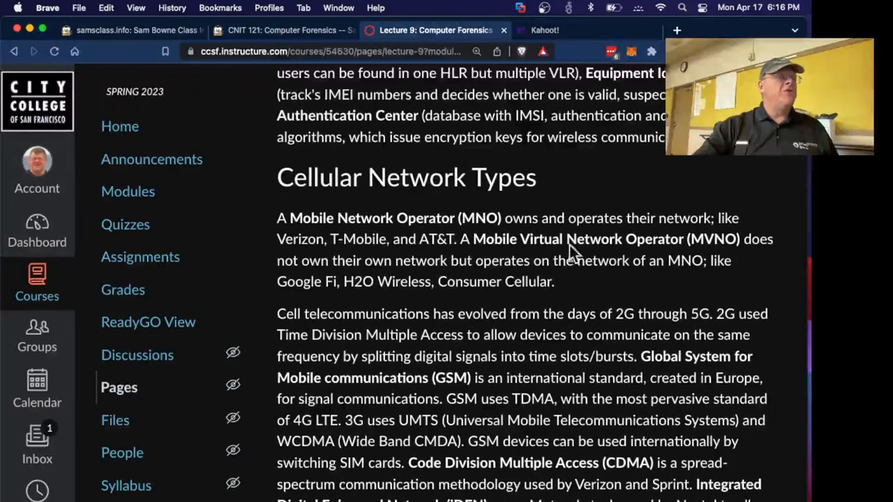
pyautogui.moveTo(648, 213)
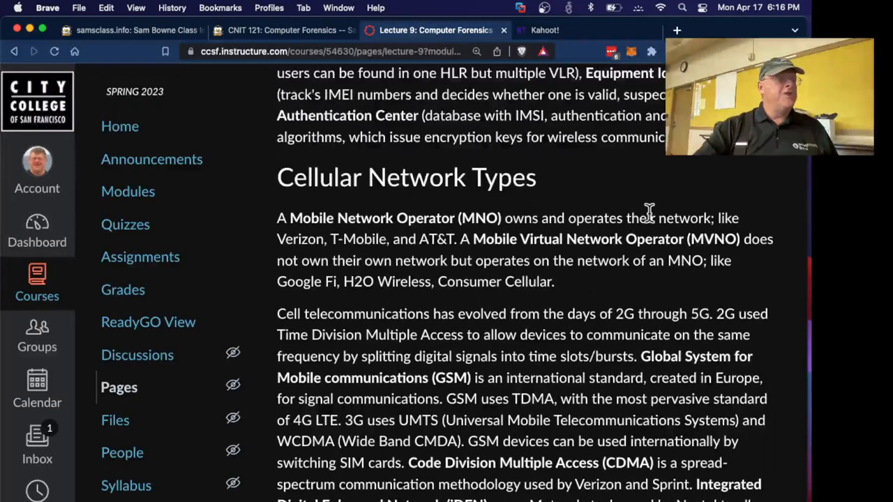
pyautogui.moveTo(456, 244)
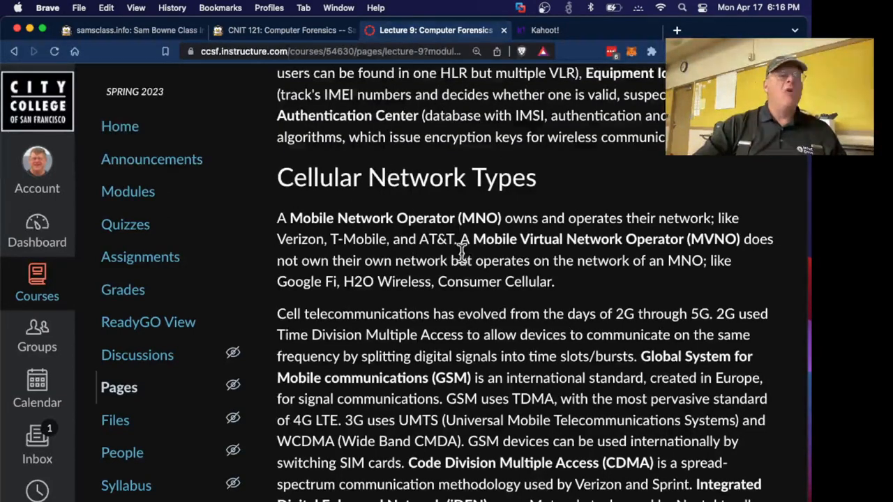
pyautogui.moveTo(652, 255)
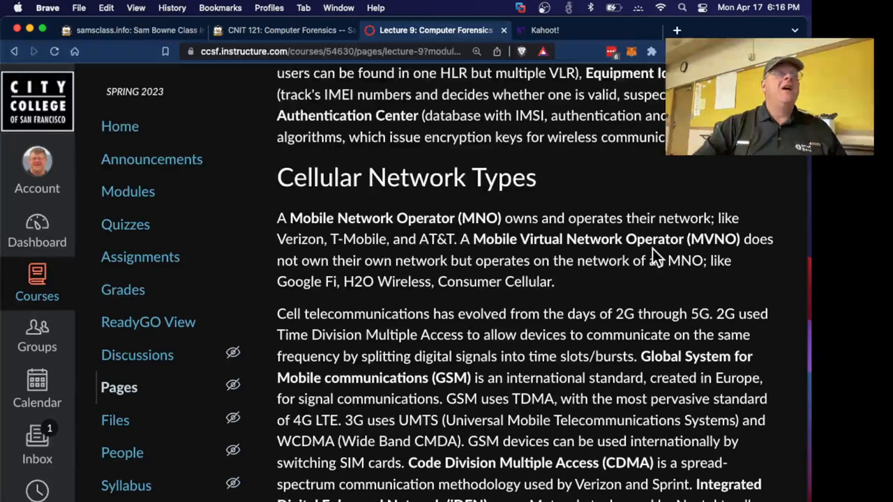
pyautogui.moveTo(345, 327)
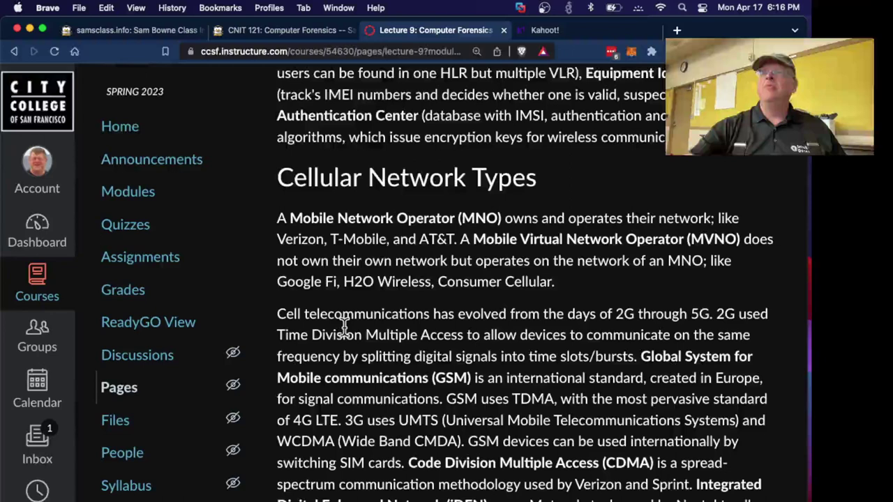
pyautogui.scroll(-3)
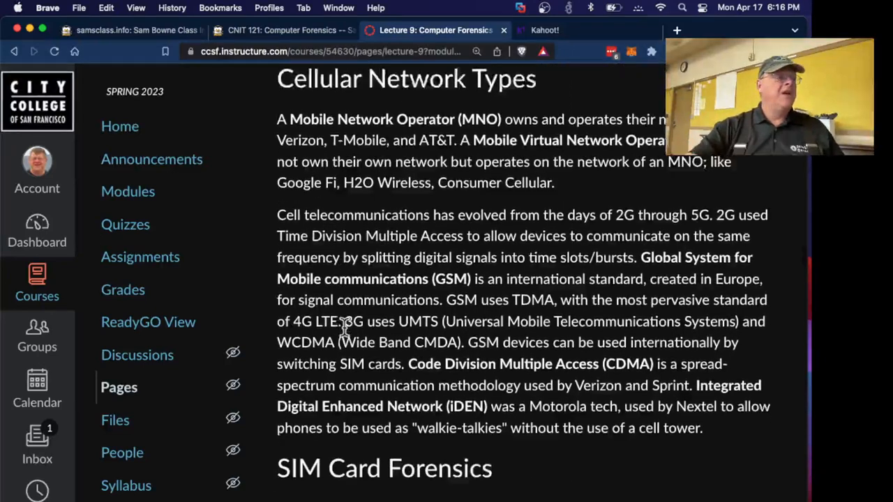
pyautogui.scroll(-3)
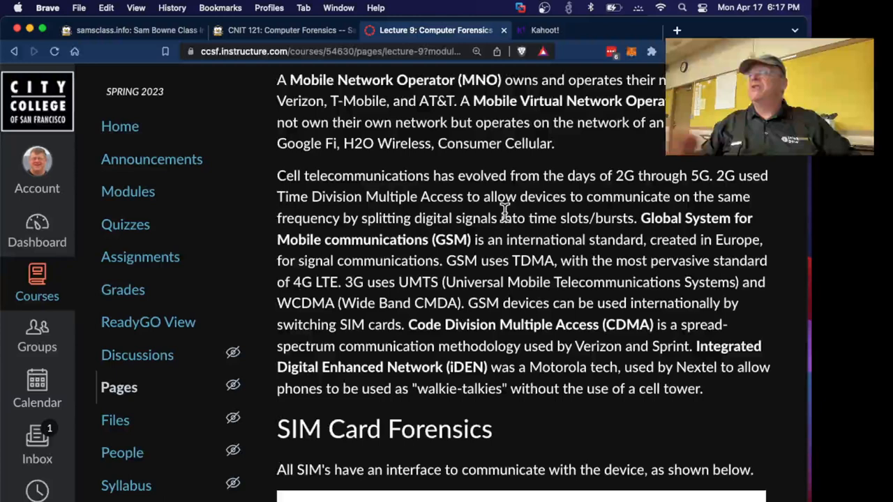
pyautogui.moveTo(572, 269)
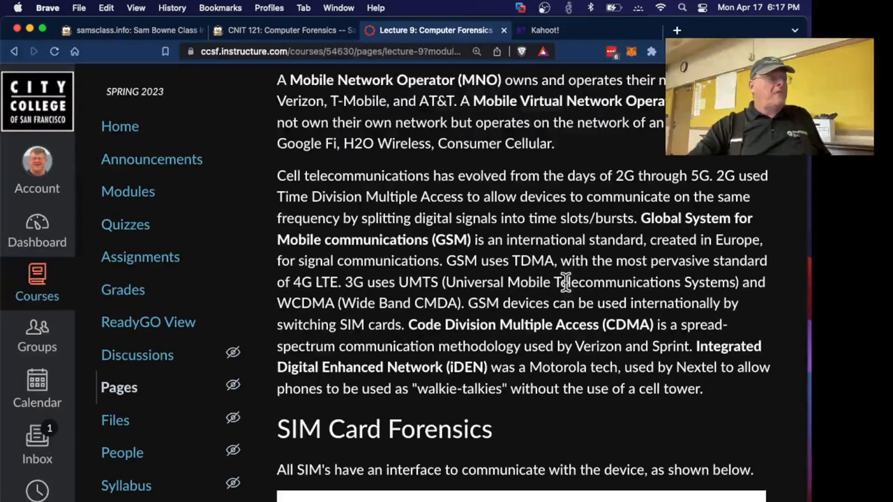
pyautogui.scroll(-3)
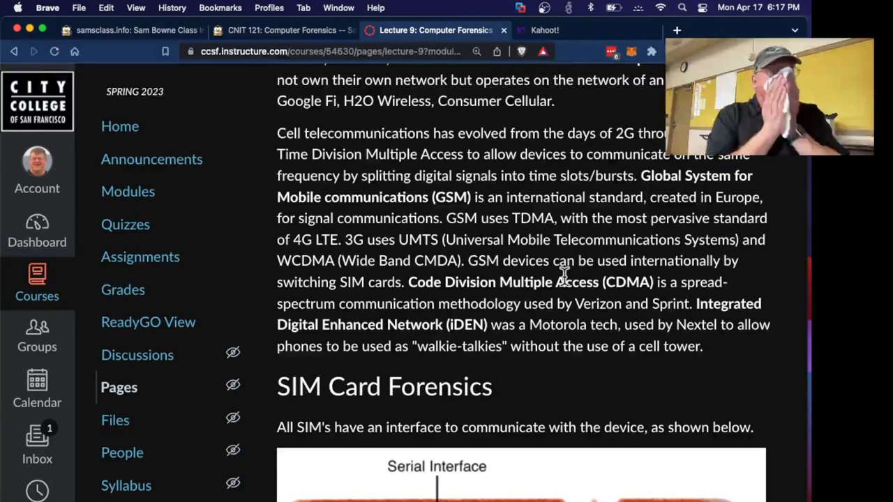
pyautogui.scroll(-3)
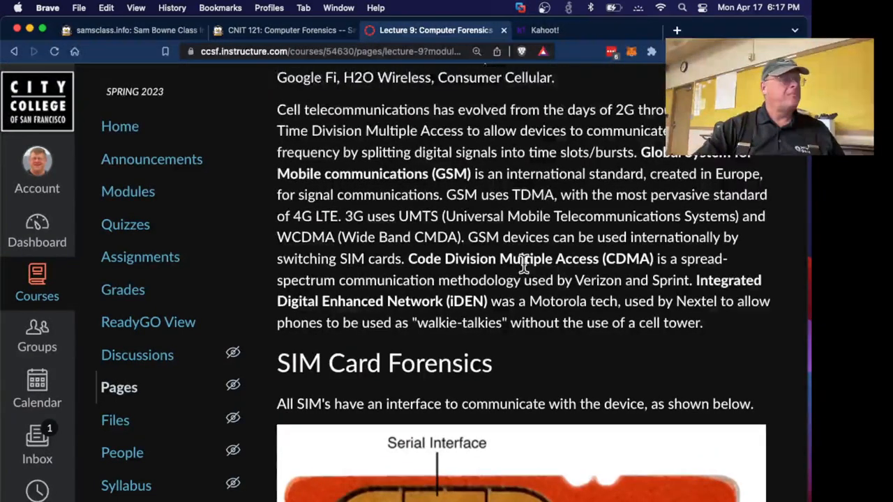
pyautogui.scroll(-3)
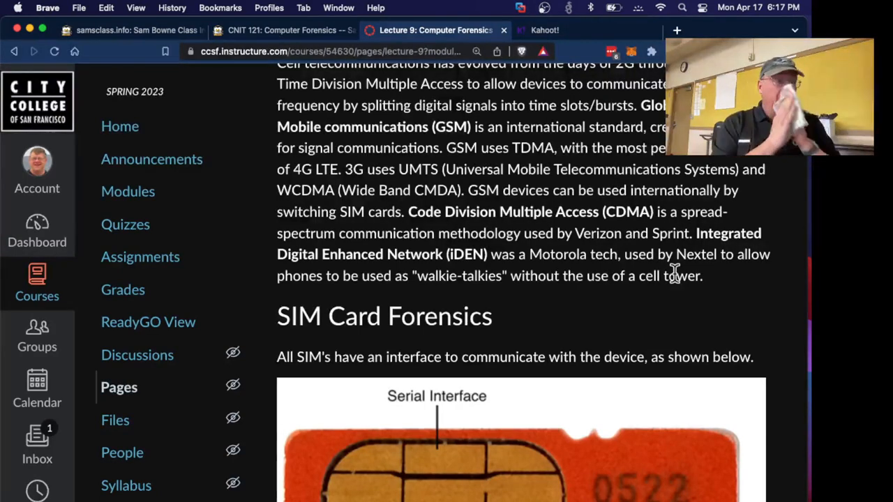
# - Scroll down to the EEPROM paragraph and the EF_ADN through EF_SMS elementary file list
pyautogui.scroll(-3)
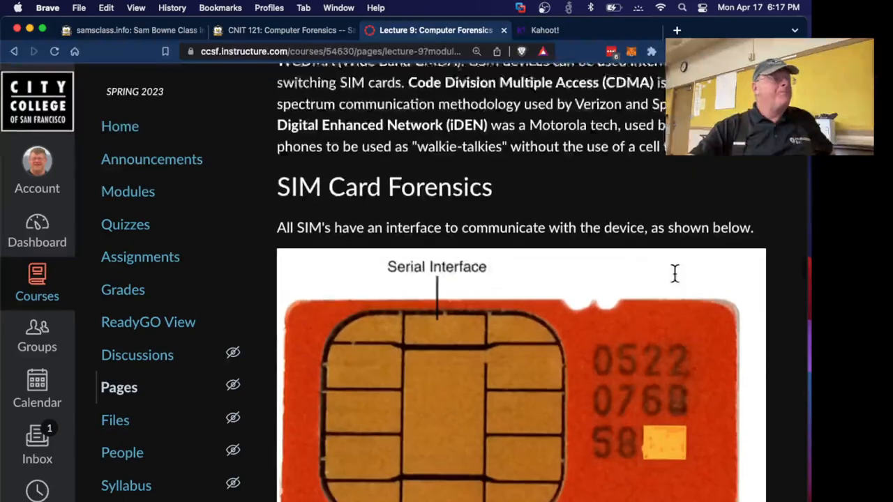
pyautogui.scroll(-3)
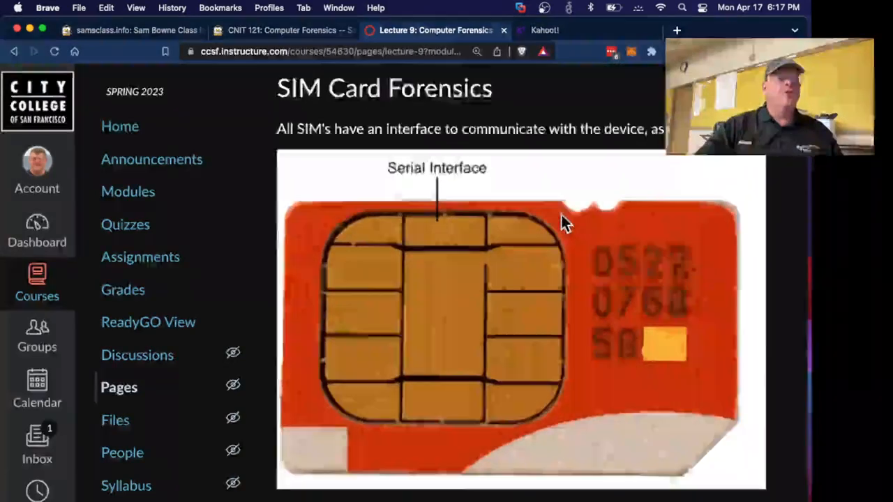
pyautogui.scroll(-3)
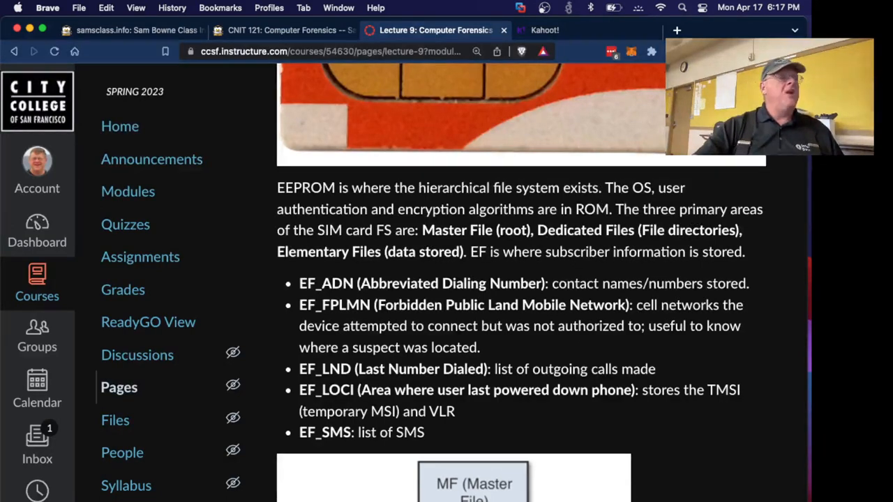
pyautogui.moveTo(593, 233)
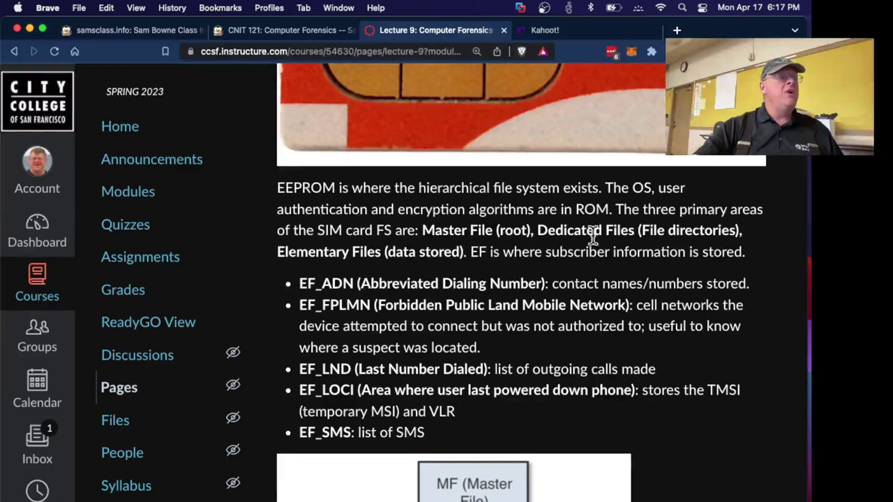
pyautogui.moveTo(600, 247)
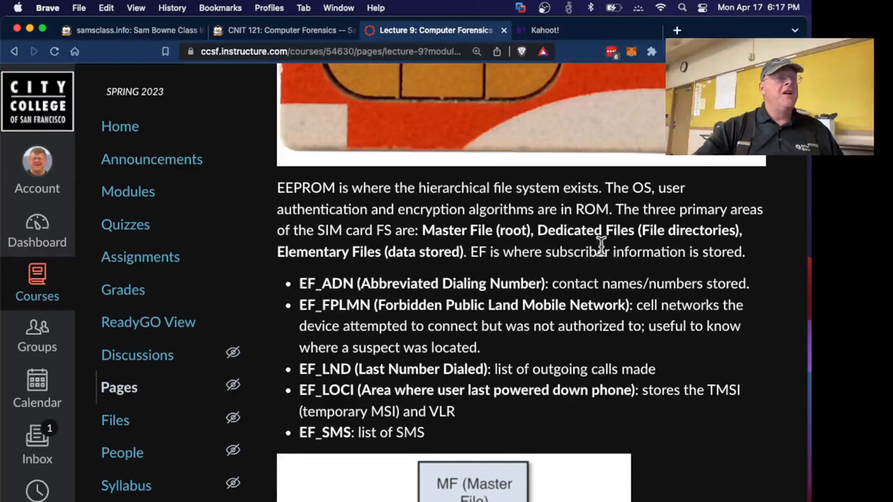
pyautogui.moveTo(460, 272)
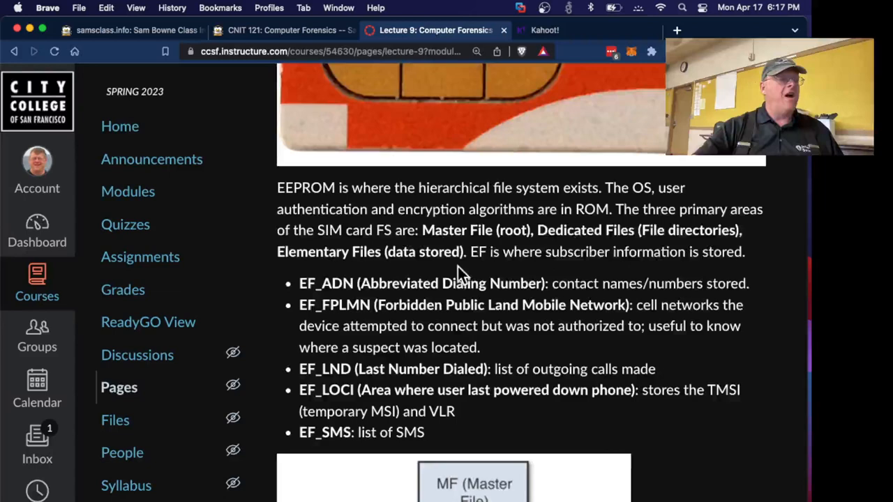
pyautogui.scroll(-3)
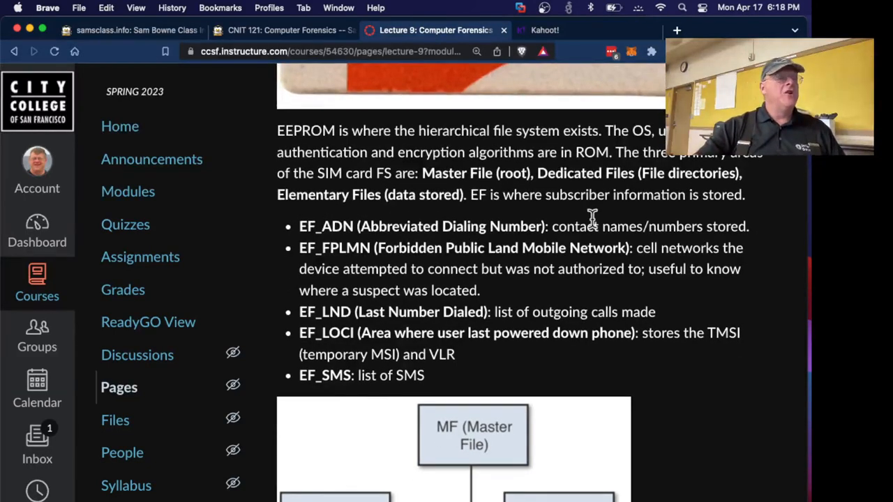
pyautogui.moveTo(669, 251)
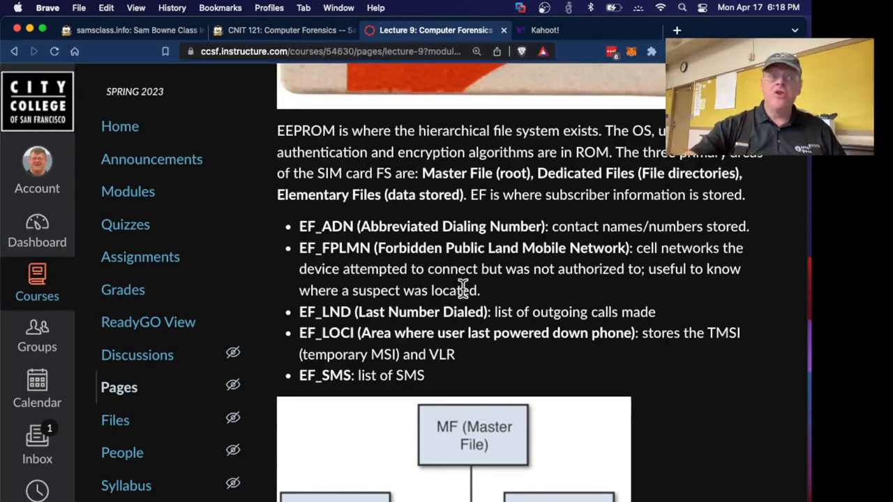
pyautogui.moveTo(574, 305)
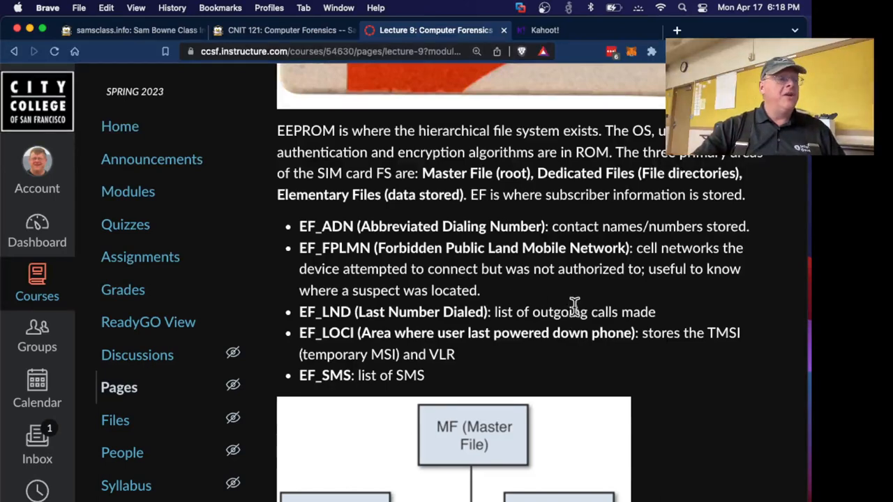
pyautogui.moveTo(681, 390)
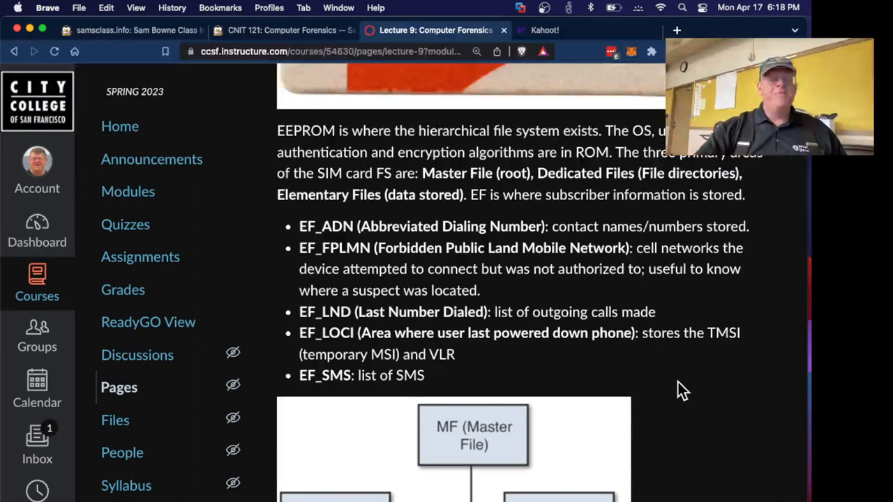
# - Scroll past the MF/EF file tree to the SIM PIN/PUK notes and Status Flag Value table
pyautogui.scroll(-3)
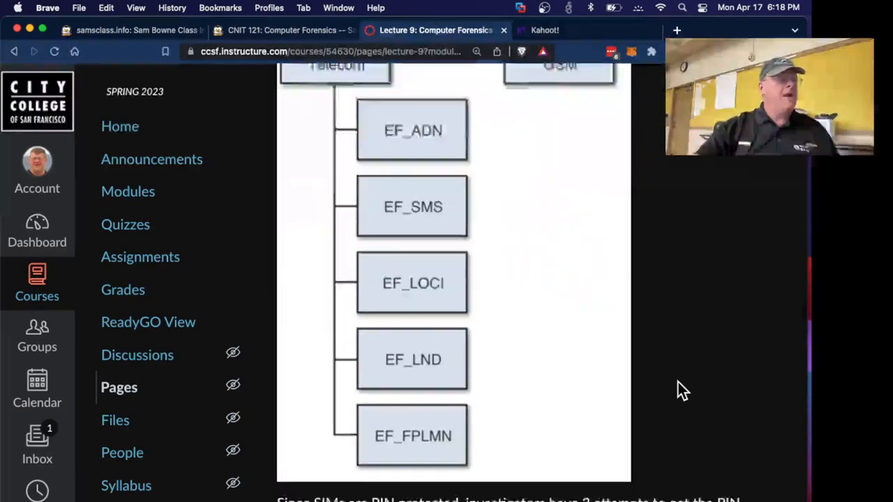
pyautogui.scroll(-3)
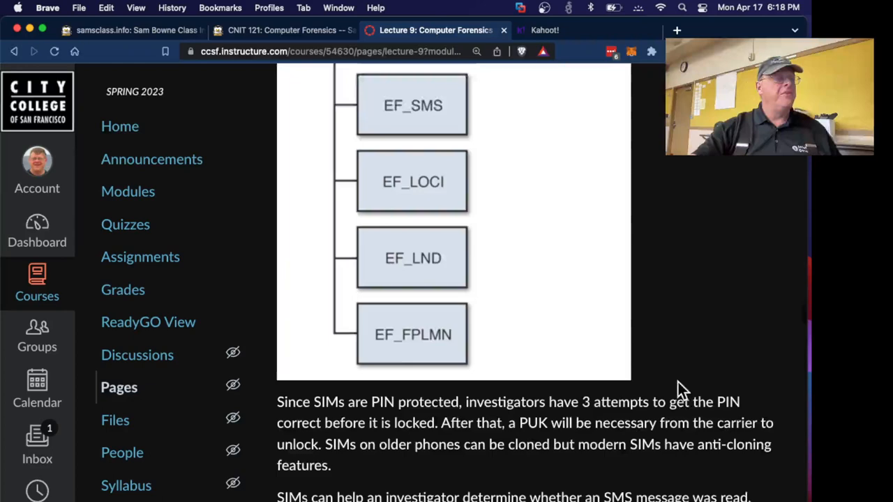
pyautogui.scroll(-3)
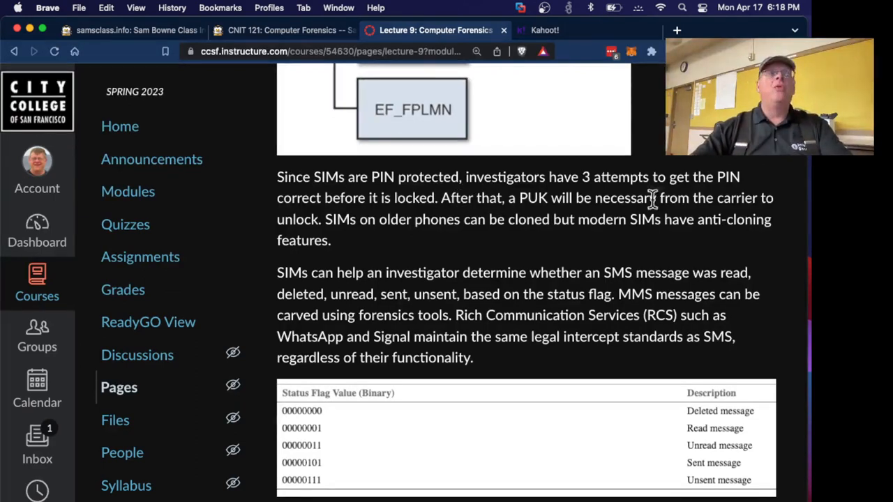
pyautogui.moveTo(757, 189)
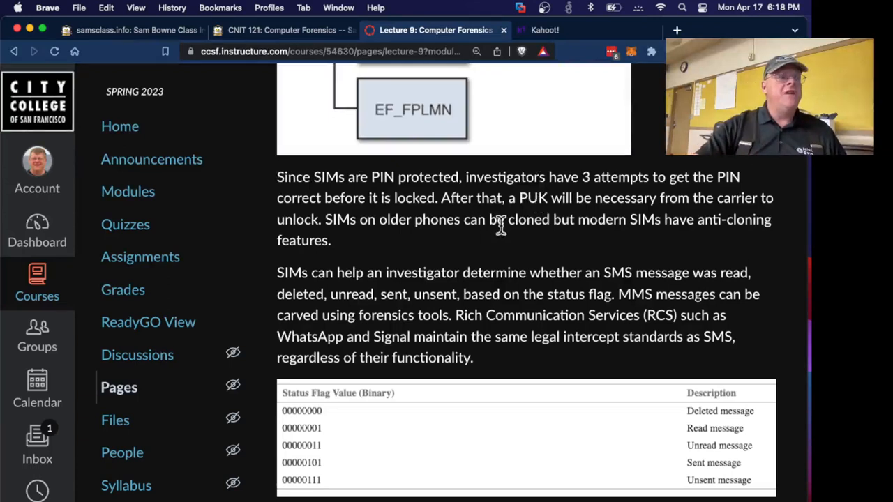
pyautogui.moveTo(520, 230)
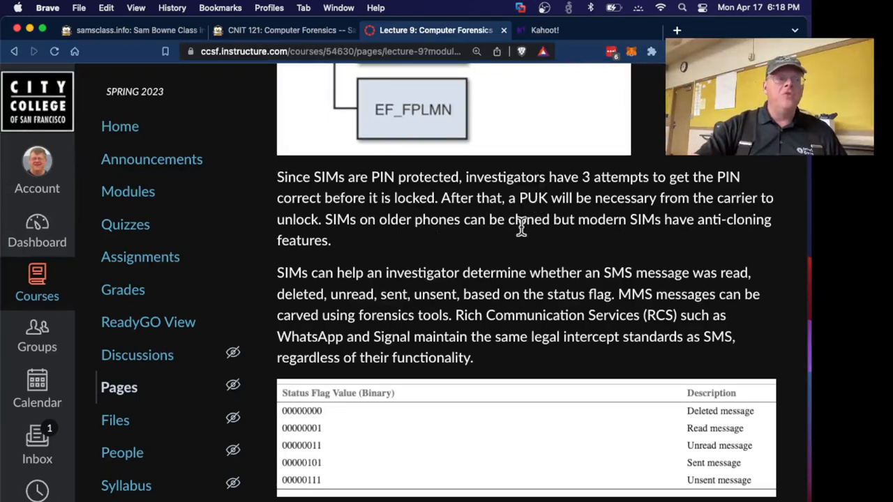
pyautogui.moveTo(720, 225)
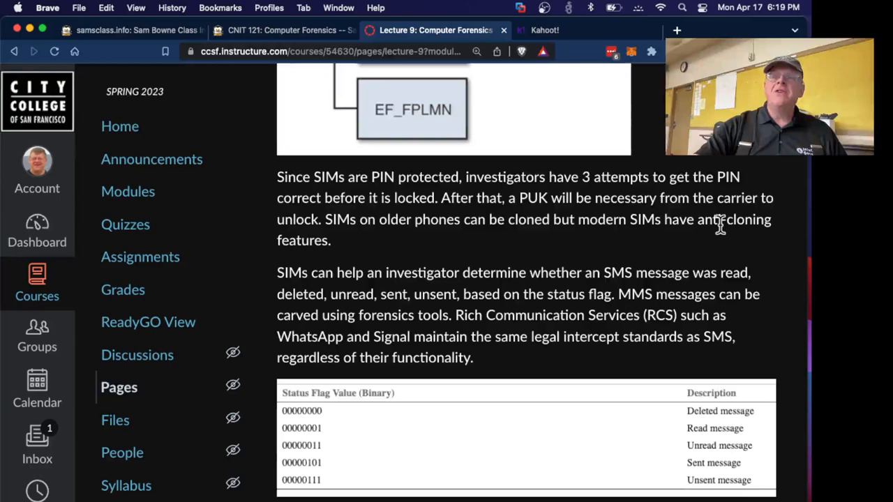
# - Scroll slightly so the Mobile Operating Systems heading shows under the status flag table
pyautogui.scroll(-3)
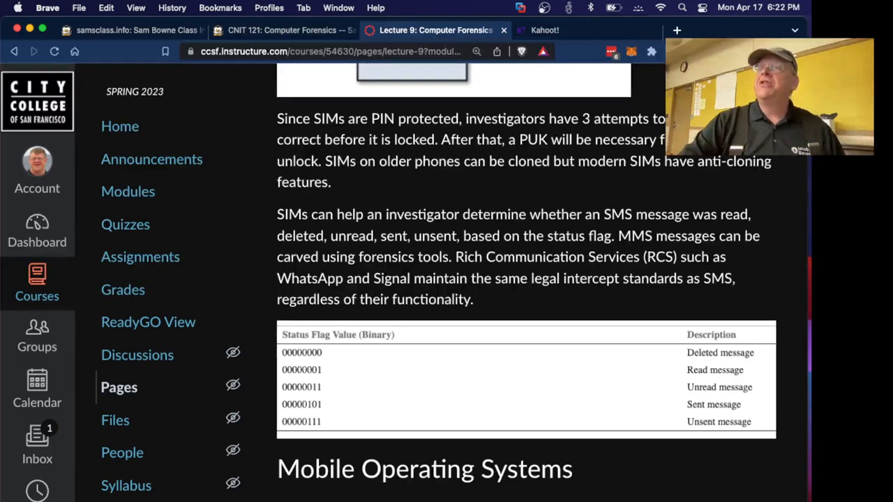
# - Scroll through the Android overview to the partitions list, down to Dalvik Cache and Applications
pyautogui.scroll(-3)
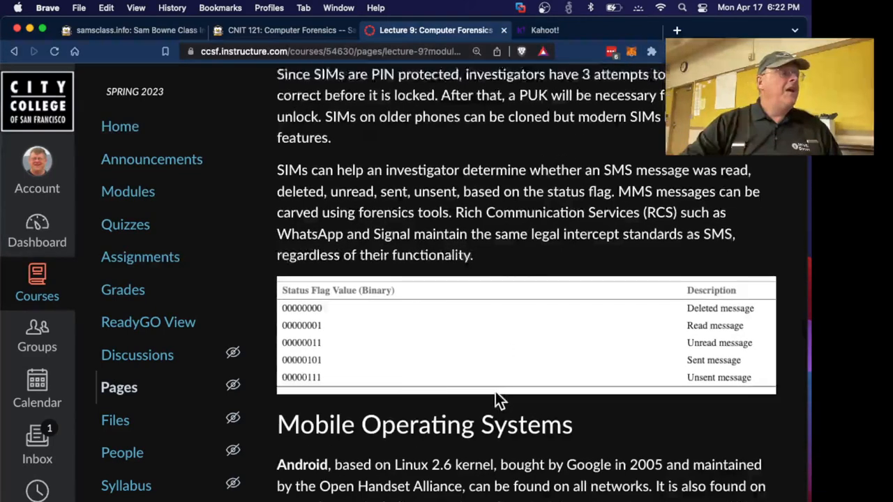
pyautogui.scroll(-3)
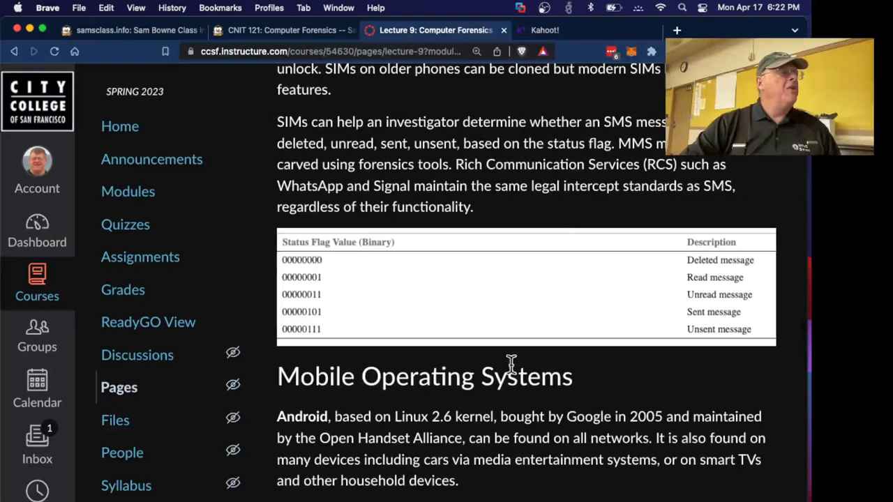
pyautogui.moveTo(516, 202)
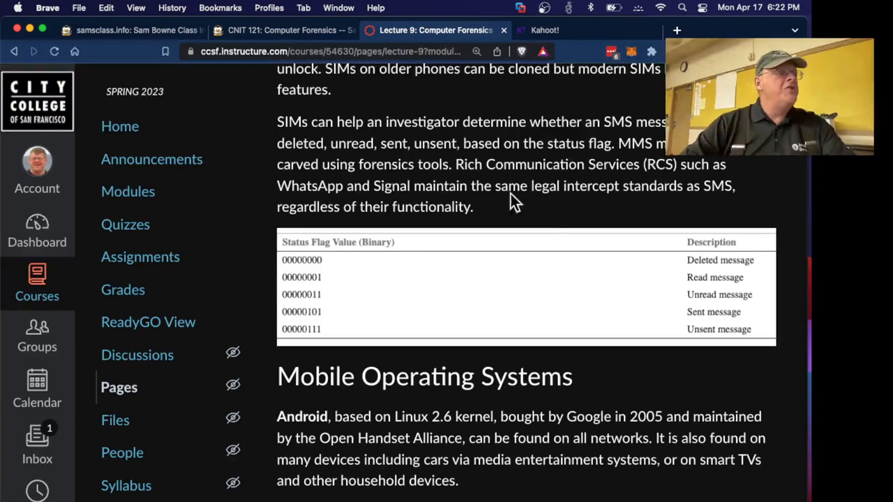
pyautogui.moveTo(675, 209)
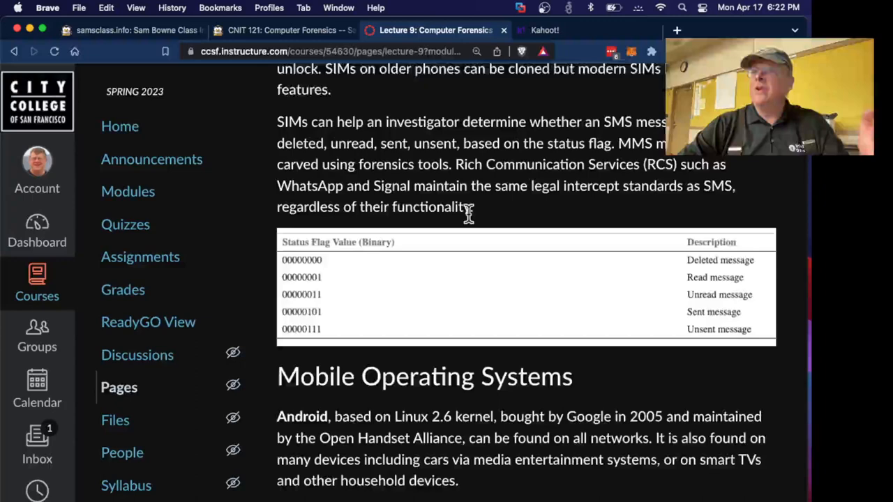
pyautogui.scroll(-3)
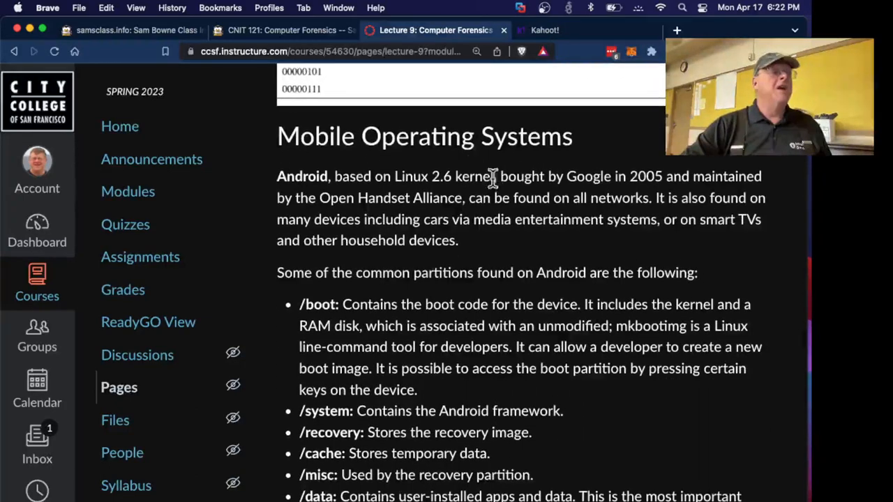
pyautogui.moveTo(431, 139)
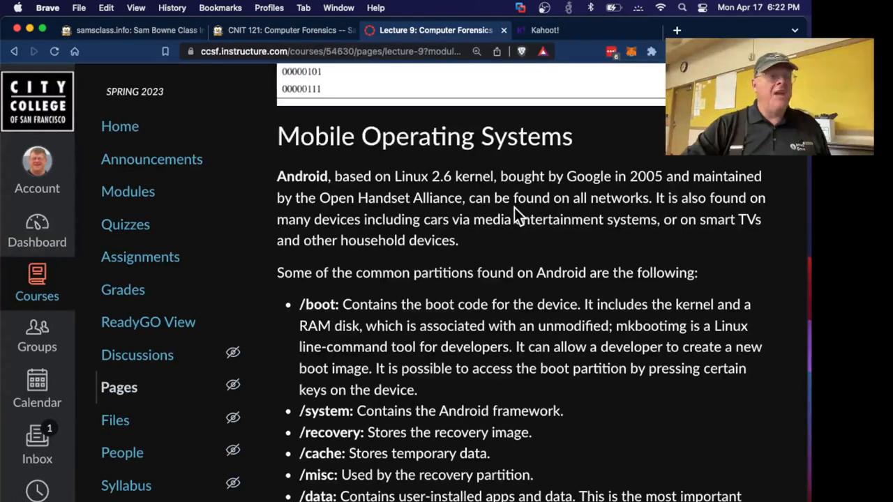
pyautogui.scroll(-3)
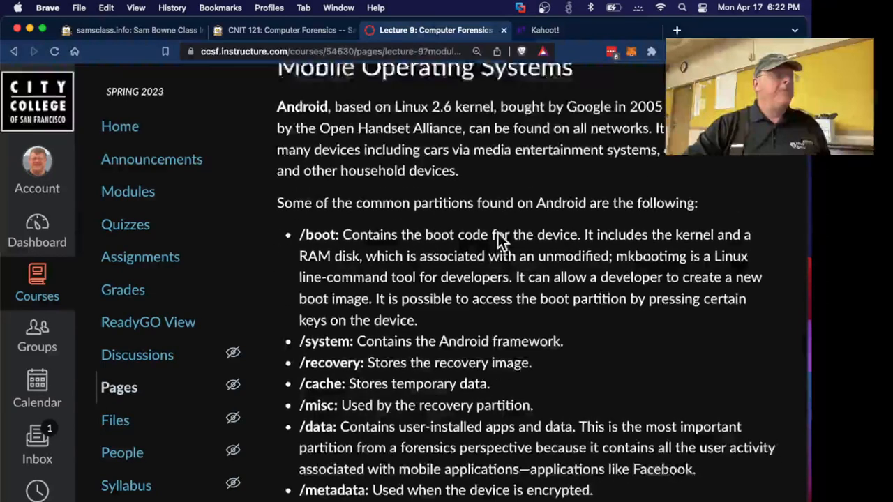
pyautogui.scroll(-3)
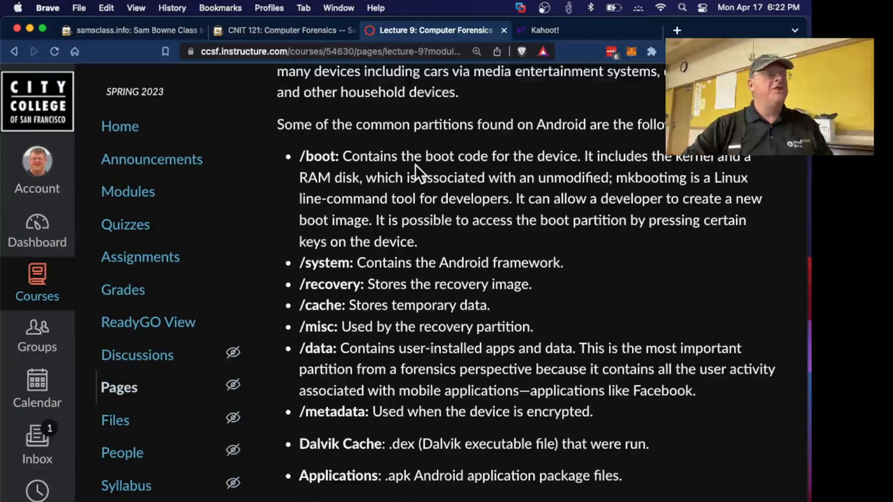
pyautogui.moveTo(352, 180)
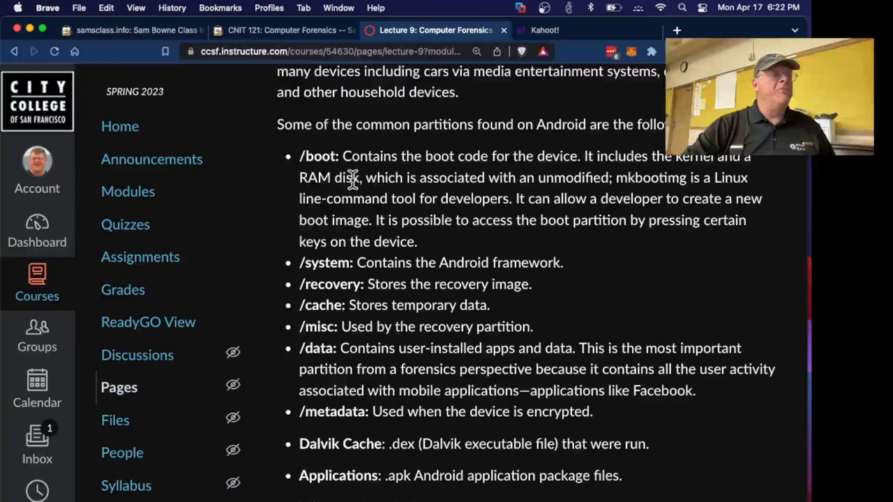
pyautogui.moveTo(374, 241)
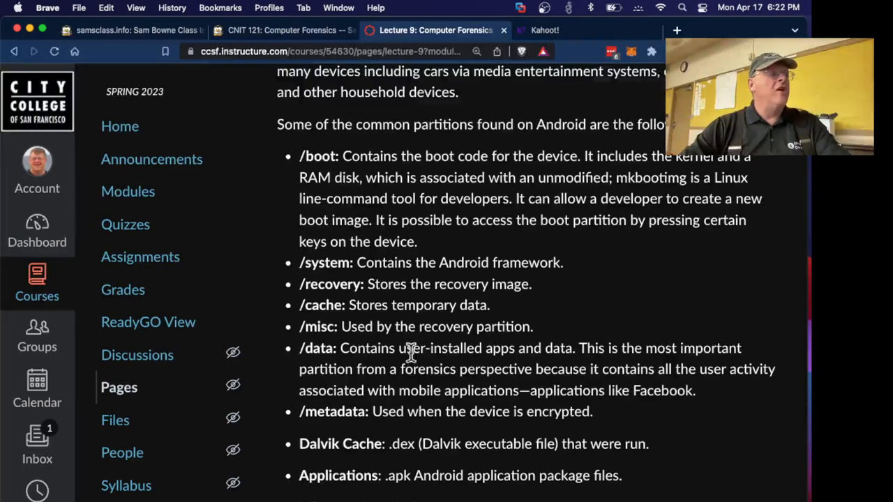
# - Highlight '/data: Contains user-installed apps and data.' and scroll past packages.list to Challenges
pyautogui.moveTo(579, 348); pyautogui.dragTo(382, 369)
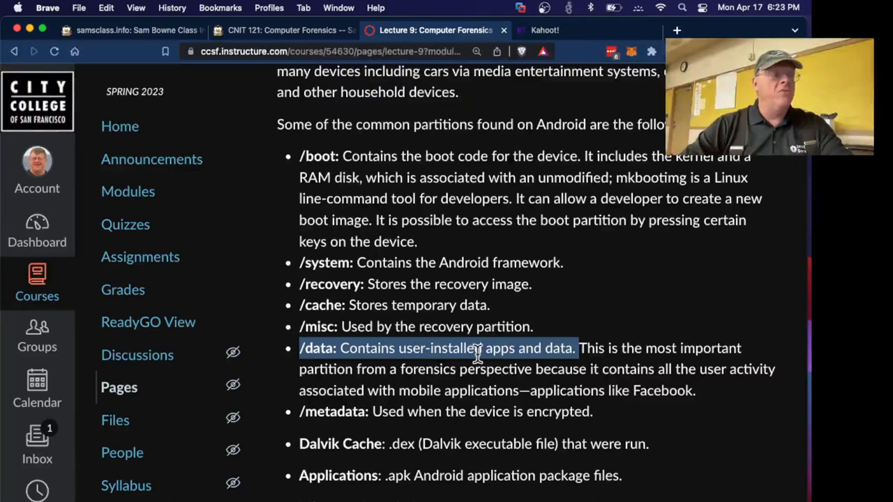
pyautogui.moveTo(390, 299)
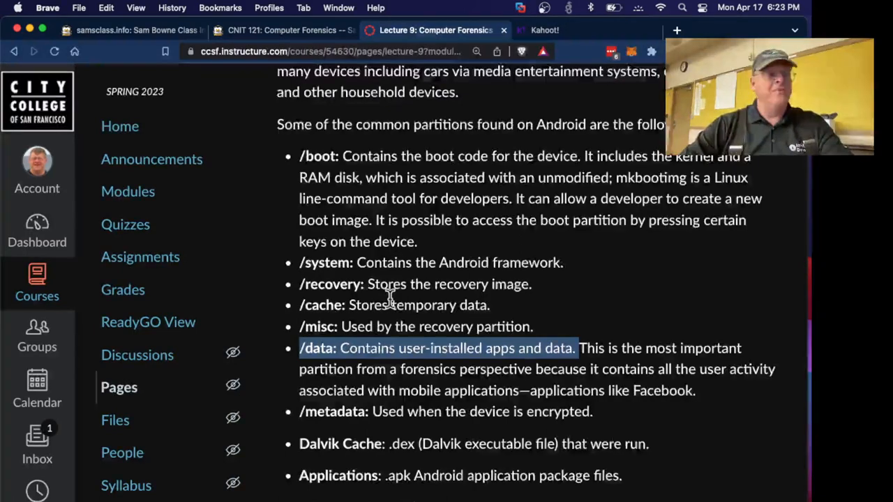
pyautogui.scroll(-3)
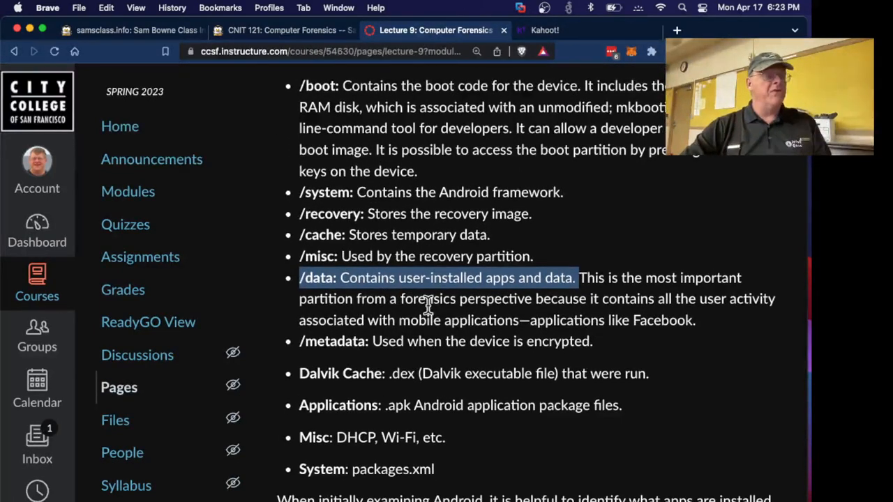
pyautogui.scroll(-3)
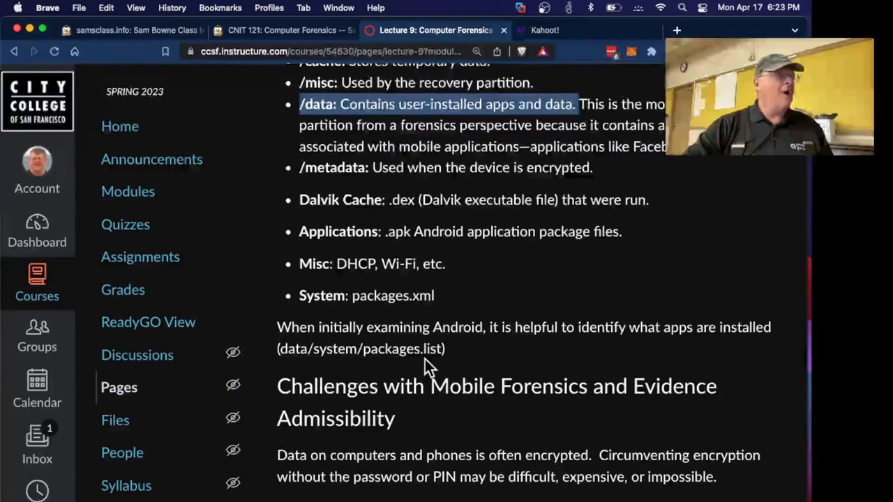
# - Scroll the Lecture 9 page down to the JTAG paragraph and RIFF box photo
pyautogui.scroll(-3)
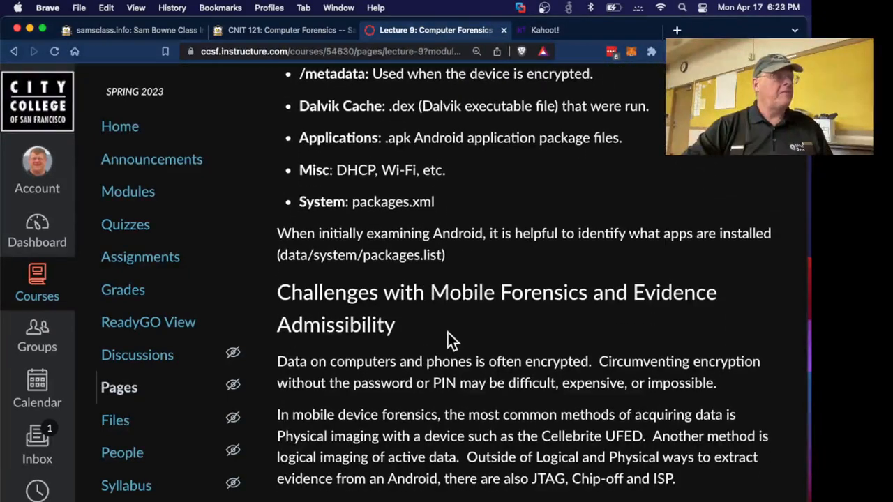
pyautogui.scroll(-3)
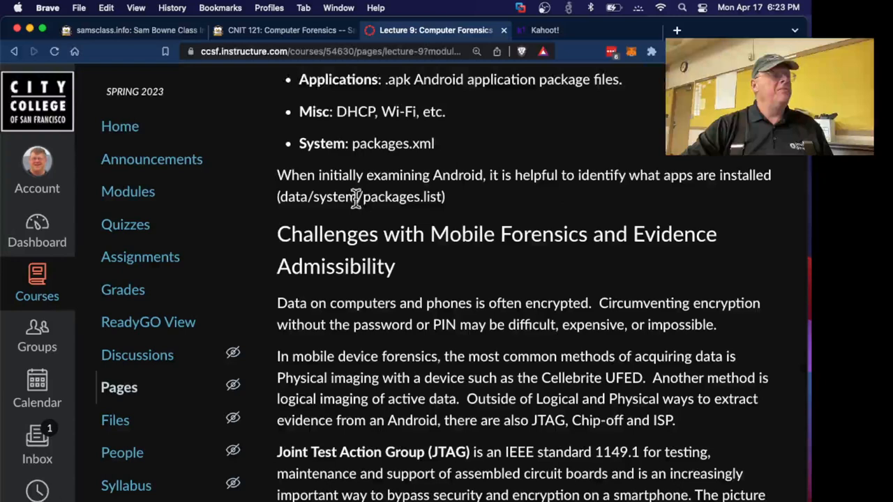
pyautogui.moveTo(464, 205)
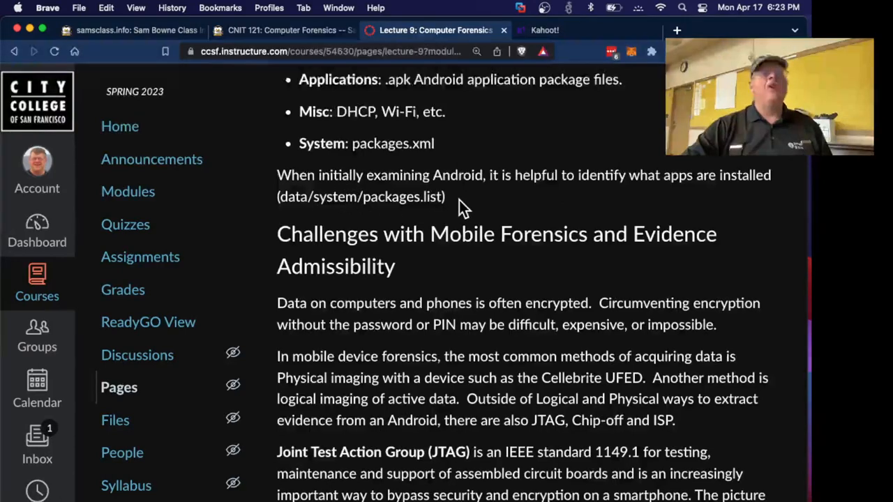
pyautogui.scroll(-3)
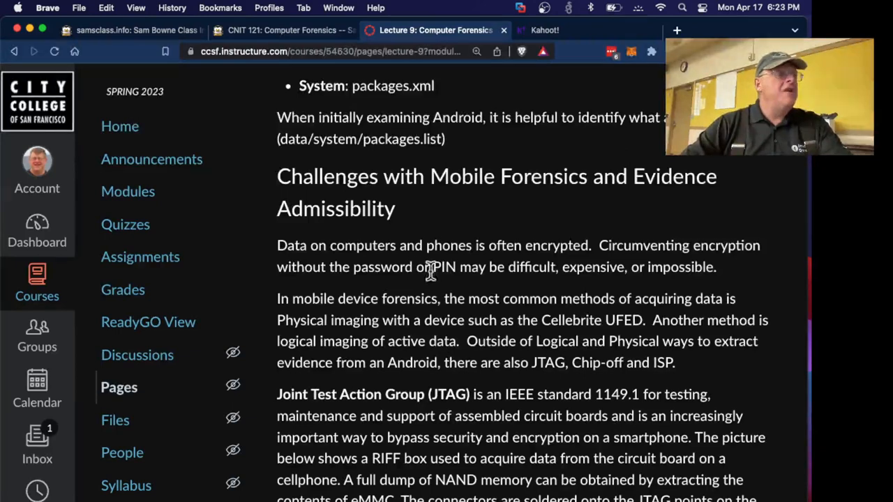
pyautogui.moveTo(750, 272)
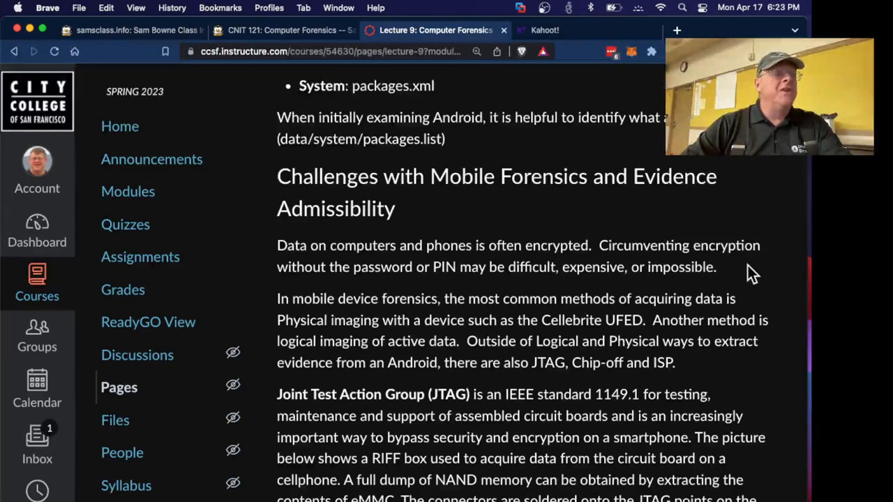
pyautogui.moveTo(747, 248)
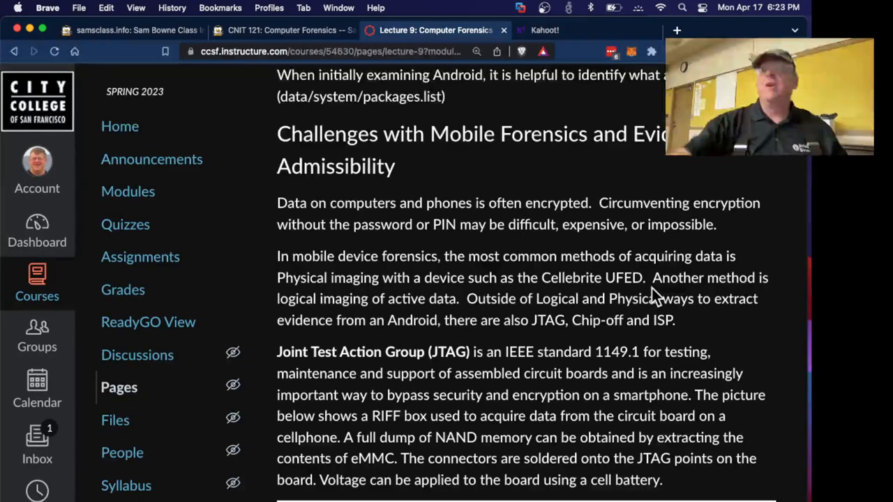
pyautogui.scroll(-3)
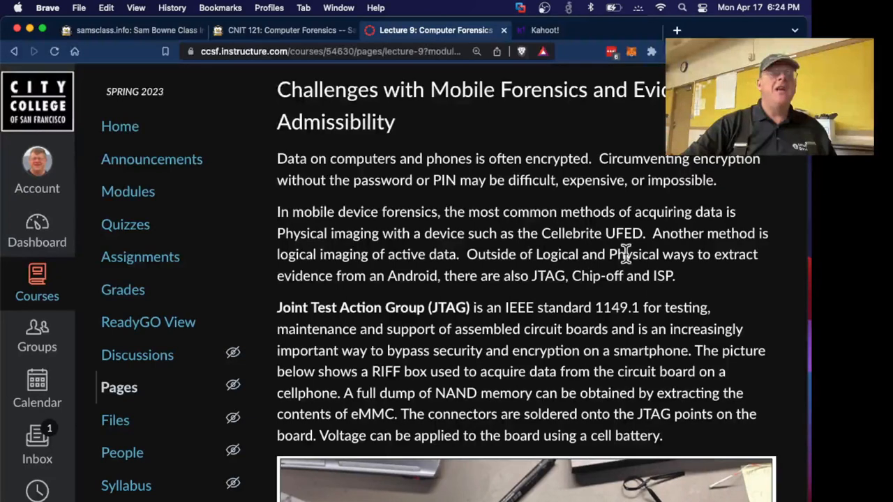
pyautogui.moveTo(586, 297)
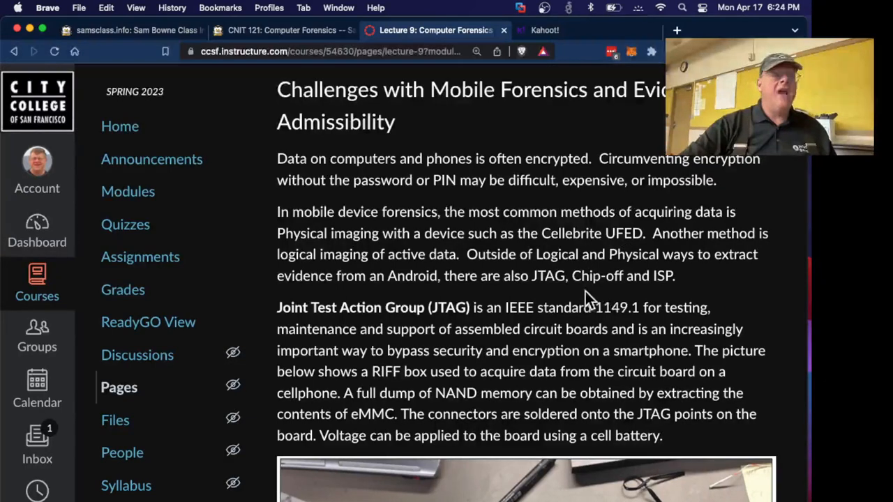
pyautogui.scroll(-3)
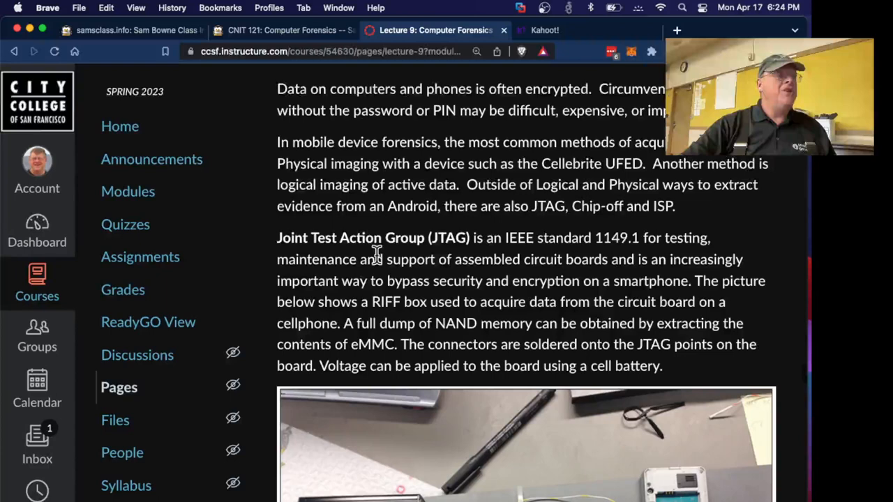
pyautogui.moveTo(465, 259)
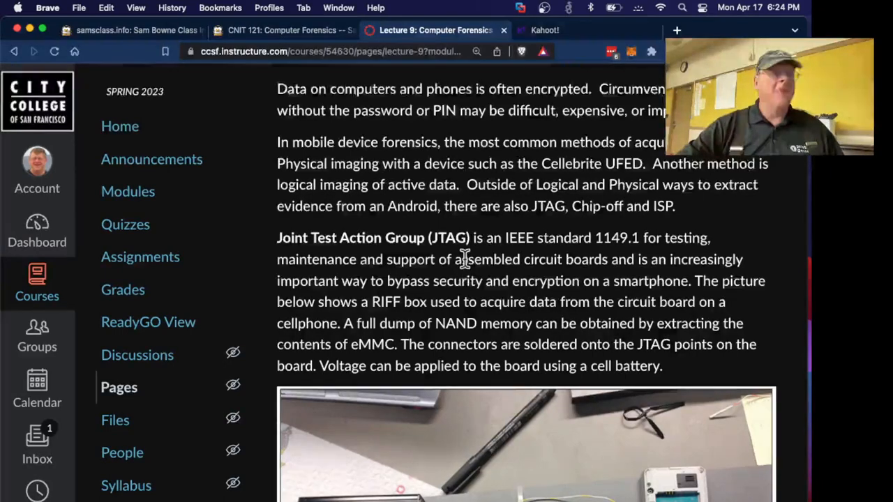
pyautogui.scroll(-3)
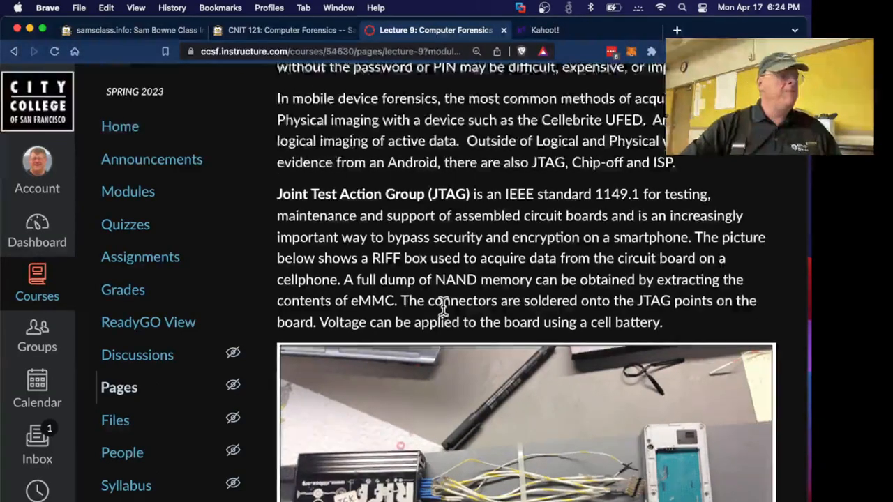
pyautogui.scroll(-3)
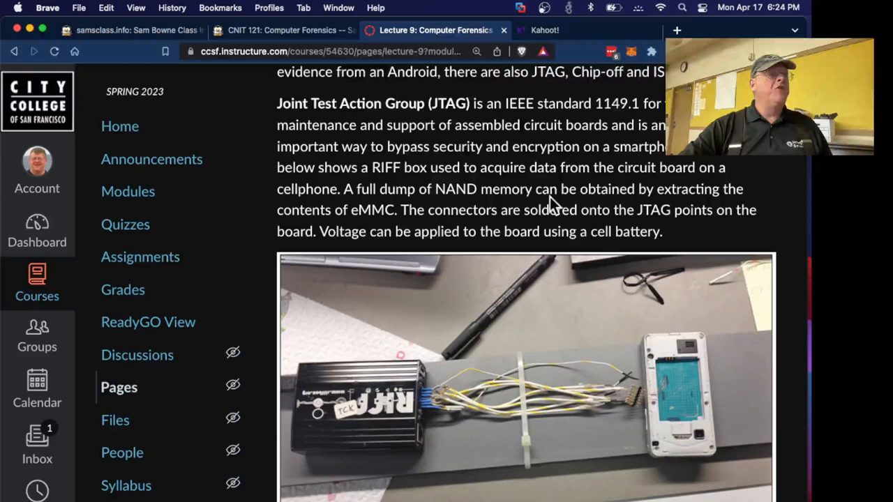
pyautogui.moveTo(652, 195)
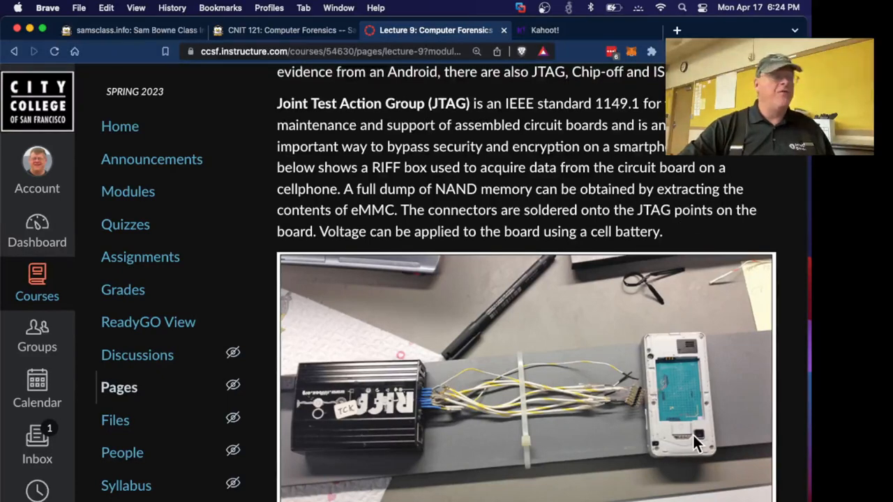
pyautogui.scroll(-3)
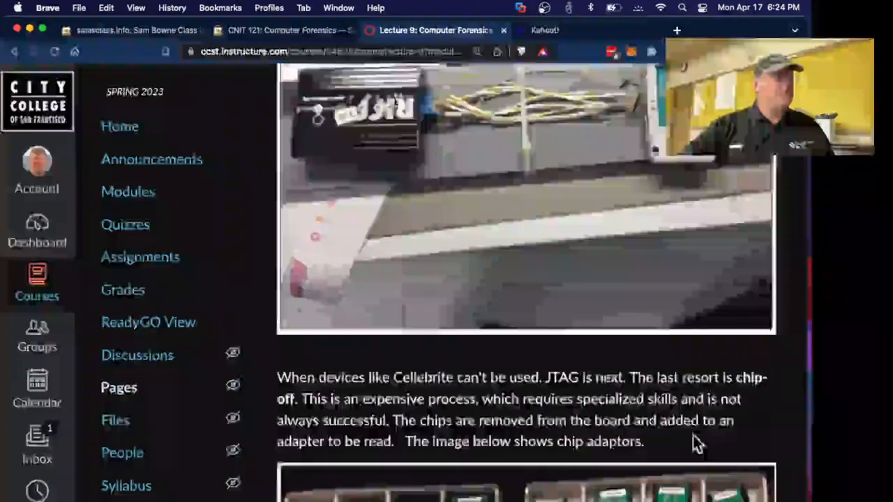
# - Scroll past the RIFF box to the chip-off paragraph and chip adaptors photo
pyautogui.scroll(-3)
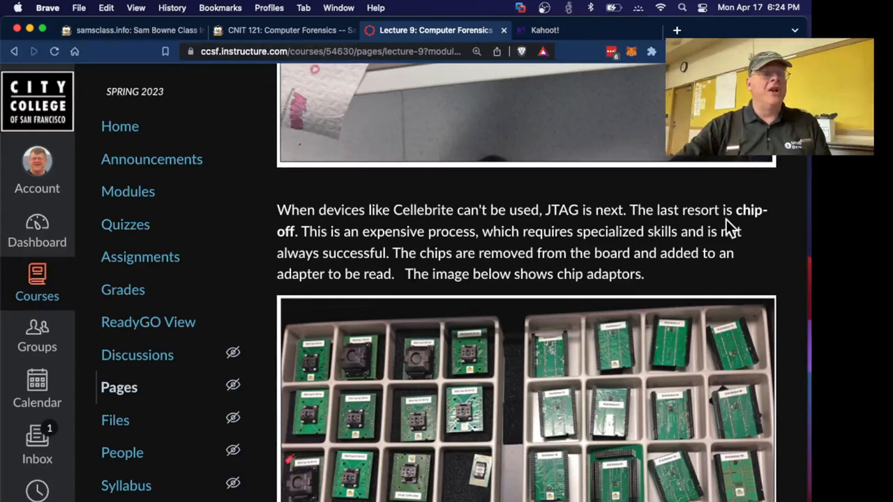
pyautogui.moveTo(781, 290)
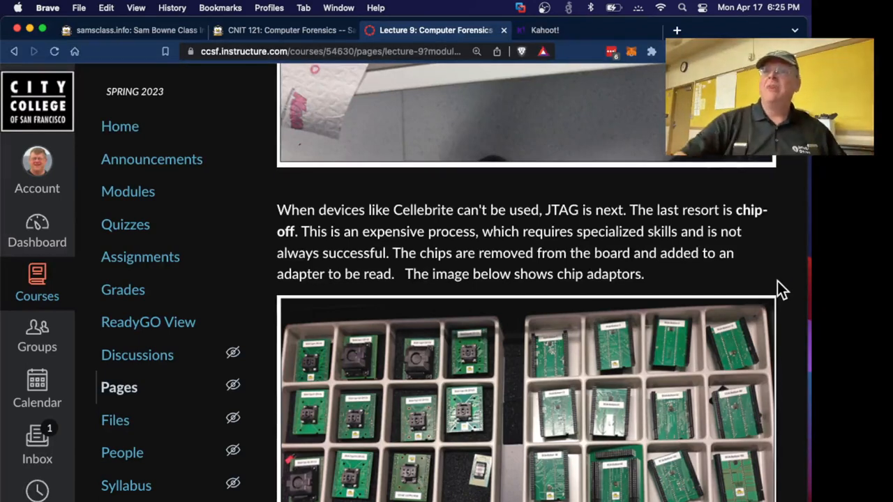
pyautogui.moveTo(593, 324)
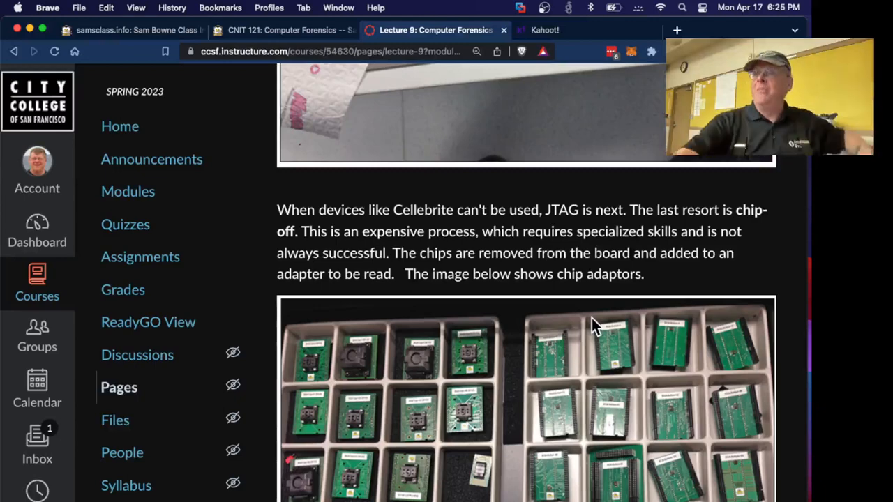
pyautogui.scroll(-3)
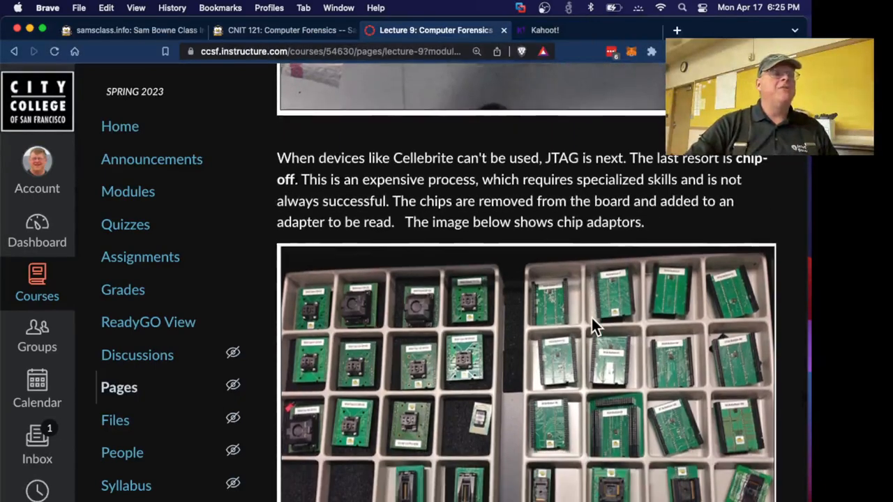
pyautogui.scroll(-3)
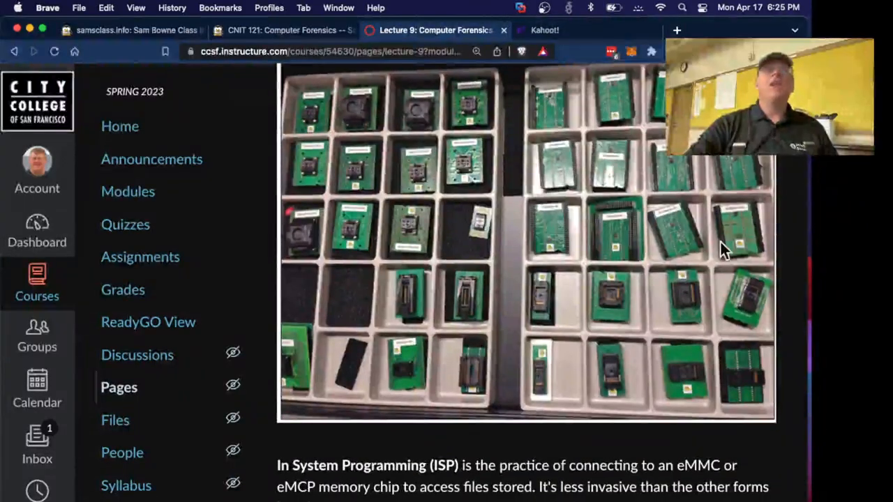
# - Scroll through the Android PIN, password and ADB tool notes to the NIST SP 800-101 heading
pyautogui.scroll(-3)
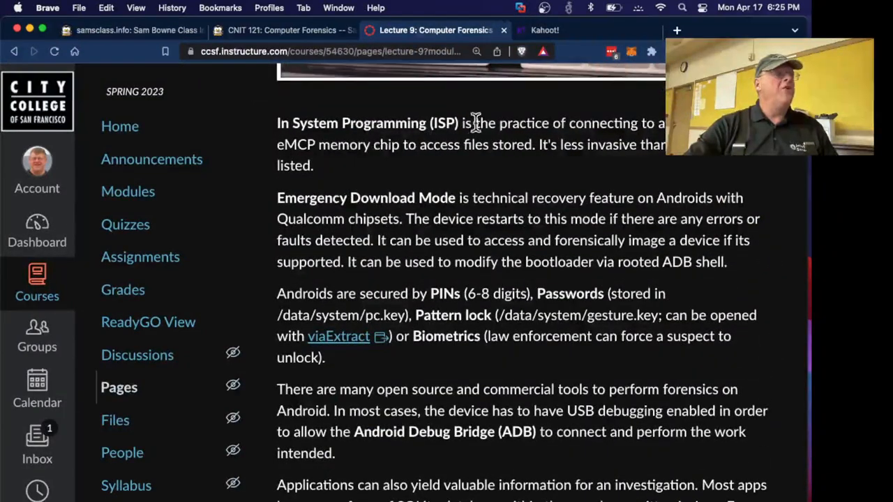
pyautogui.moveTo(391, 188)
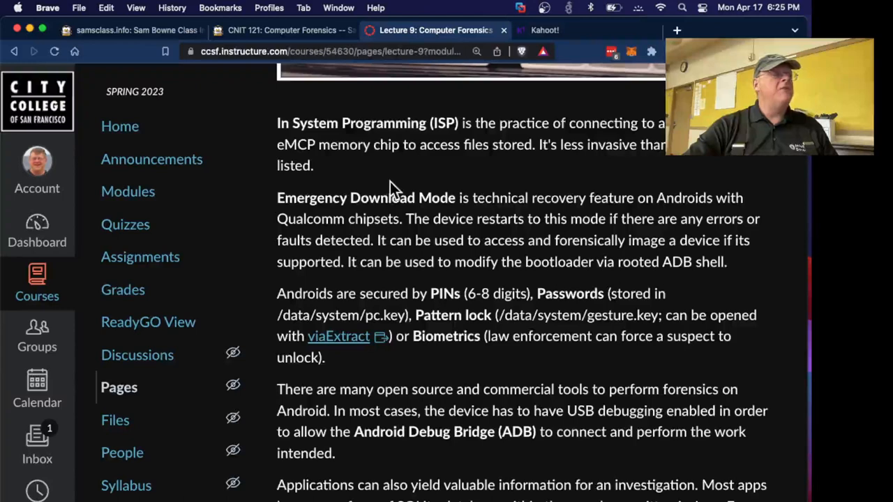
pyautogui.moveTo(596, 181)
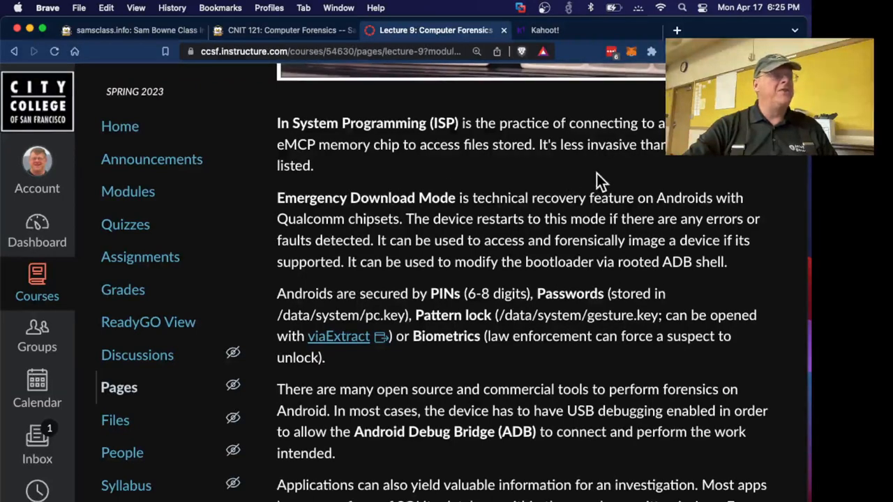
pyautogui.scroll(-3)
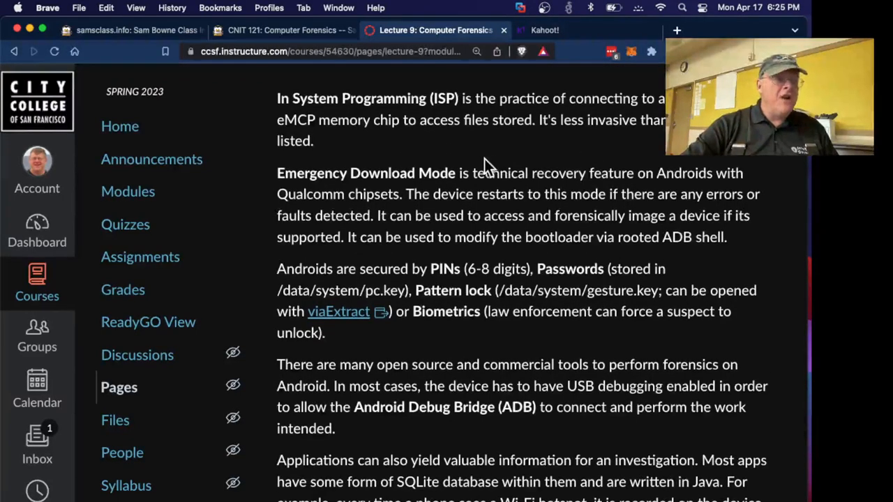
pyautogui.moveTo(558, 258)
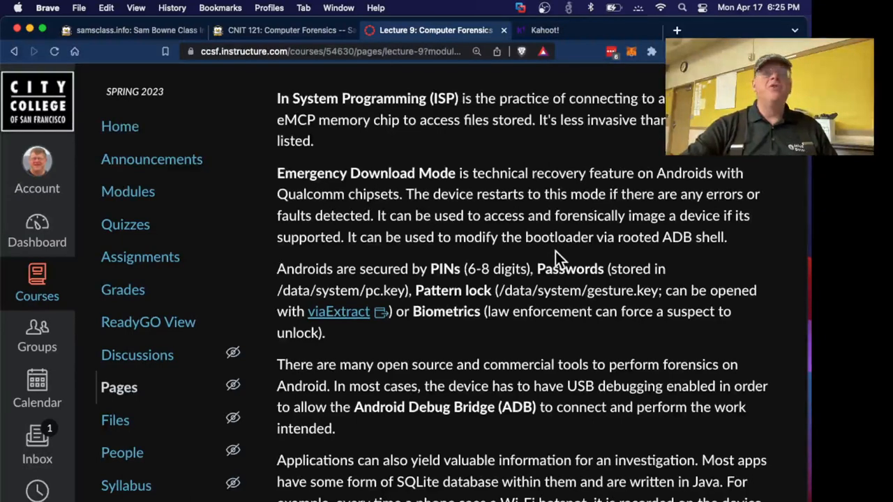
pyautogui.scroll(-3)
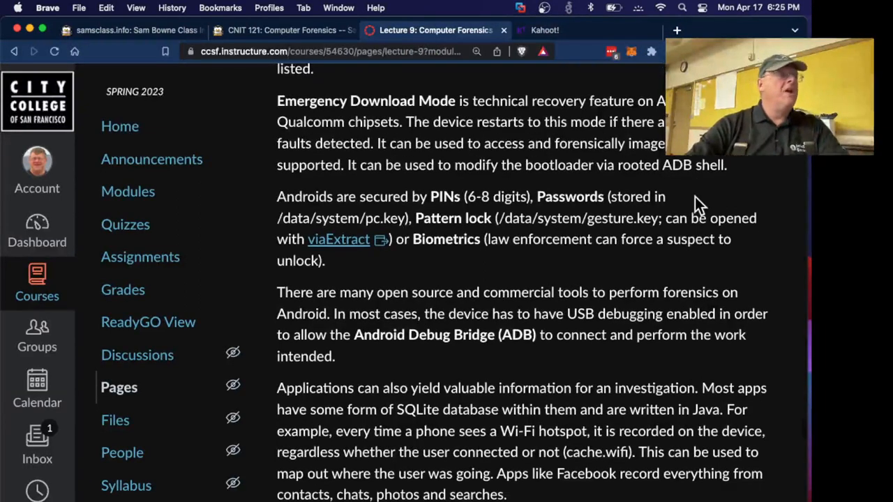
pyautogui.moveTo(527, 202)
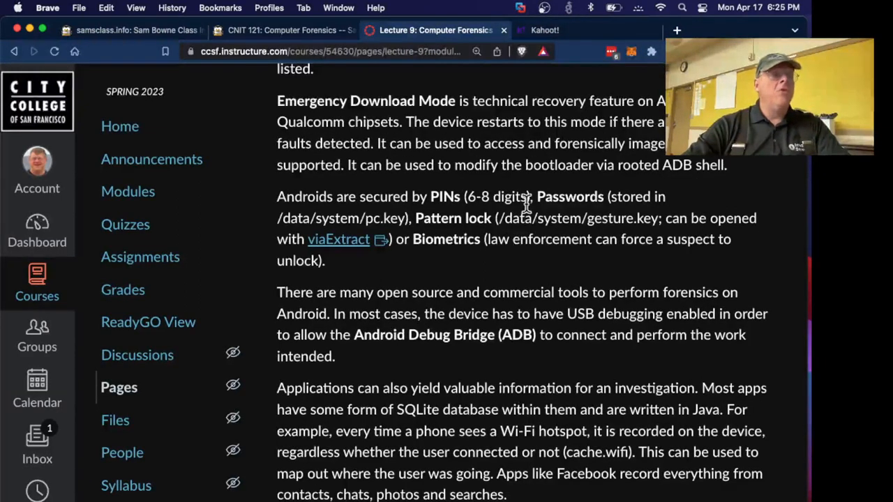
pyautogui.moveTo(516, 202)
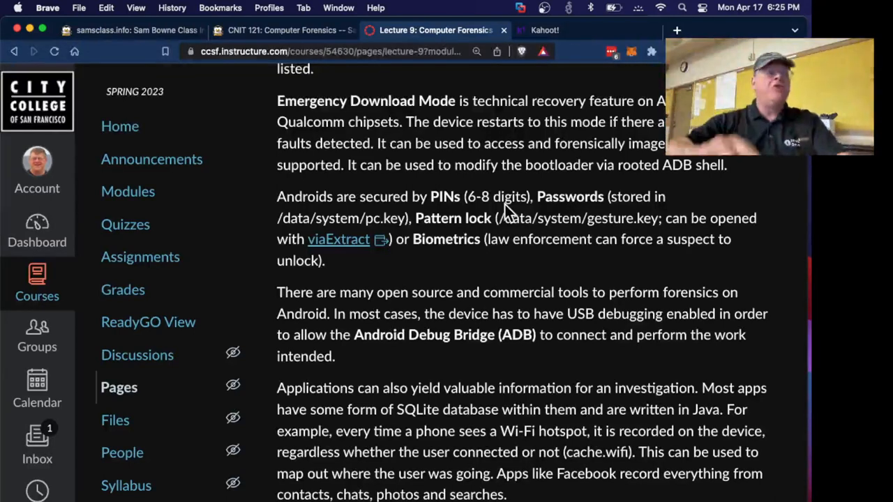
pyautogui.moveTo(547, 249)
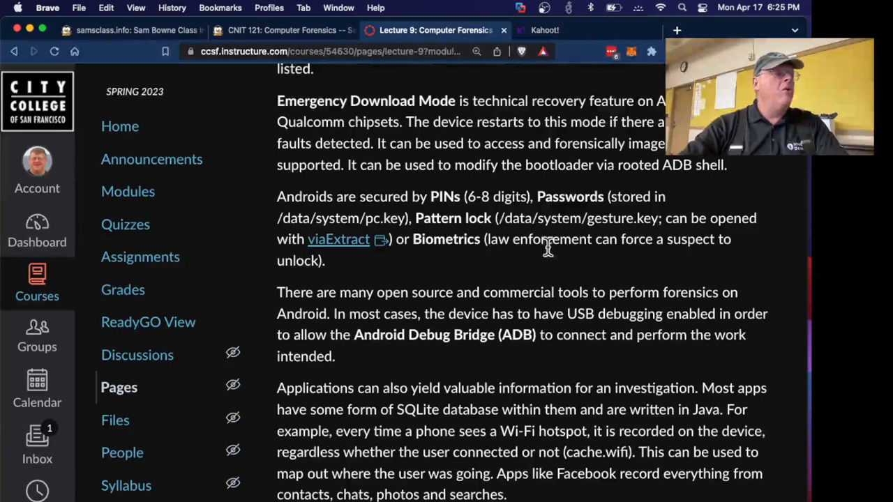
pyautogui.moveTo(520, 264)
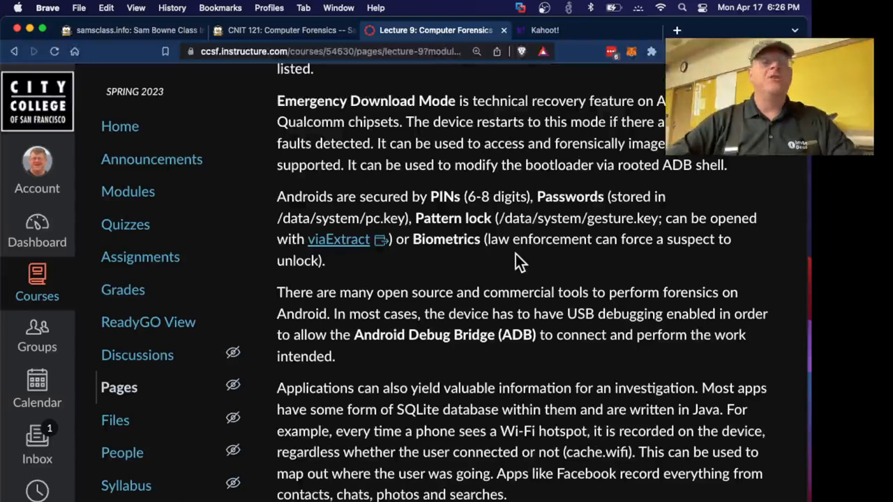
pyautogui.moveTo(432, 270)
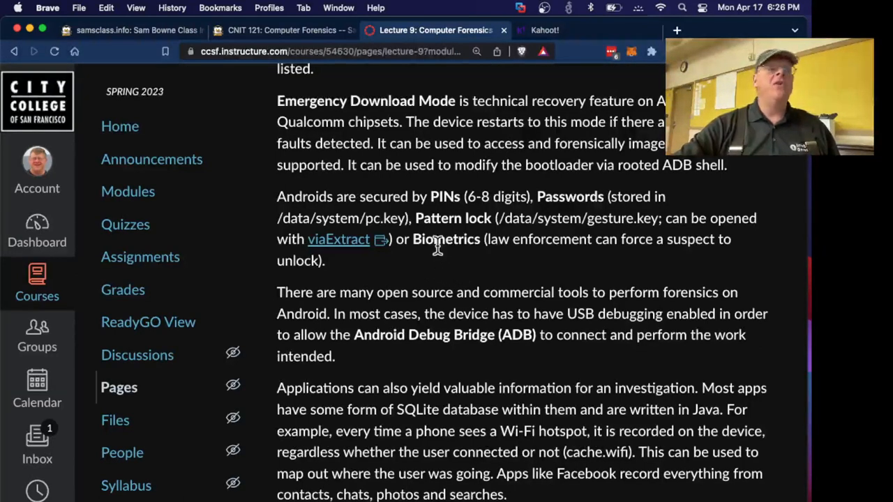
pyautogui.moveTo(558, 222)
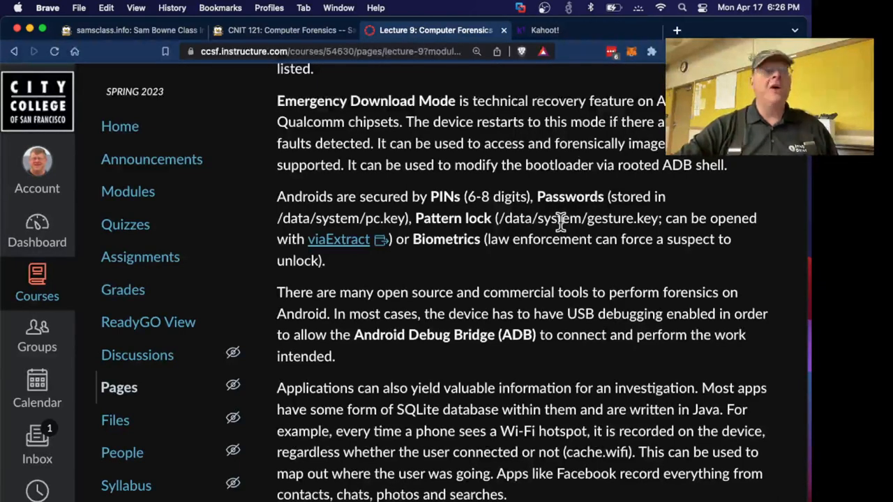
pyautogui.scroll(-3)
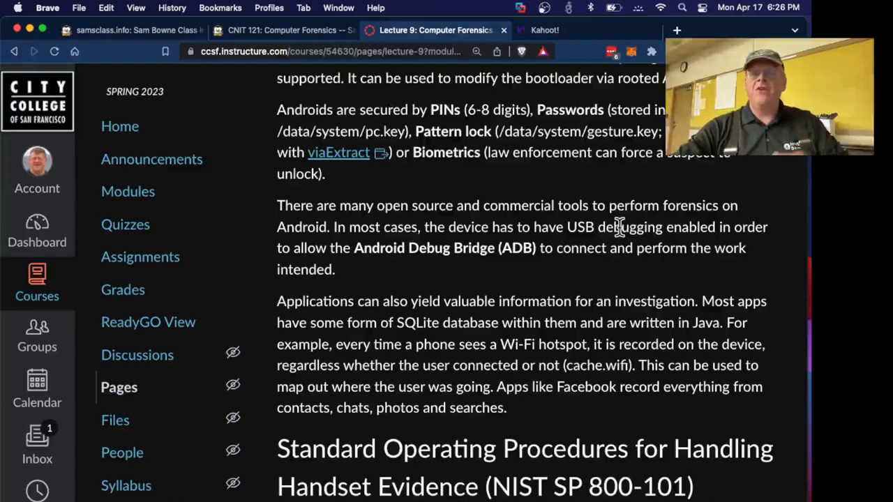
# - Scroll to the NIST SP 800-101 Validation resource links and admissibility note
pyautogui.scroll(-3)
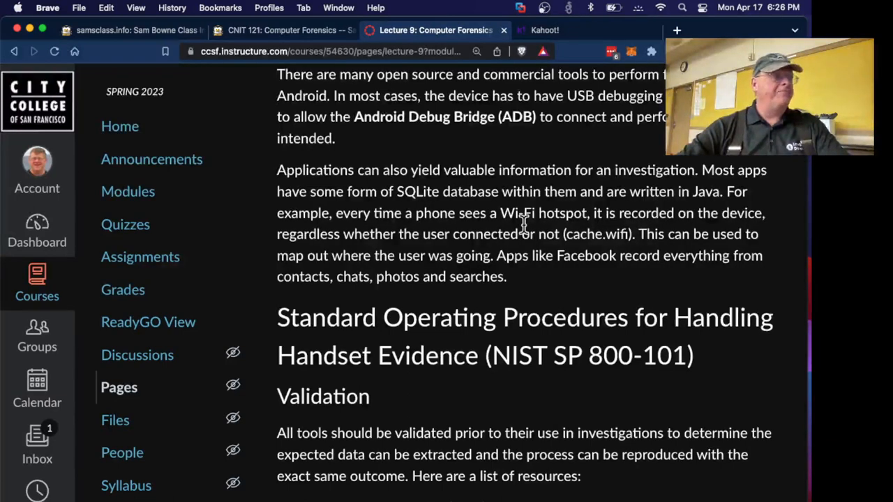
pyautogui.moveTo(543, 243)
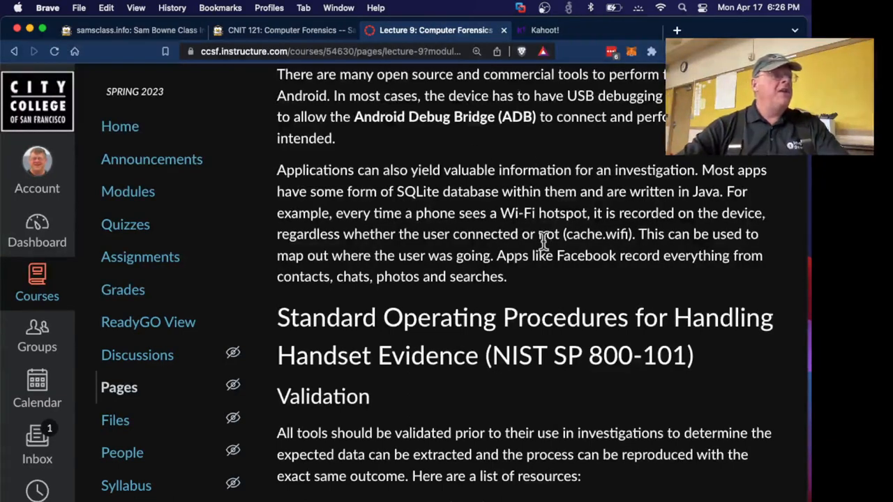
pyautogui.moveTo(540, 213)
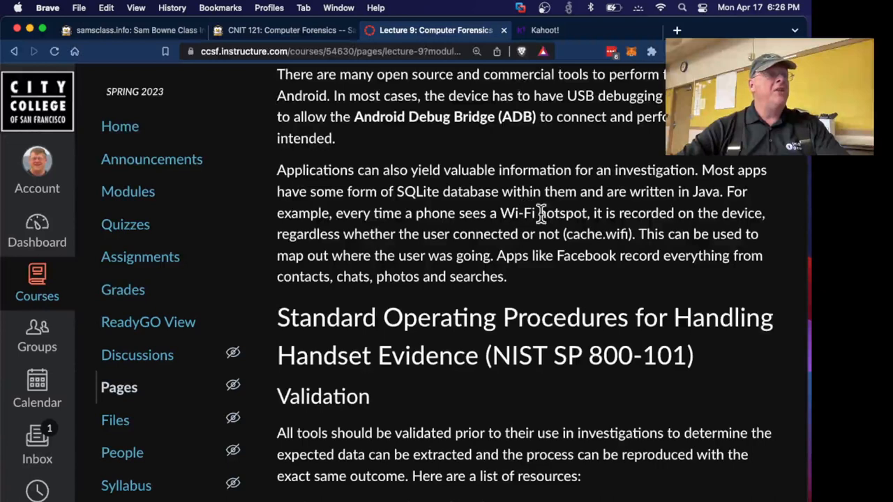
pyautogui.moveTo(582, 251)
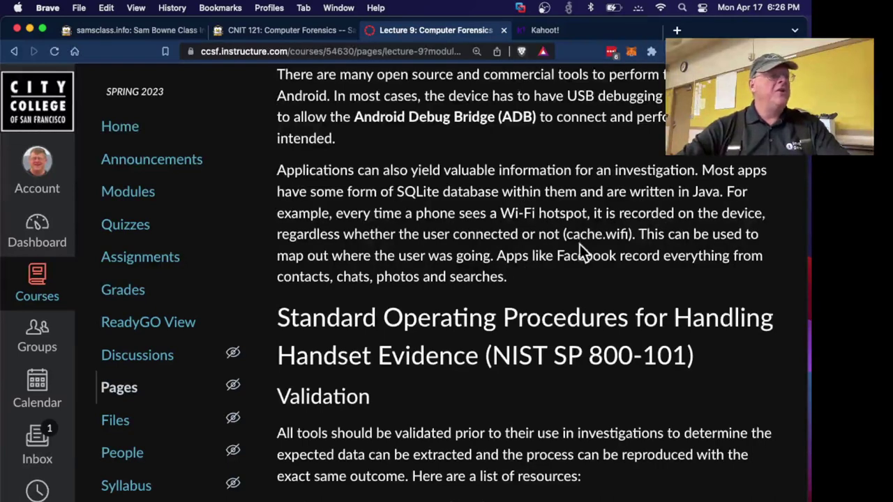
pyautogui.moveTo(553, 267)
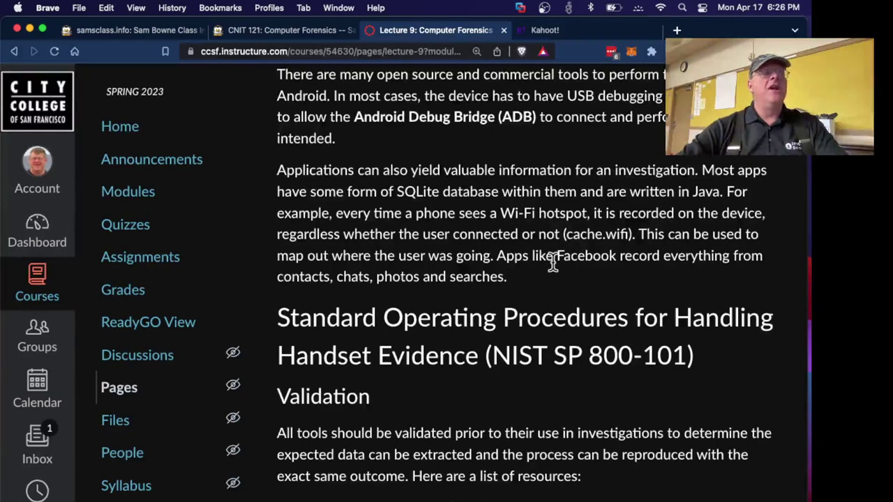
pyautogui.scroll(-3)
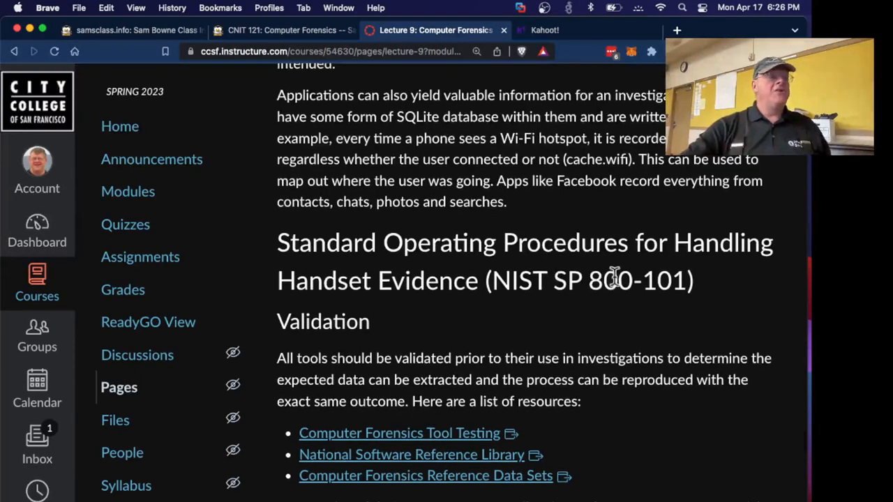
pyautogui.scroll(-3)
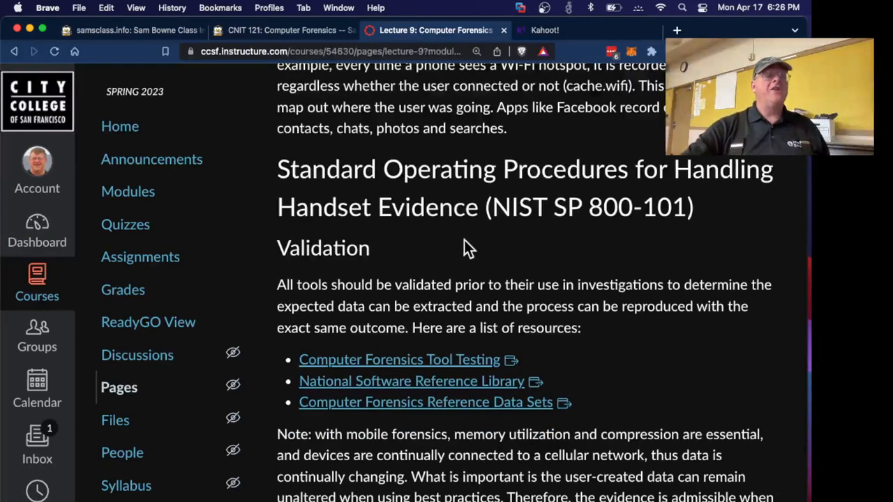
pyautogui.scroll(-3)
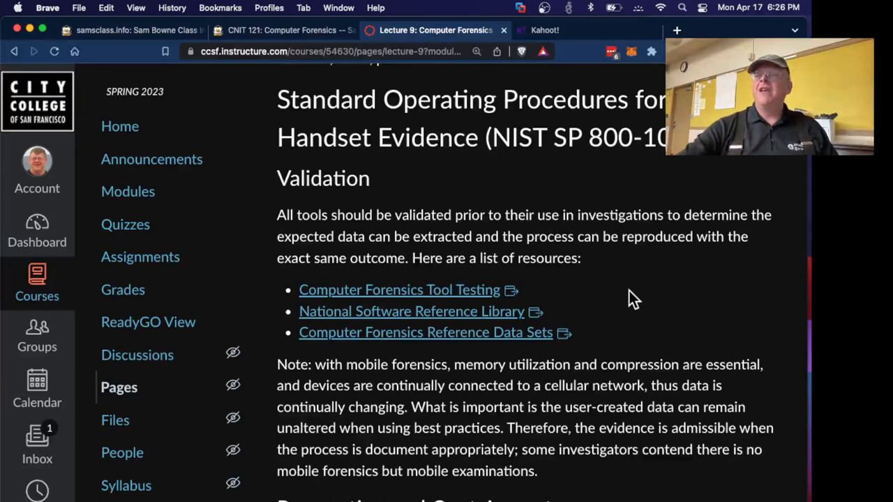
# - Scroll through the Preparation and Containment steps to the Faraday bag image
pyautogui.scroll(-3)
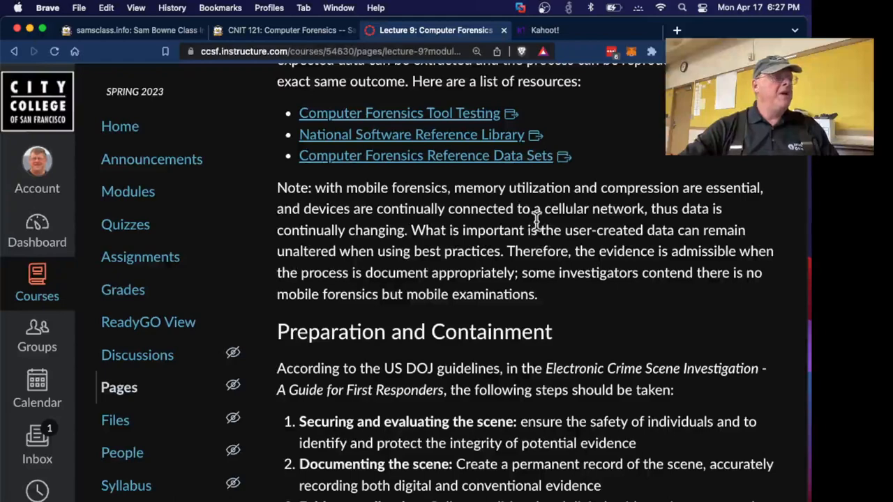
pyautogui.scroll(-3)
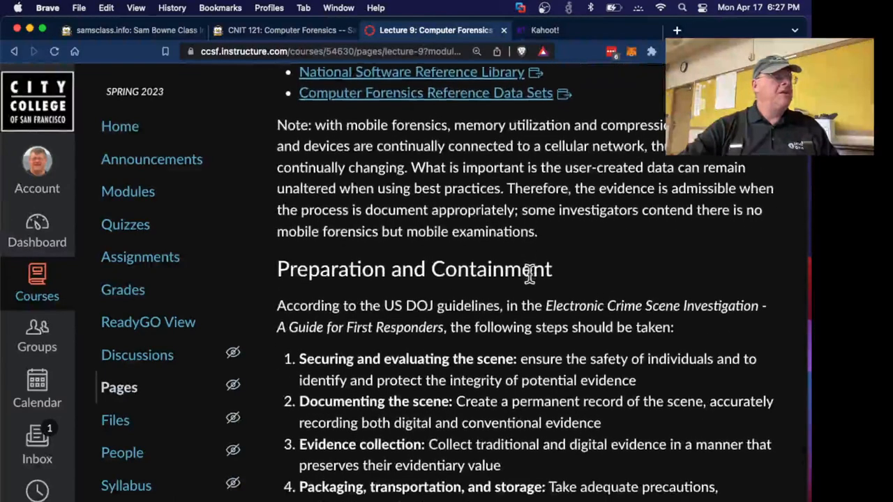
pyautogui.scroll(-3)
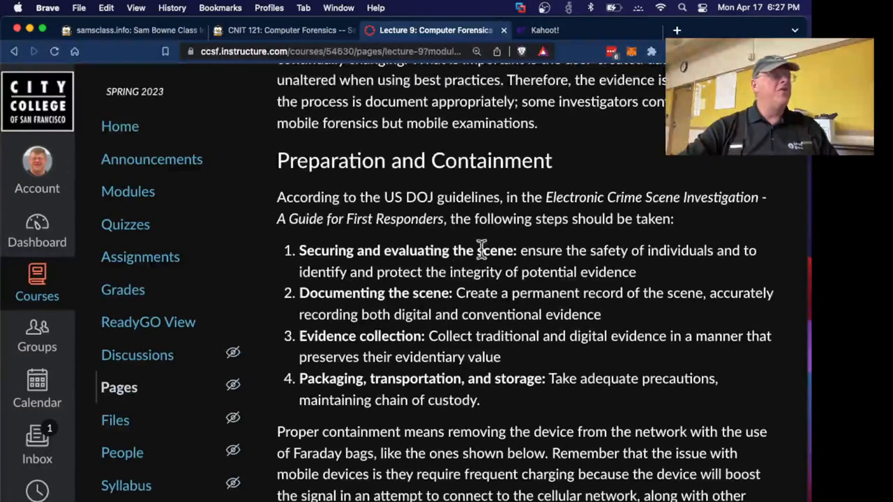
pyautogui.moveTo(567, 272)
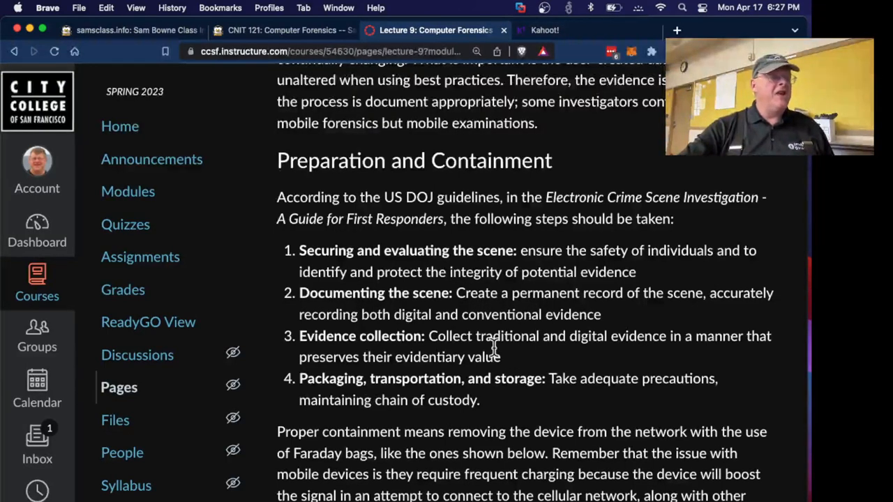
pyautogui.scroll(-3)
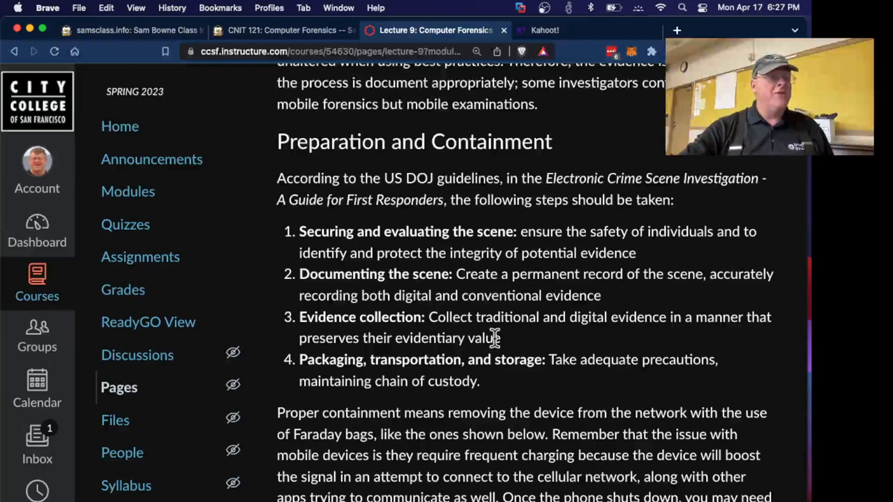
pyautogui.scroll(-3)
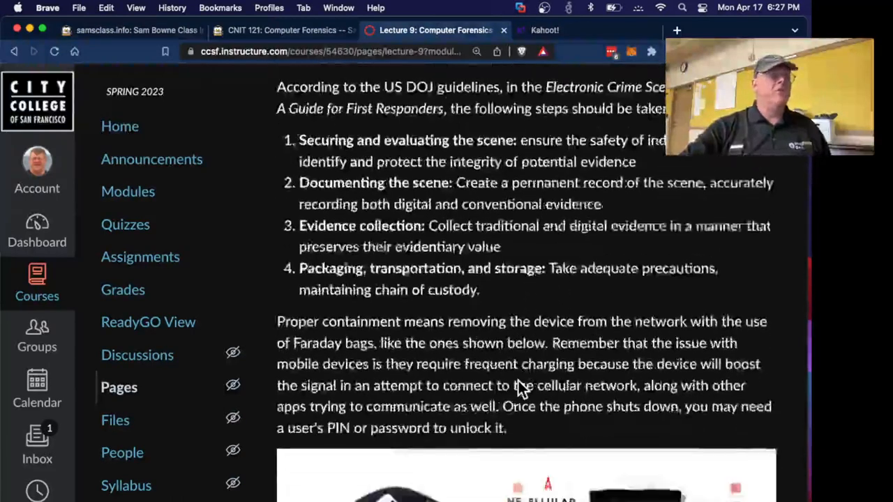
pyautogui.scroll(-3)
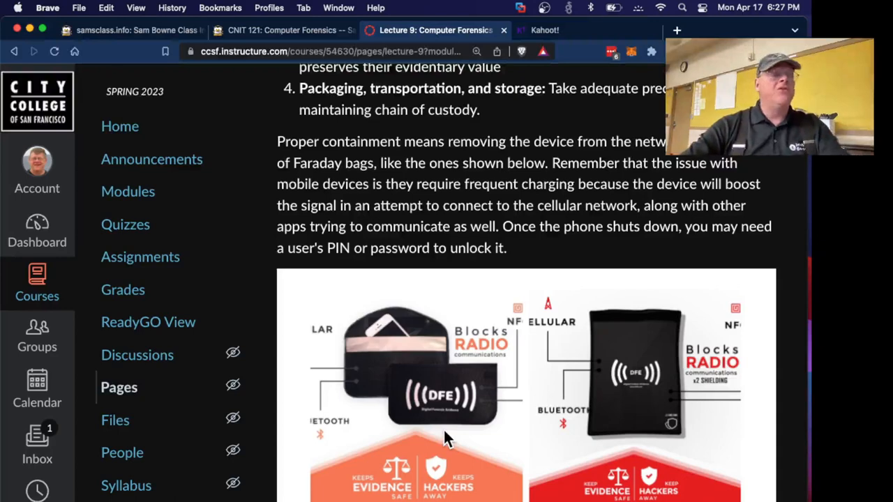
pyautogui.moveTo(436, 384)
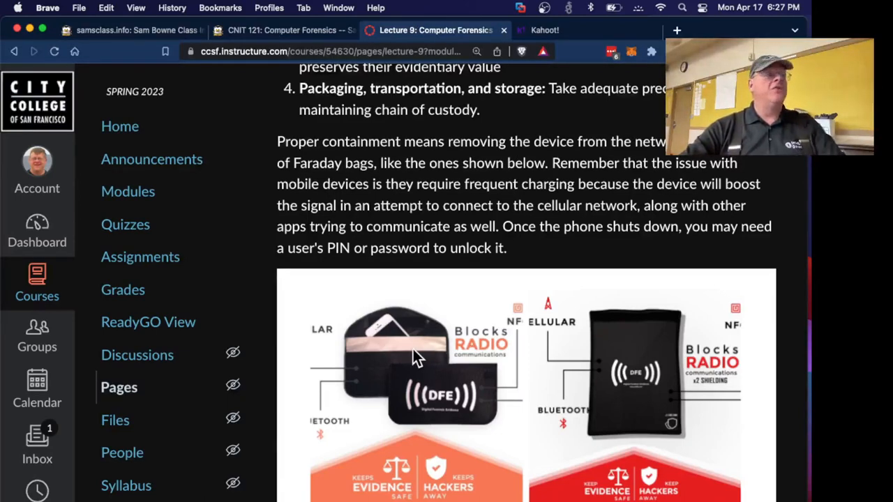
pyautogui.moveTo(565, 223)
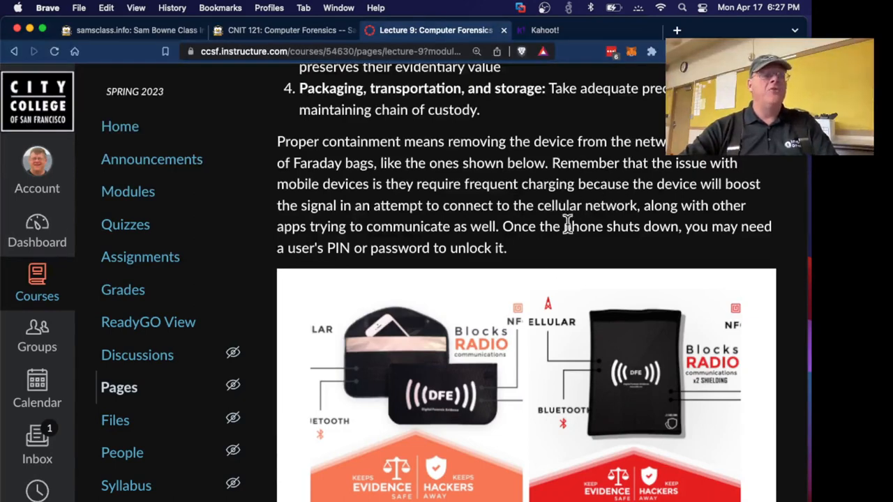
pyautogui.moveTo(645, 233)
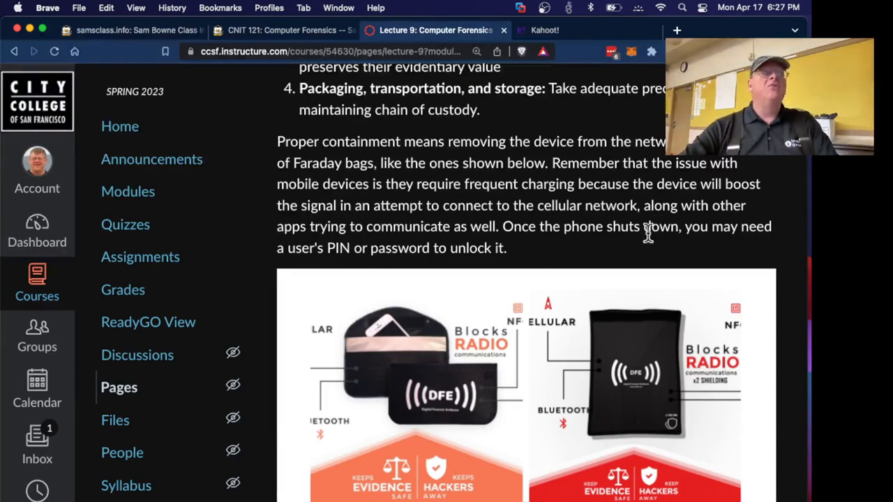
pyautogui.moveTo(506, 275)
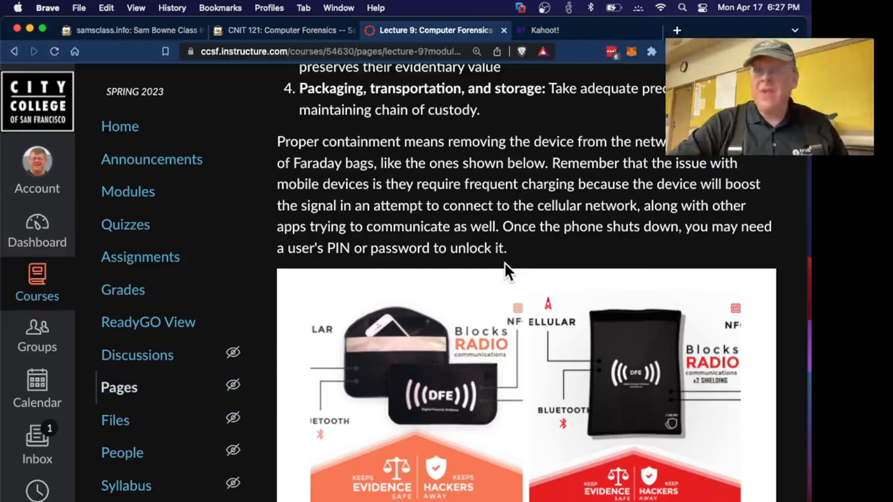
# - Scroll past the signal jammer note to Cellphone Forensics Tools, showing GrayKey and BitPim
pyautogui.scroll(-3)
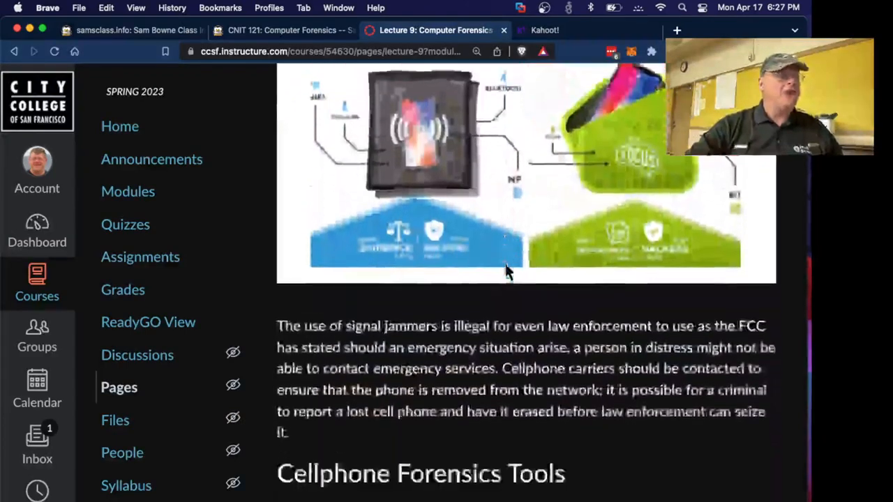
pyautogui.scroll(-3)
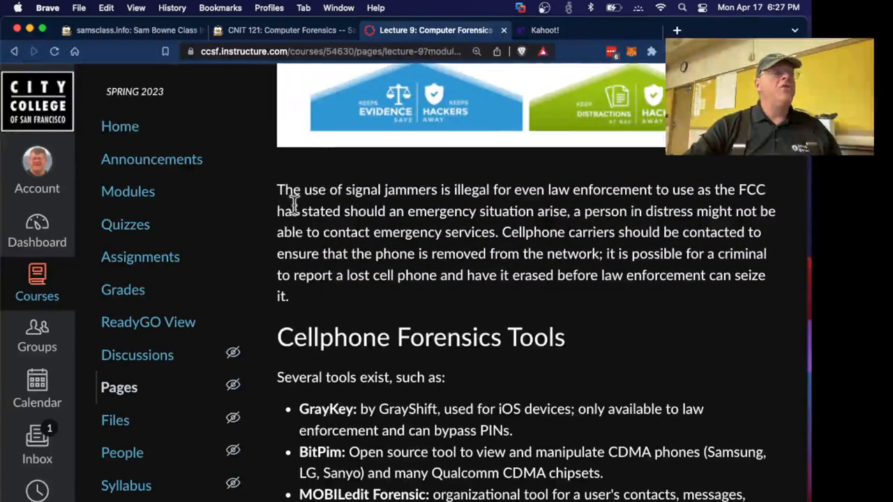
pyautogui.moveTo(492, 191)
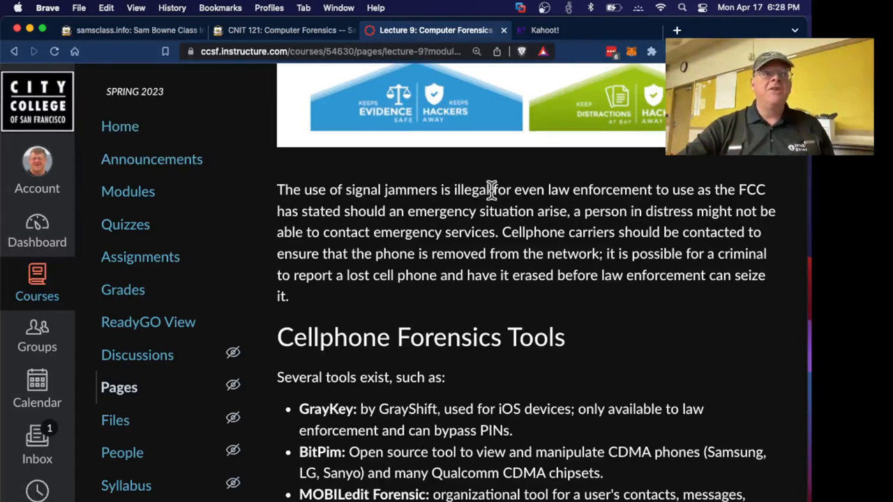
pyautogui.moveTo(628, 212)
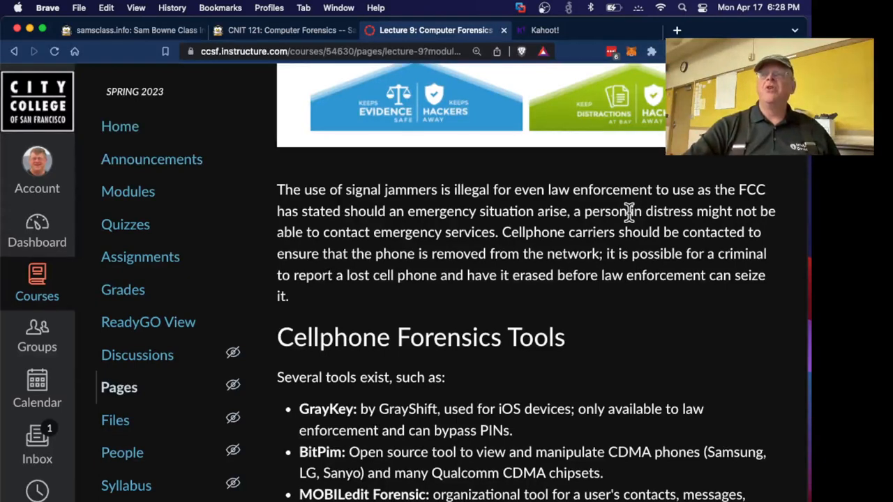
# - Scroll through the forensics tools list down to Cellebrite
pyautogui.scroll(-3)
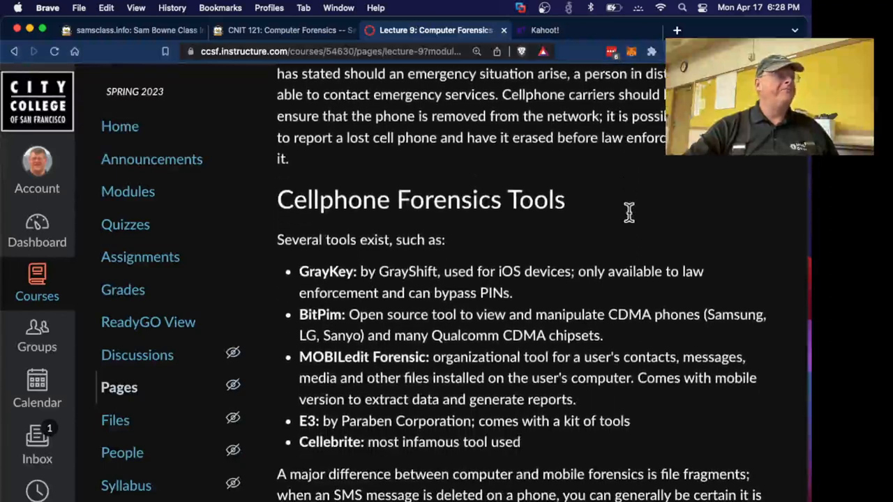
pyautogui.scroll(-3)
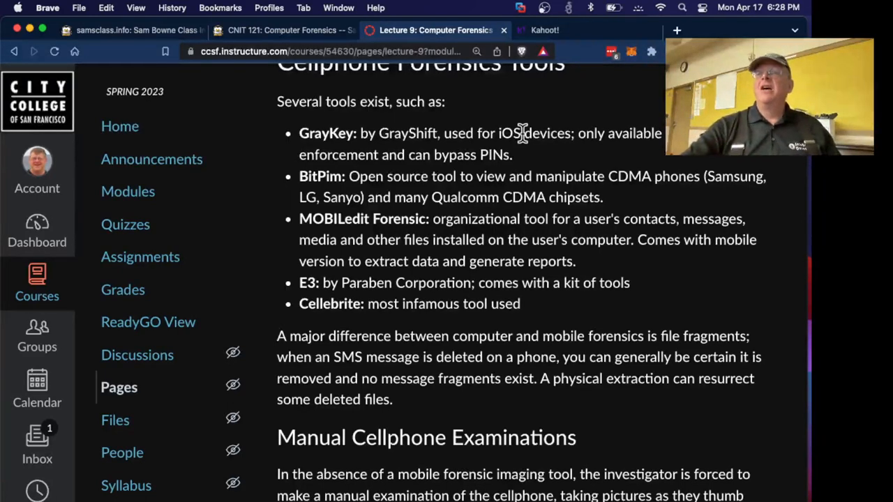
pyautogui.moveTo(443, 152)
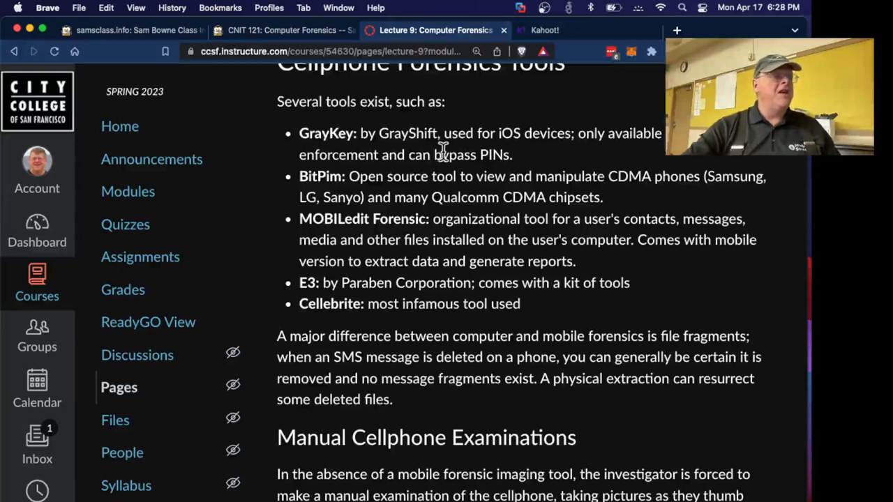
pyautogui.moveTo(395, 234)
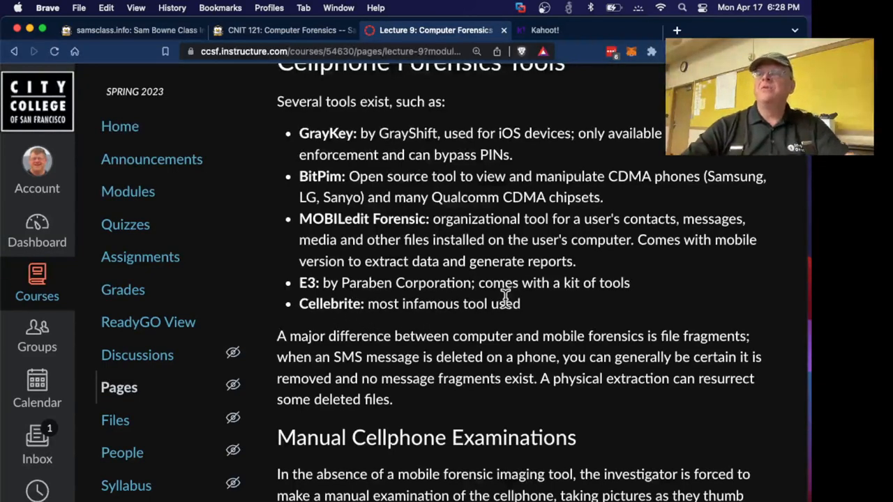
# - Scroll down to the Manual Cellphone Examinations heading and text
pyautogui.scroll(-3)
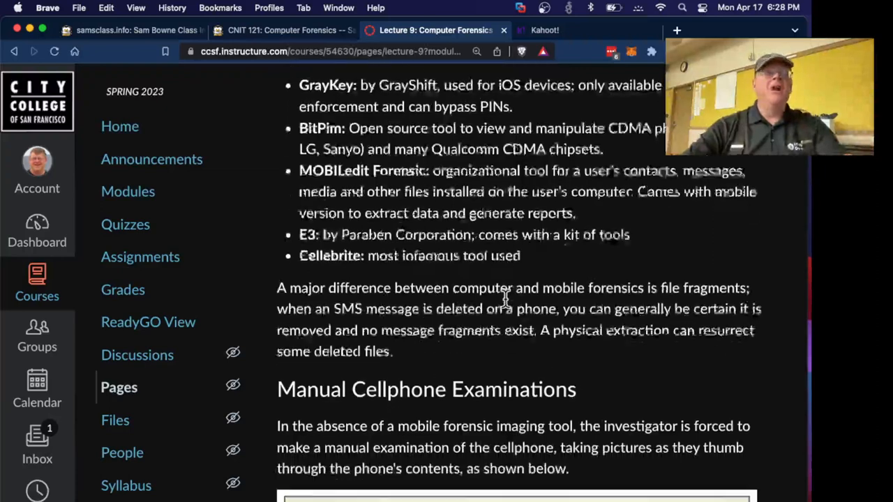
pyautogui.scroll(-3)
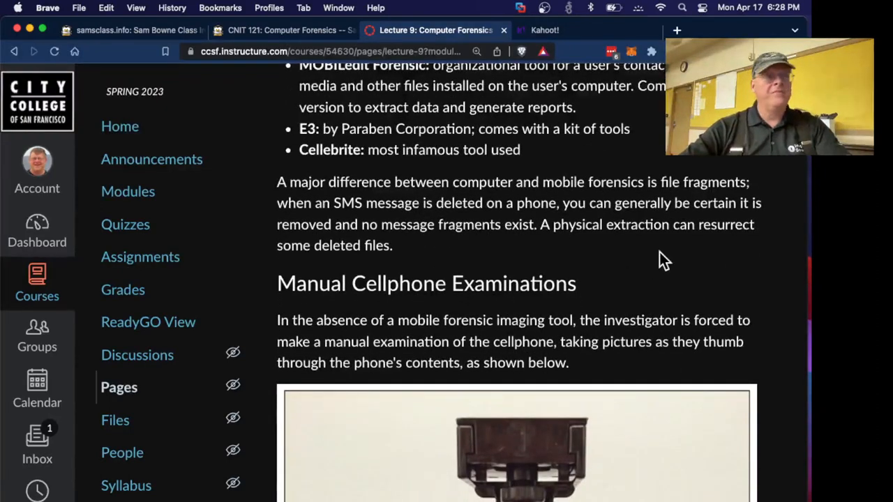
pyautogui.moveTo(468, 220)
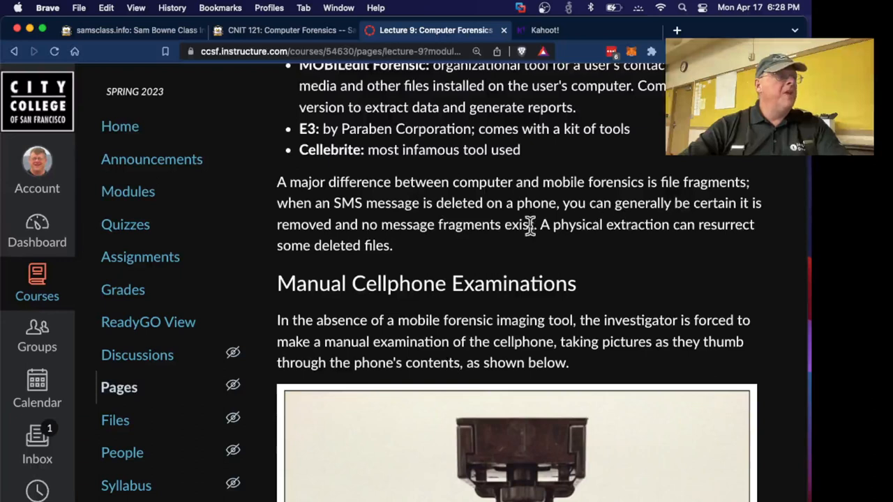
pyautogui.moveTo(495, 251)
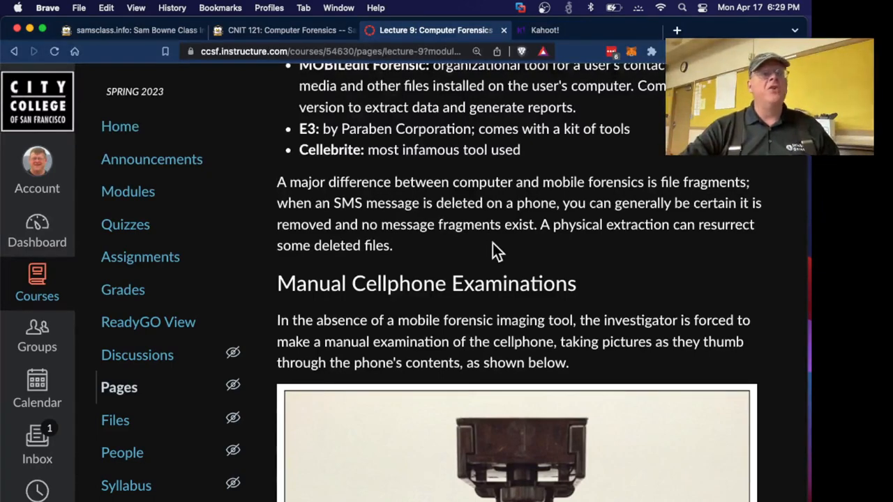
pyautogui.moveTo(663, 217)
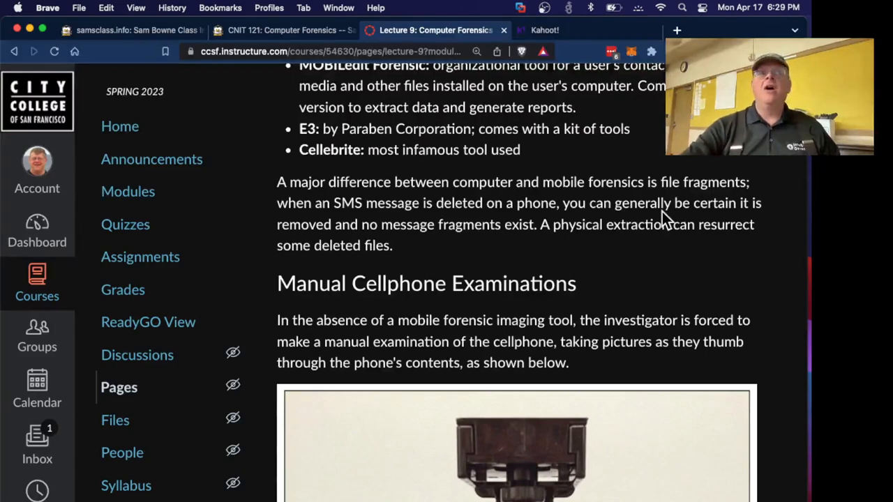
# - Scroll to the photo of a BlackBerry clamped under a camera mount
pyautogui.scroll(-3)
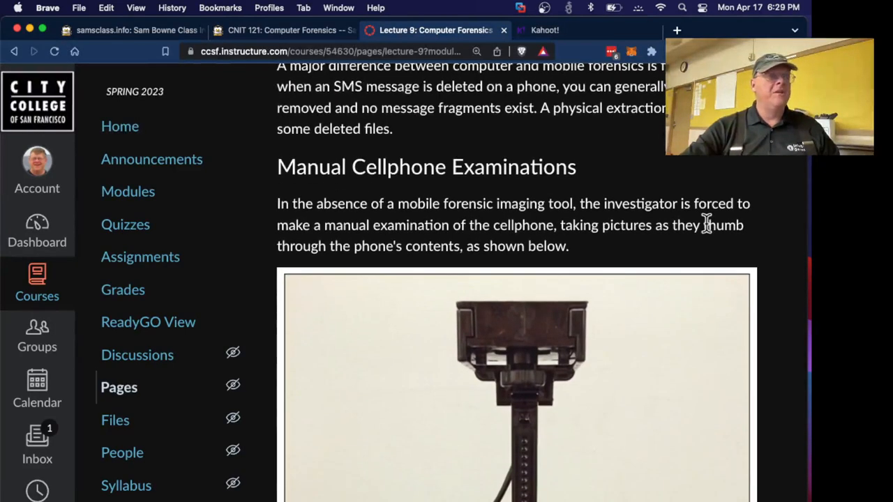
pyautogui.moveTo(599, 185)
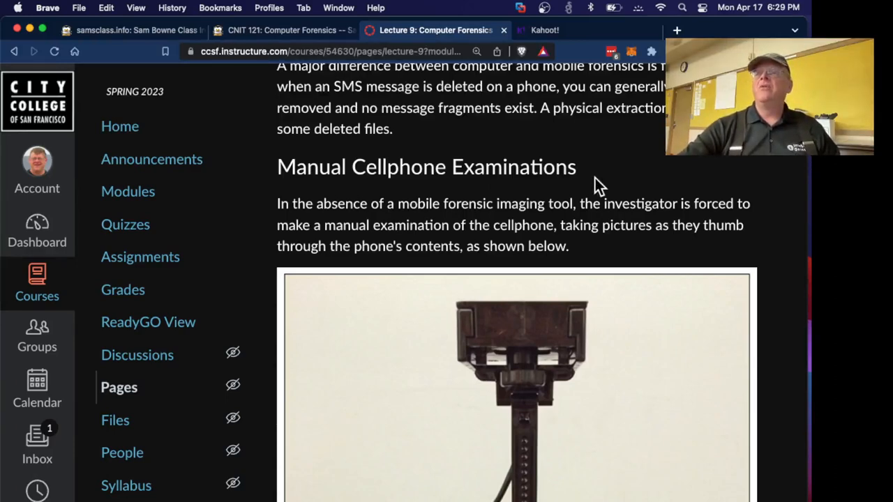
pyautogui.scroll(-3)
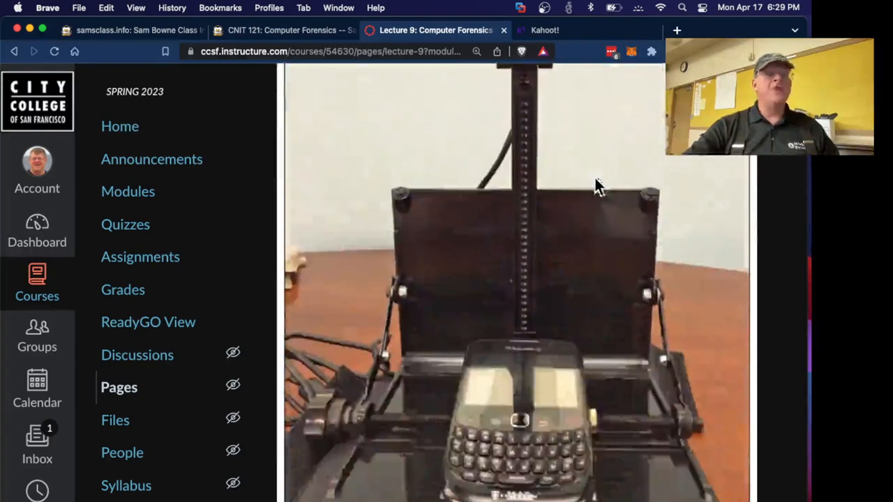
pyautogui.moveTo(530, 454)
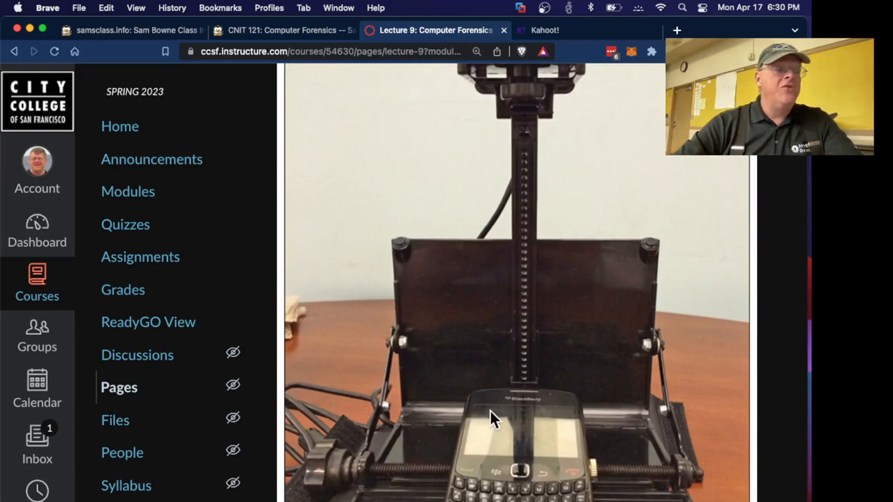
pyautogui.moveTo(589, 464)
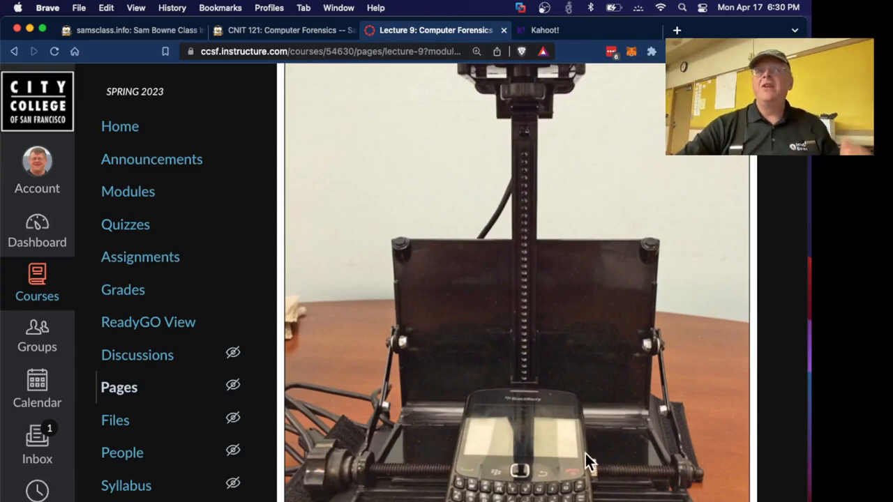
# - Scroll past the Legal Considerations warrant text to the Faraday bag containment image
pyautogui.scroll(-3)
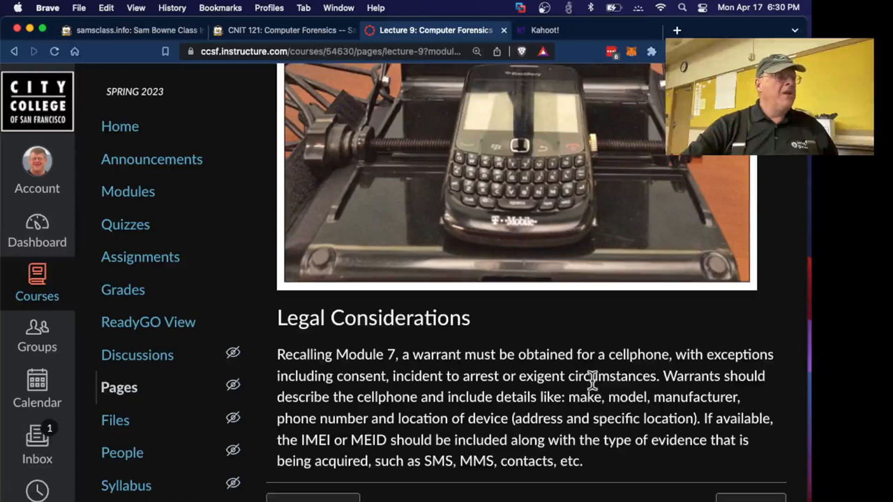
pyautogui.moveTo(429, 415)
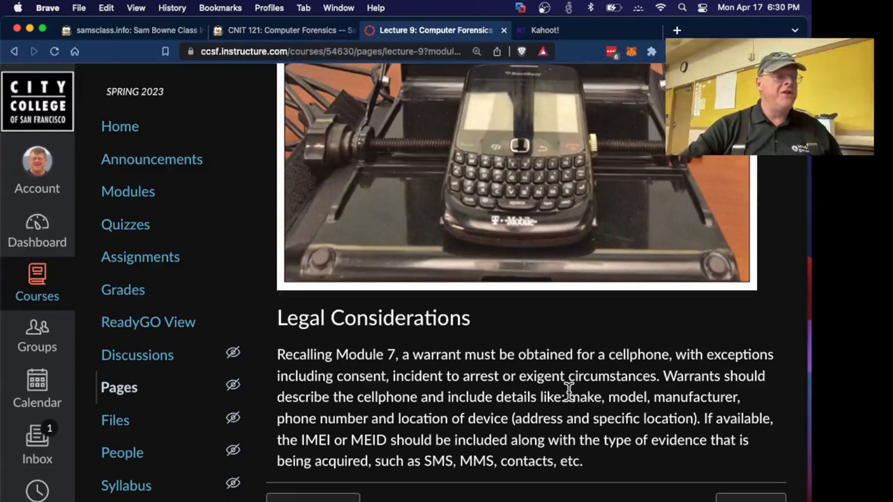
pyautogui.moveTo(611, 474)
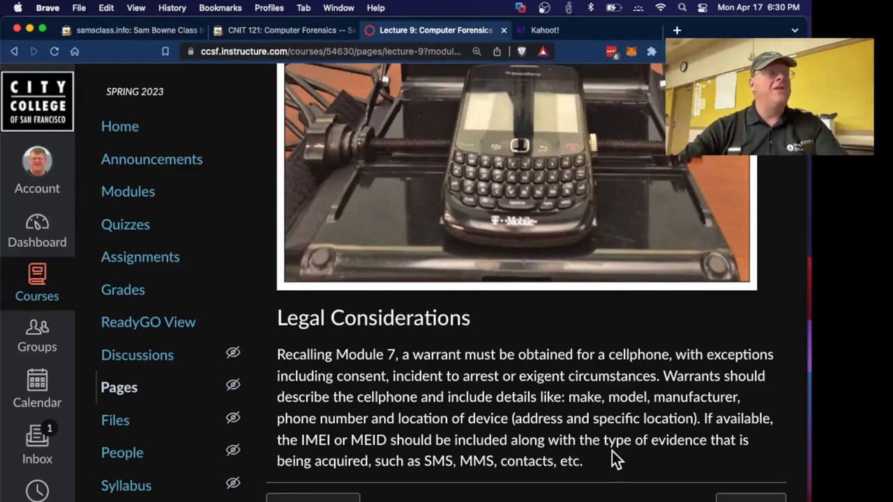
pyautogui.scroll(3)
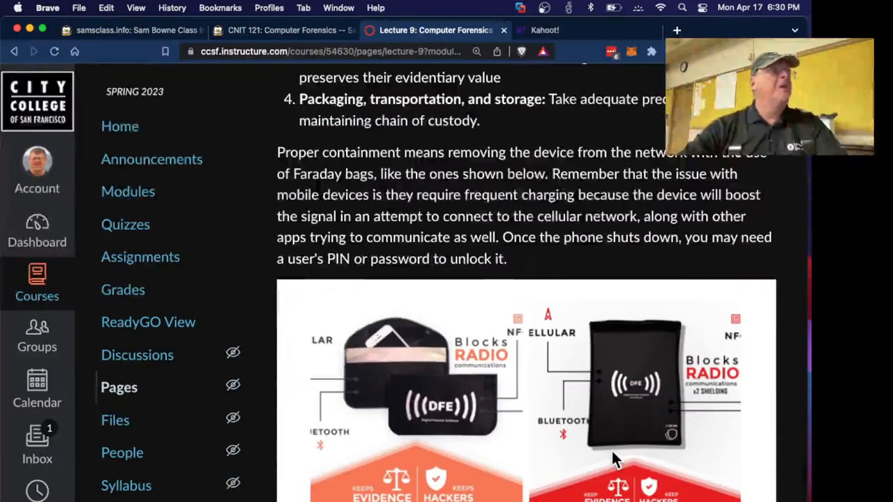
pyautogui.moveTo(747, 171)
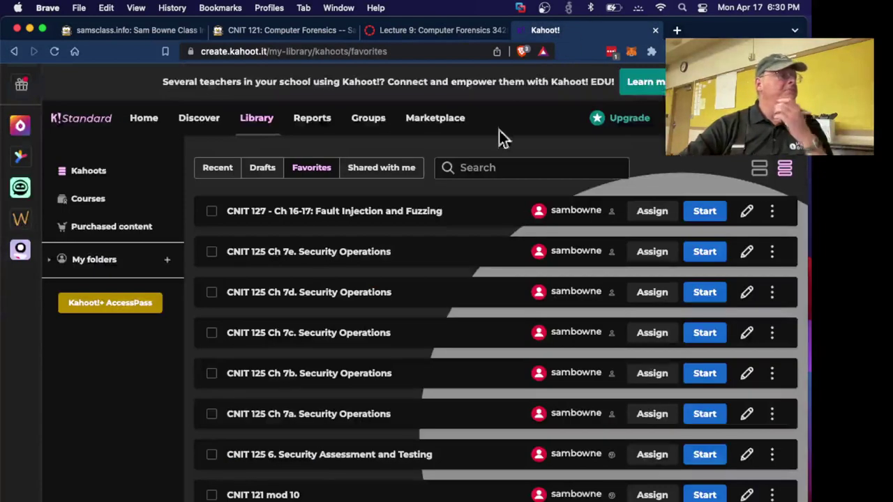
pyautogui.moveTo(384, 230)
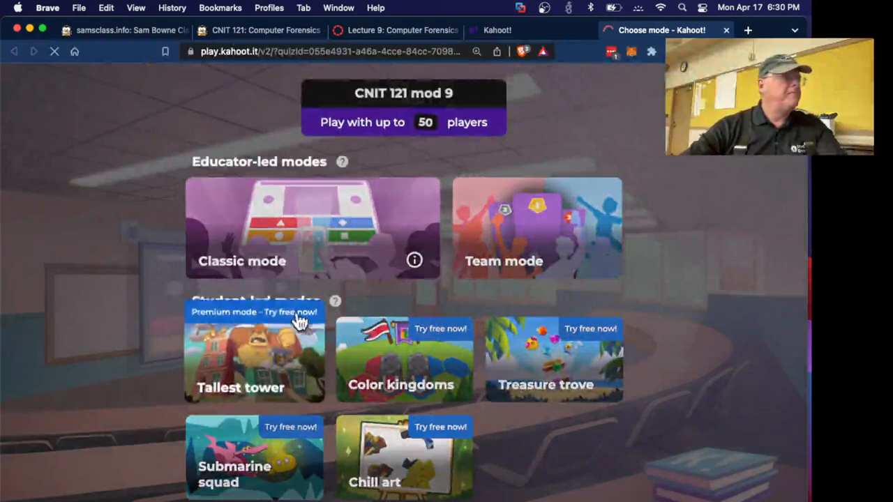
pyautogui.click(312, 228)
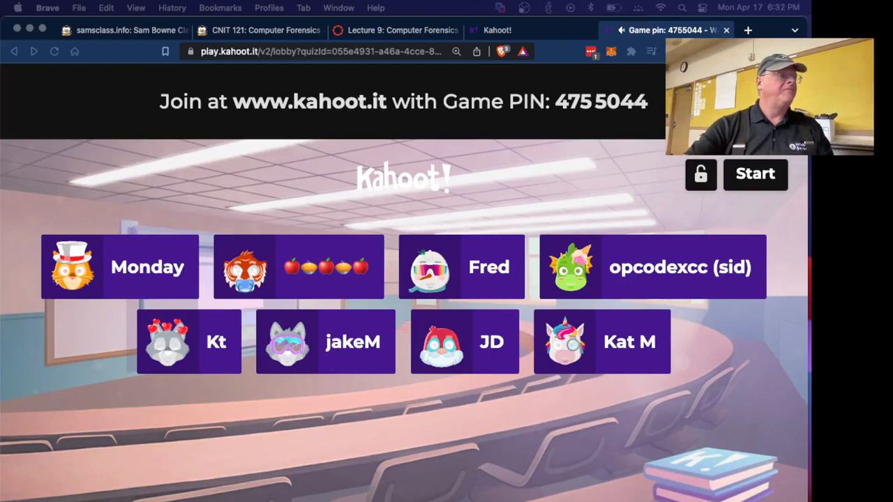
pyautogui.moveTo(486, 230)
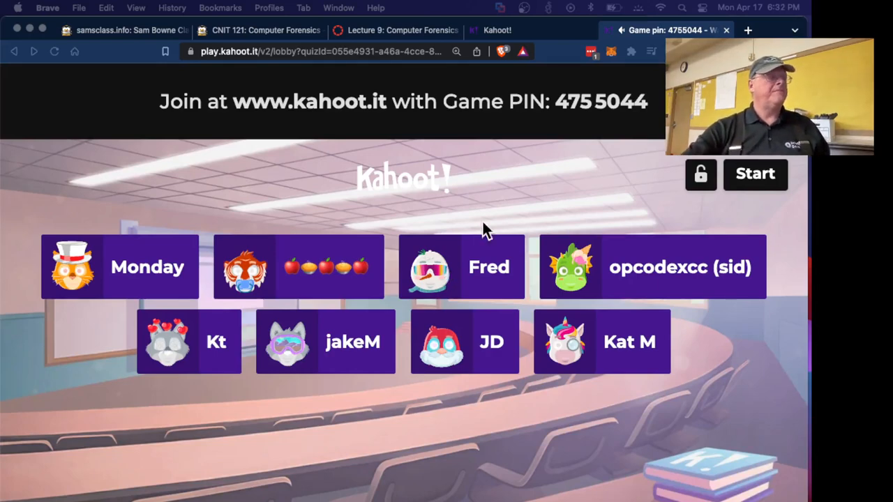
pyautogui.moveTo(516, 206)
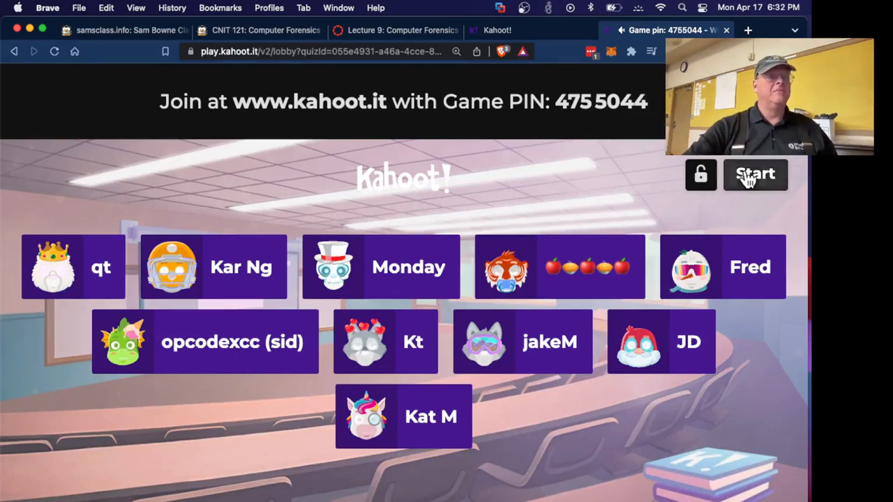
# - Start the CNIT 121 mod 9 quiz for the ten joined players
pyautogui.click(755, 175)
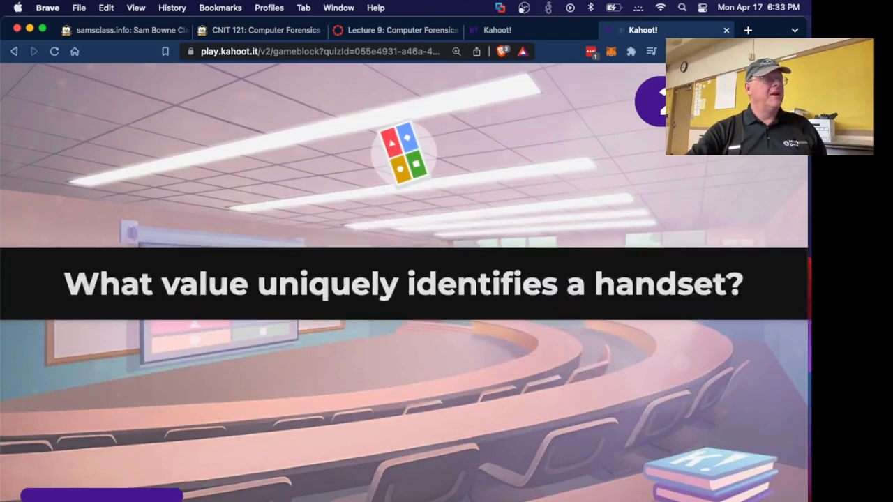
pyautogui.moveTo(746, 162)
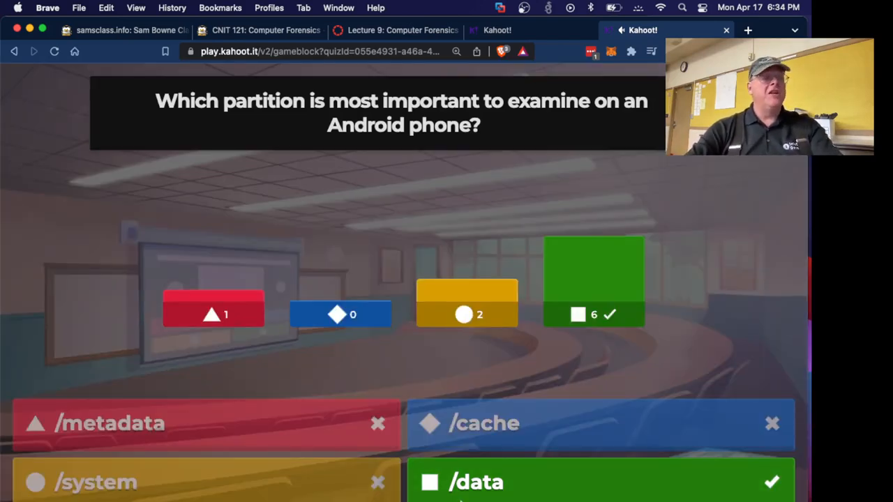
pyautogui.moveTo(654, 187)
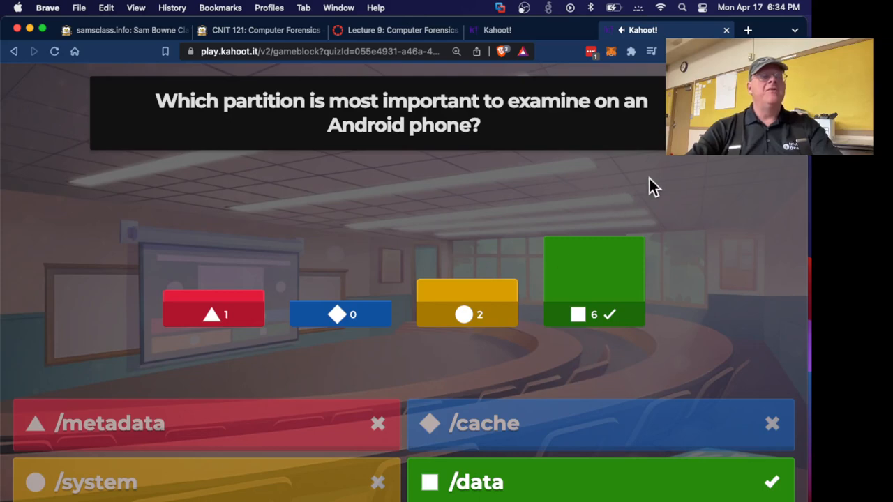